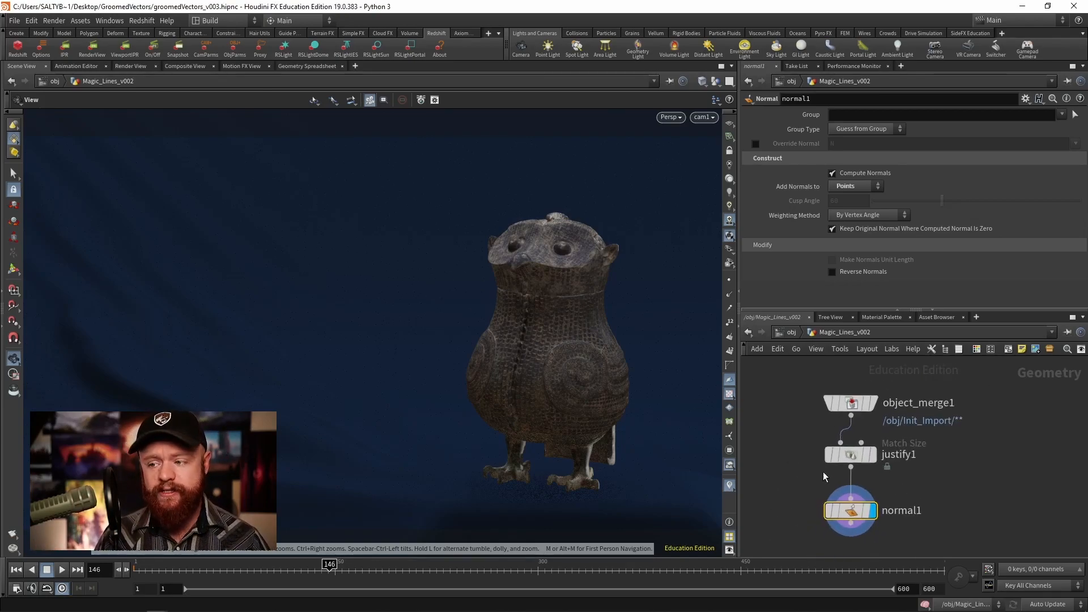
Step: Select the justify1 node so its Match Size parameters show in the parameter pane
left_click(850, 402)
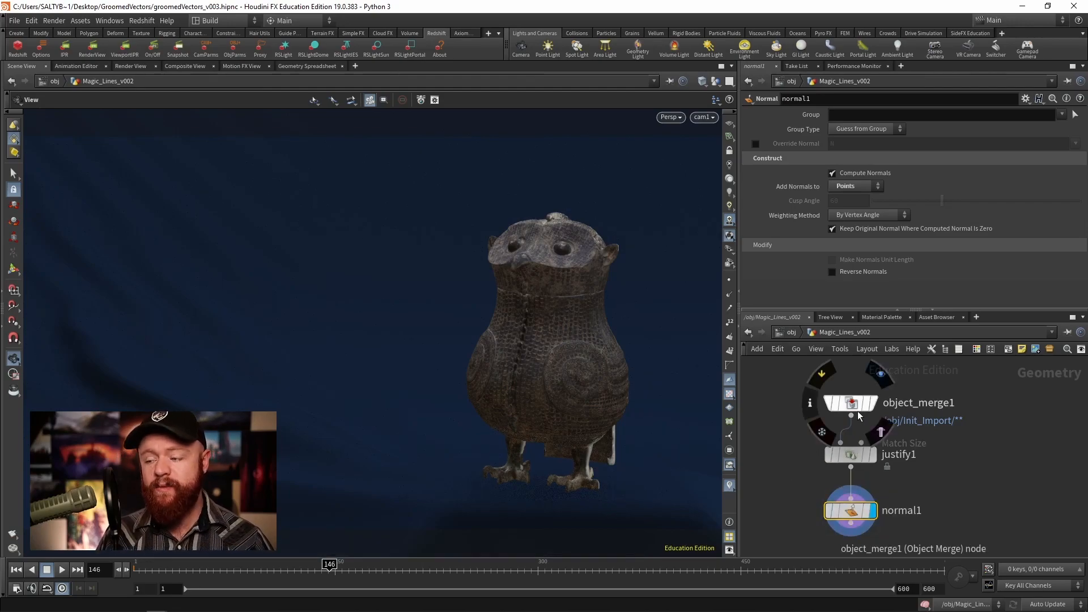
left_click(849, 453)
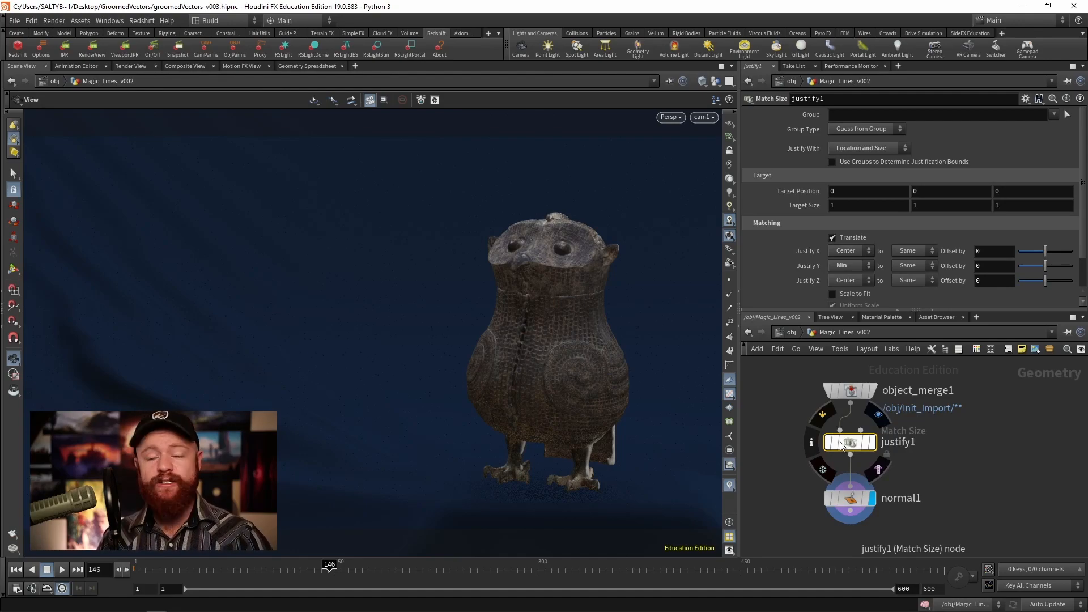
left_click(849, 498)
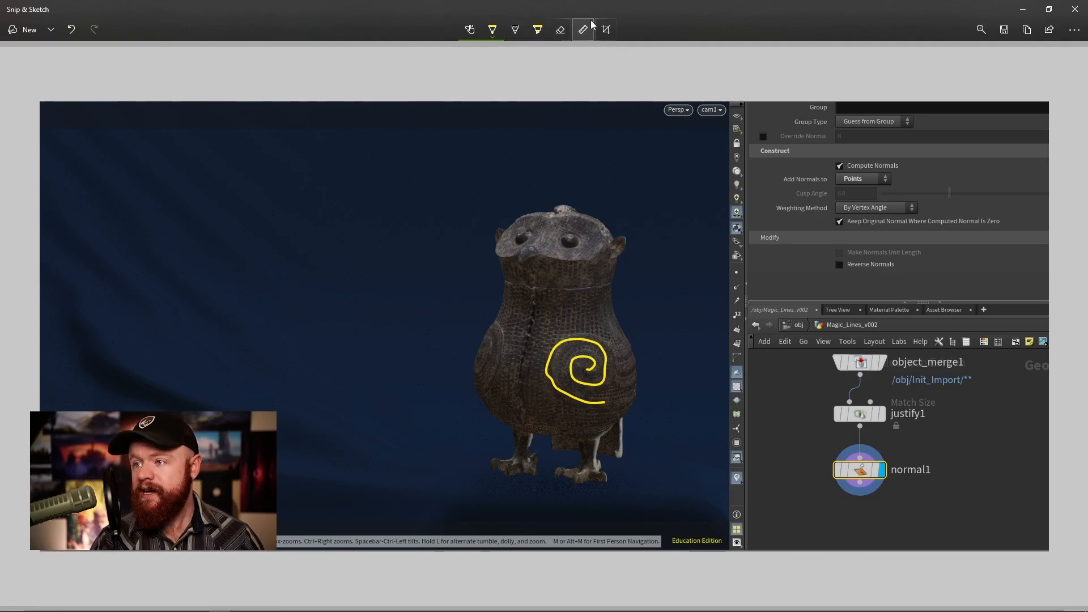
Step: Erase the yellow spiral sketch, leaving the owl capture clean
left_click(560, 30)
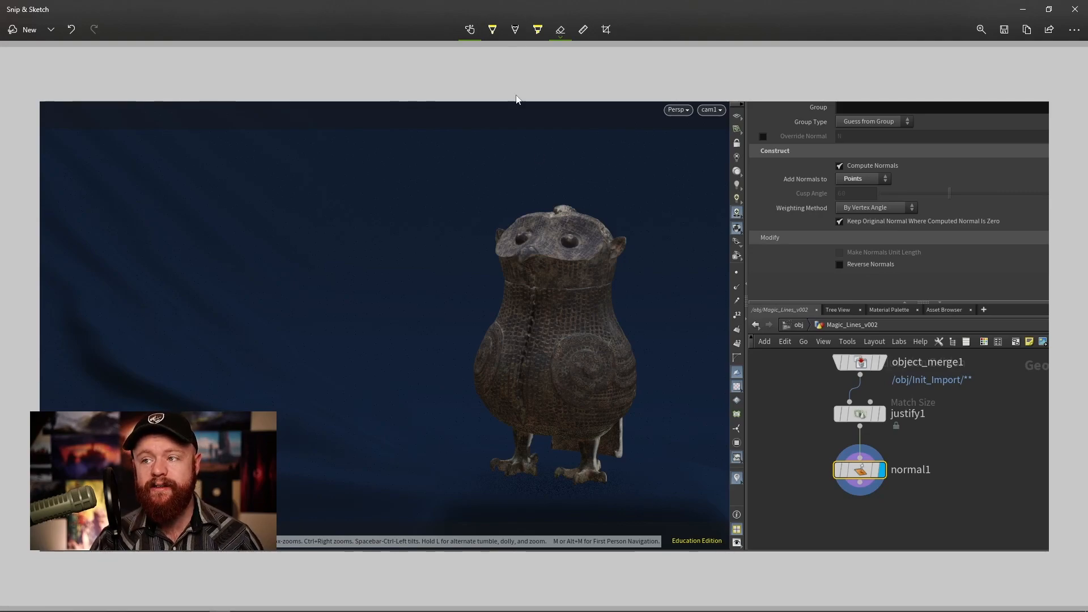
left_click(491, 30)
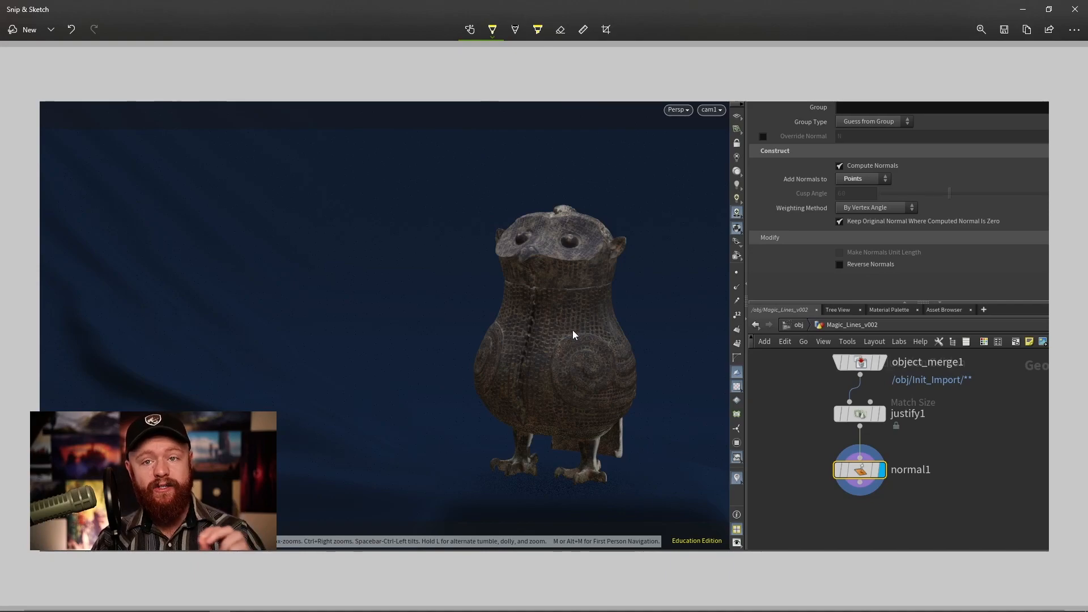
mouse_move(626, 398)
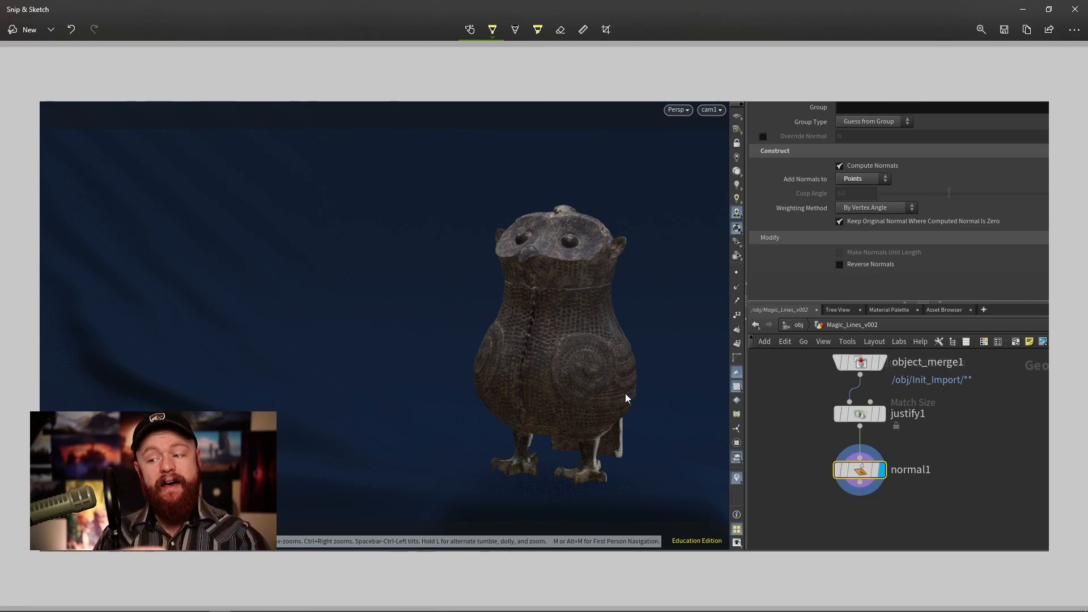
mouse_move(585, 379)
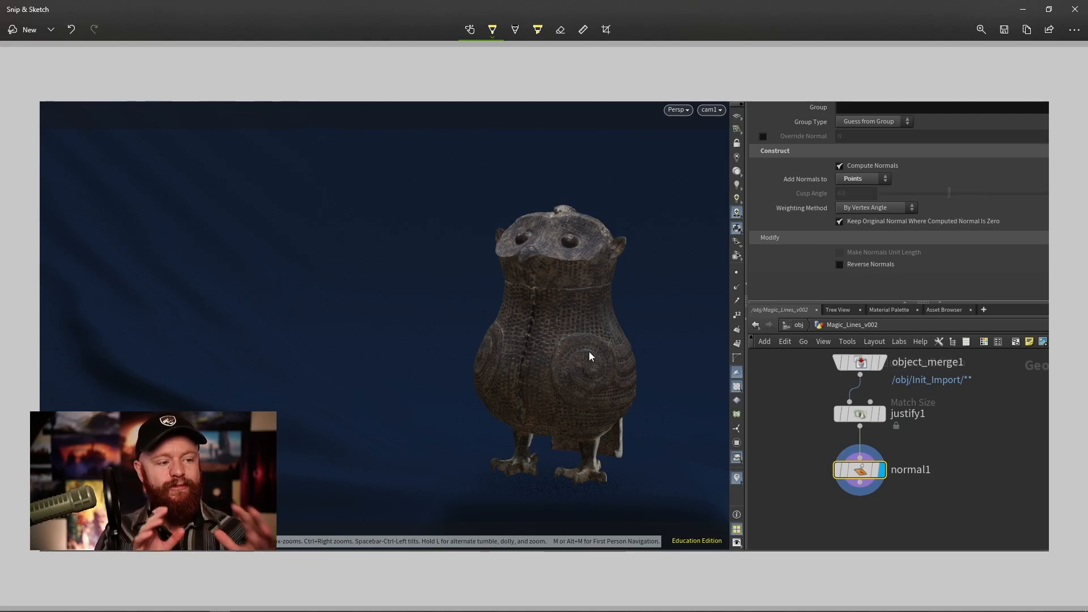
mouse_move(460, 289)
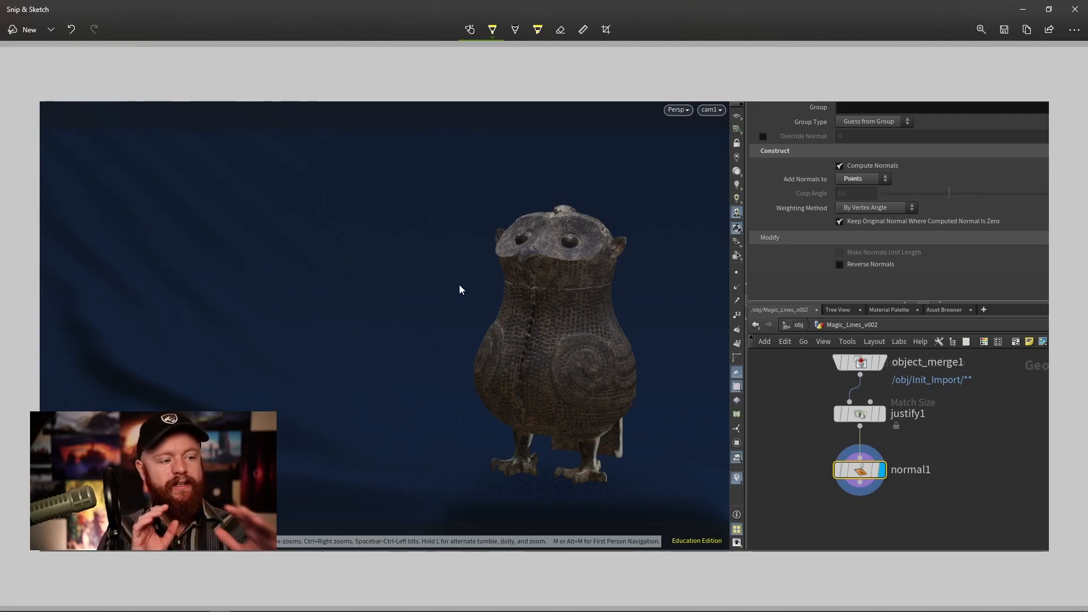
mouse_move(639, 403)
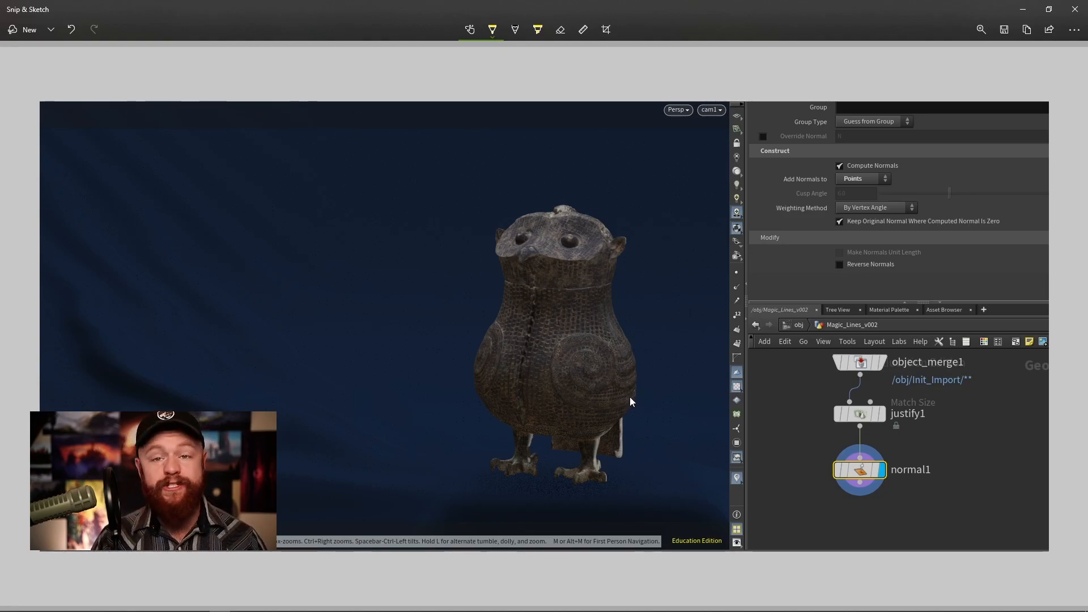
mouse_move(606, 291)
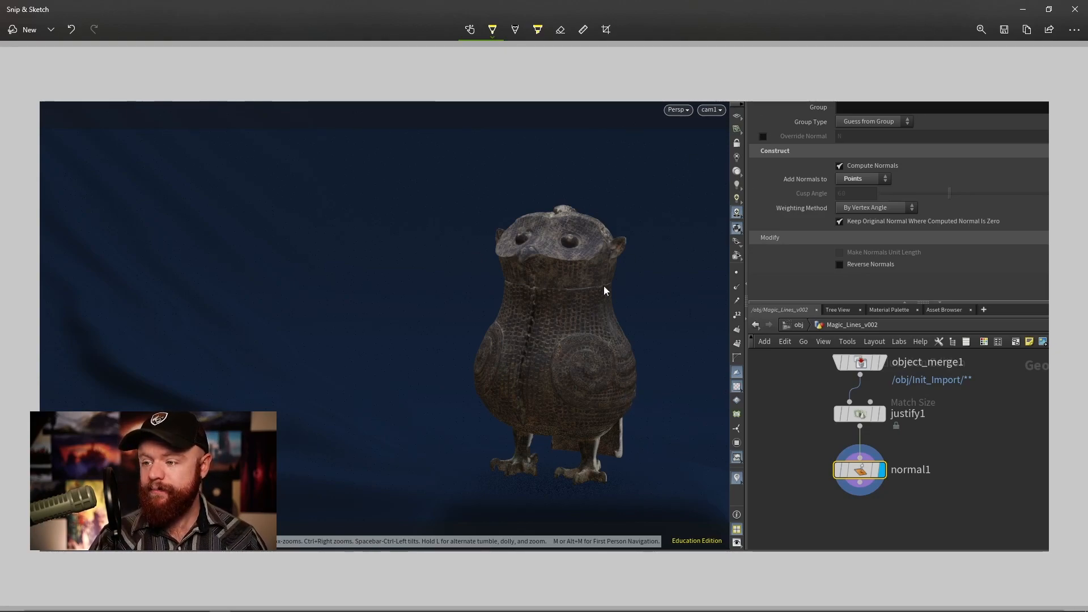
mouse_move(625, 407)
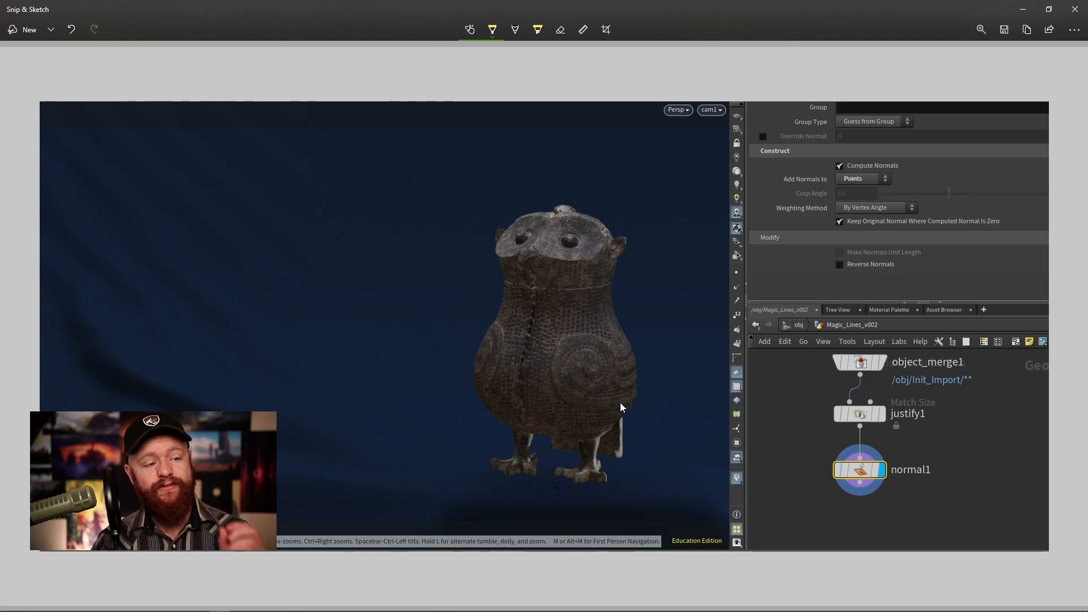
mouse_move(565, 301)
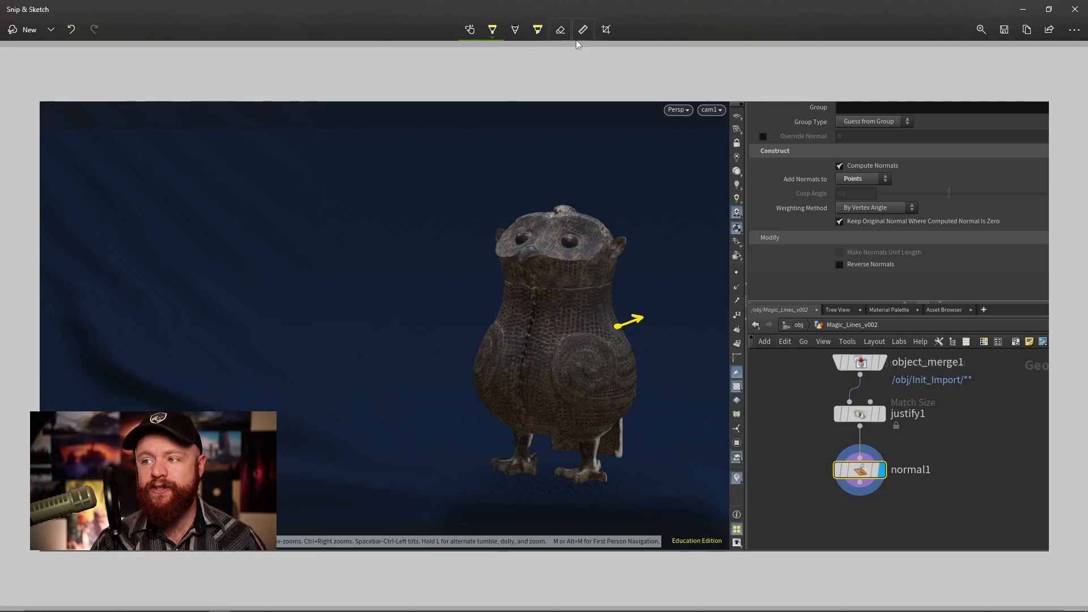
mouse_move(605, 29)
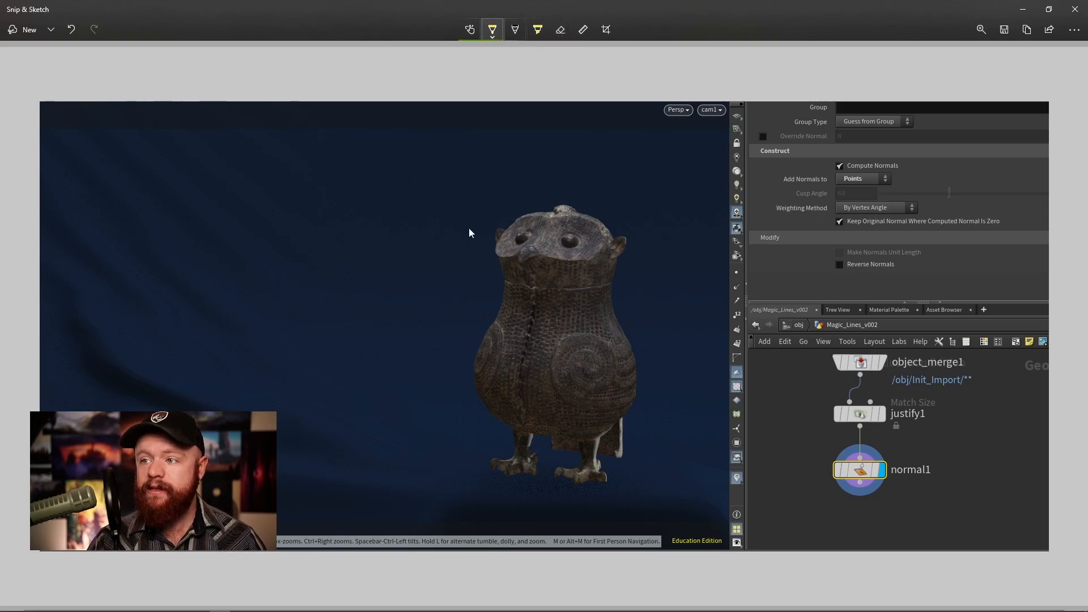
left_click_drag(569, 400, 627, 396)
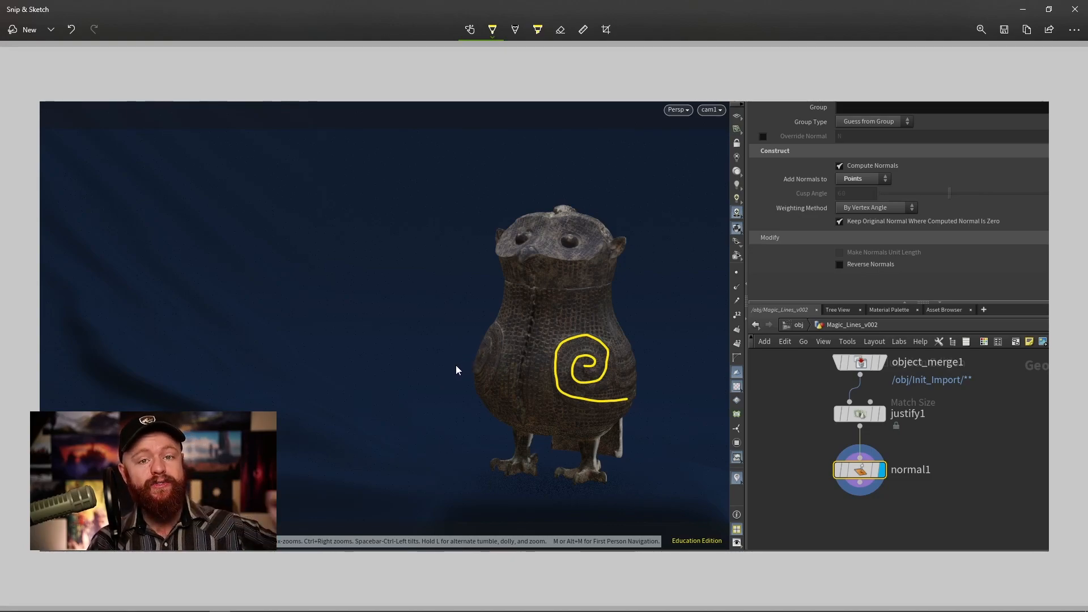
left_click(582, 29)
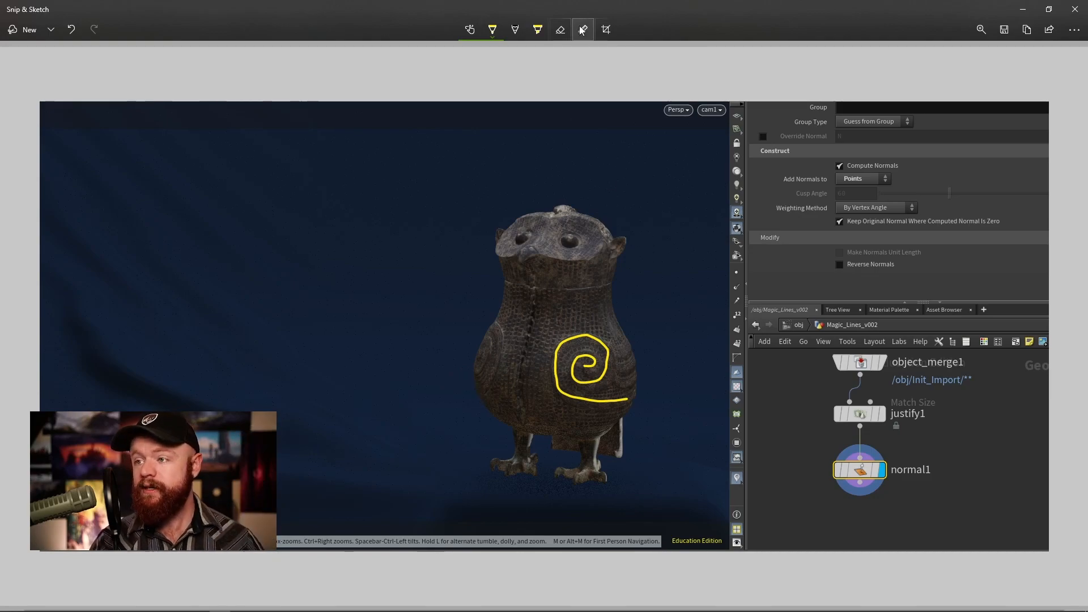
left_click(536, 30)
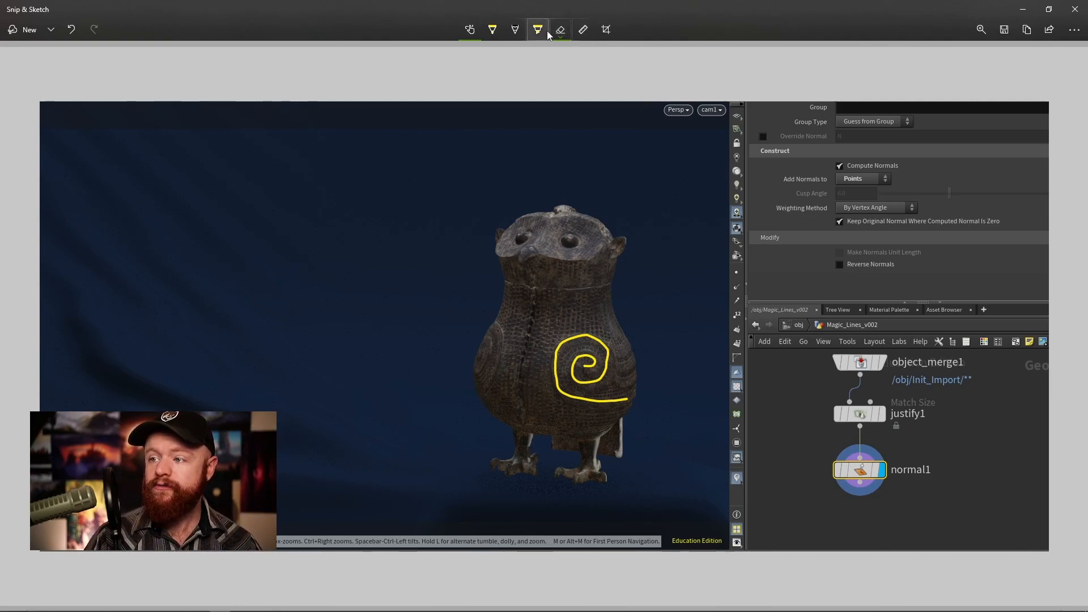
left_click(492, 30)
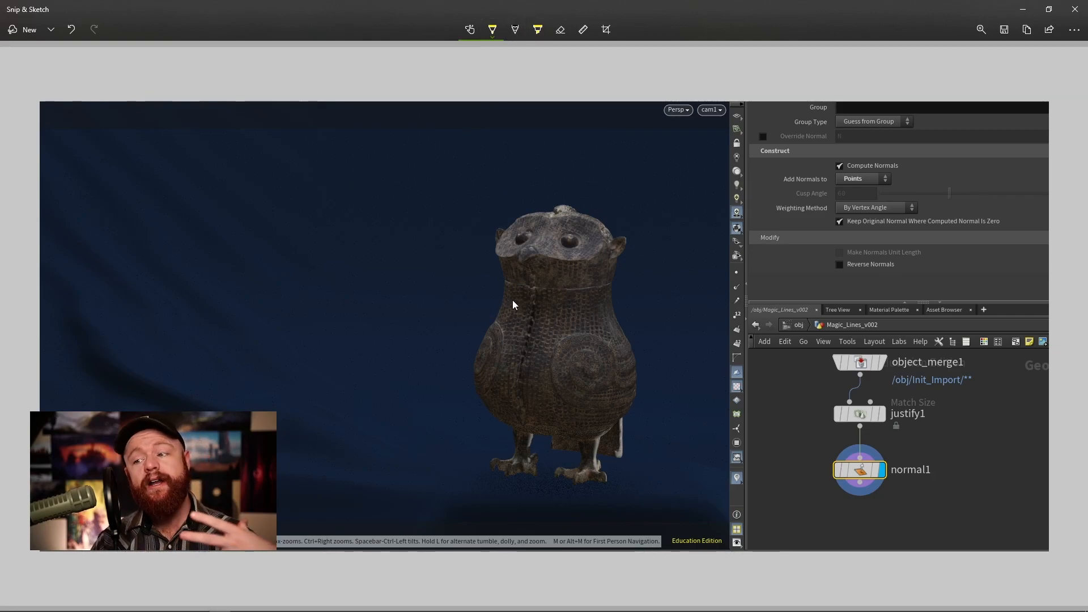
mouse_move(576, 325)
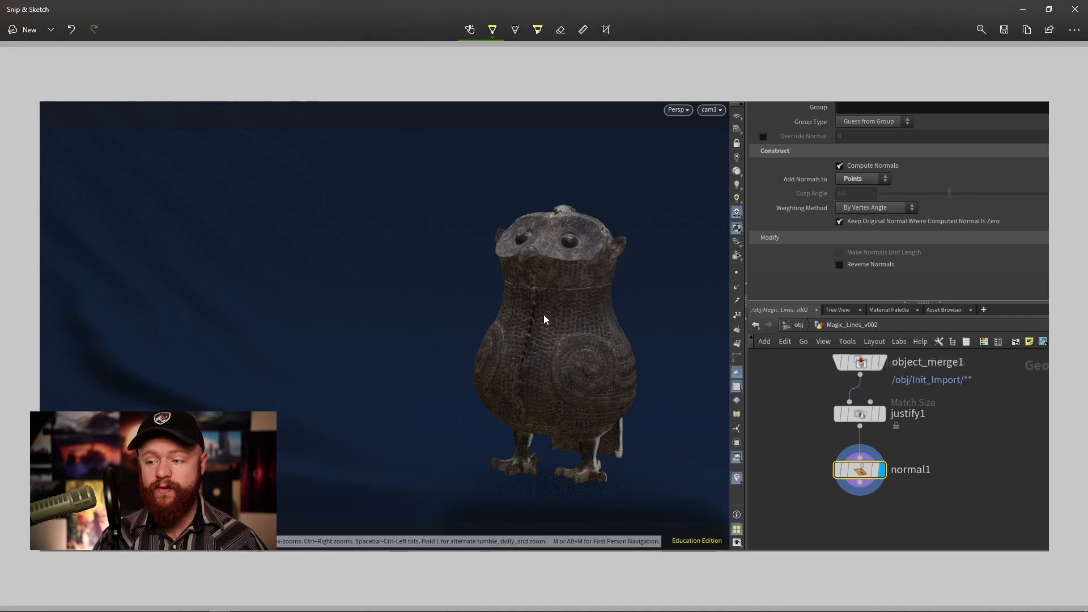
mouse_move(501, 314)
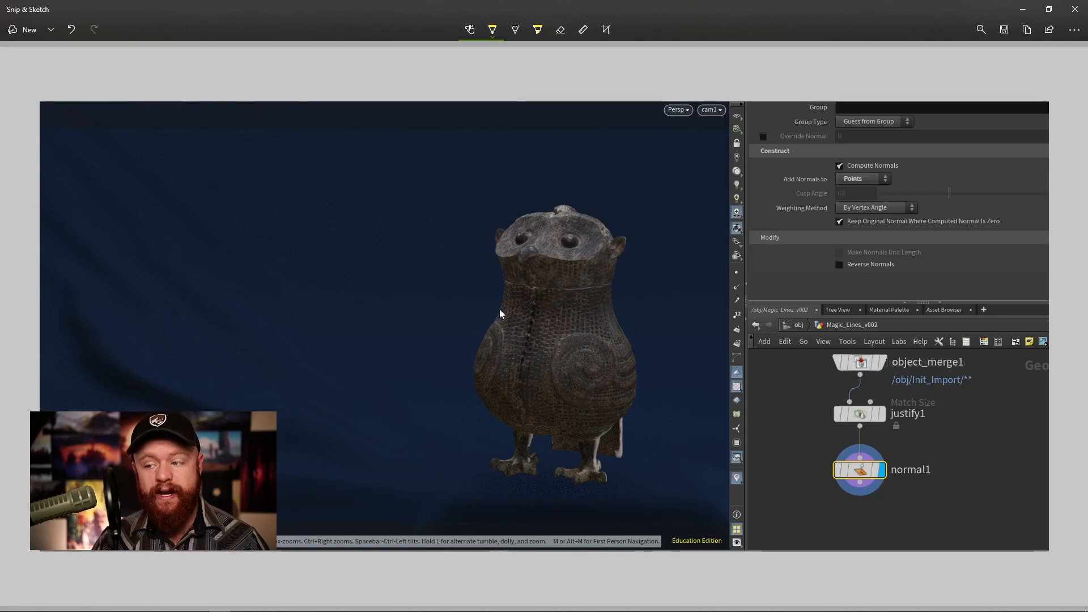
left_click_drag(506, 304, 468, 304)
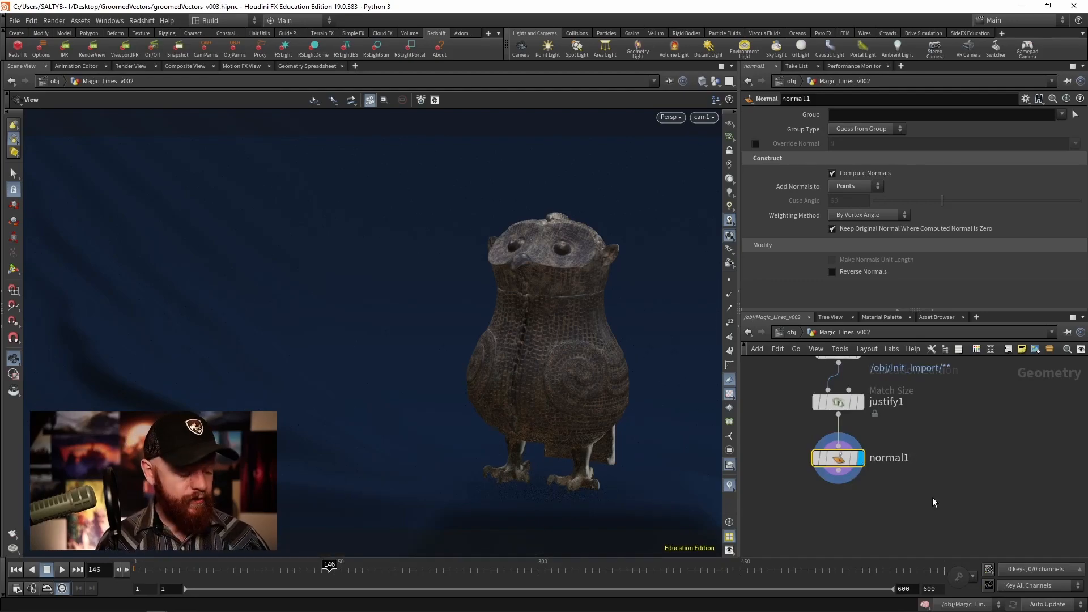
Step: Add PolyFrame after normal1 with Style Texture UV and Tangent Name written to N
key("Tab")
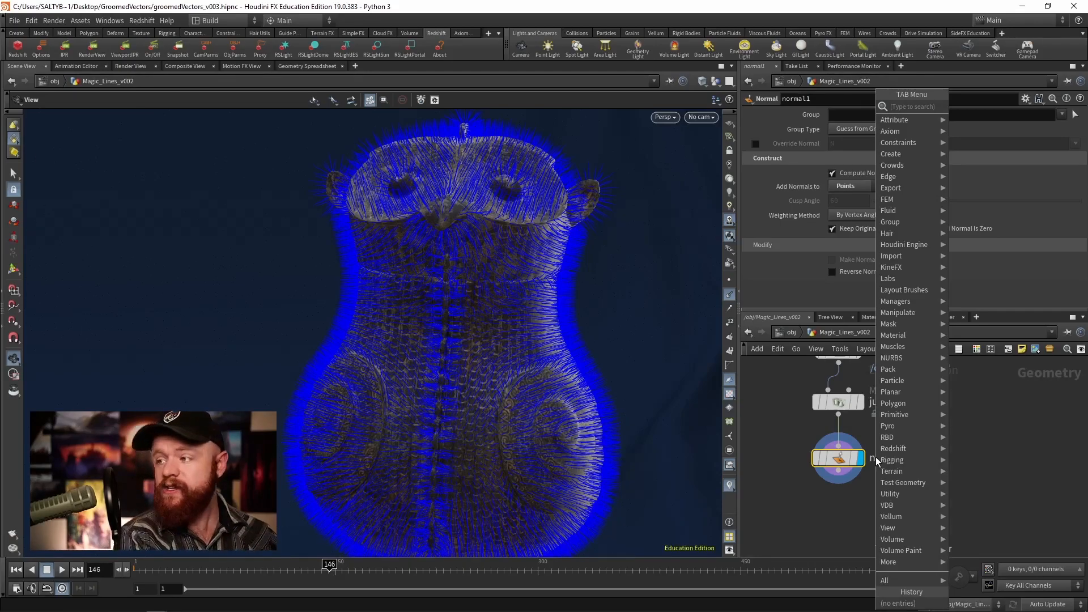
type("poly fr")
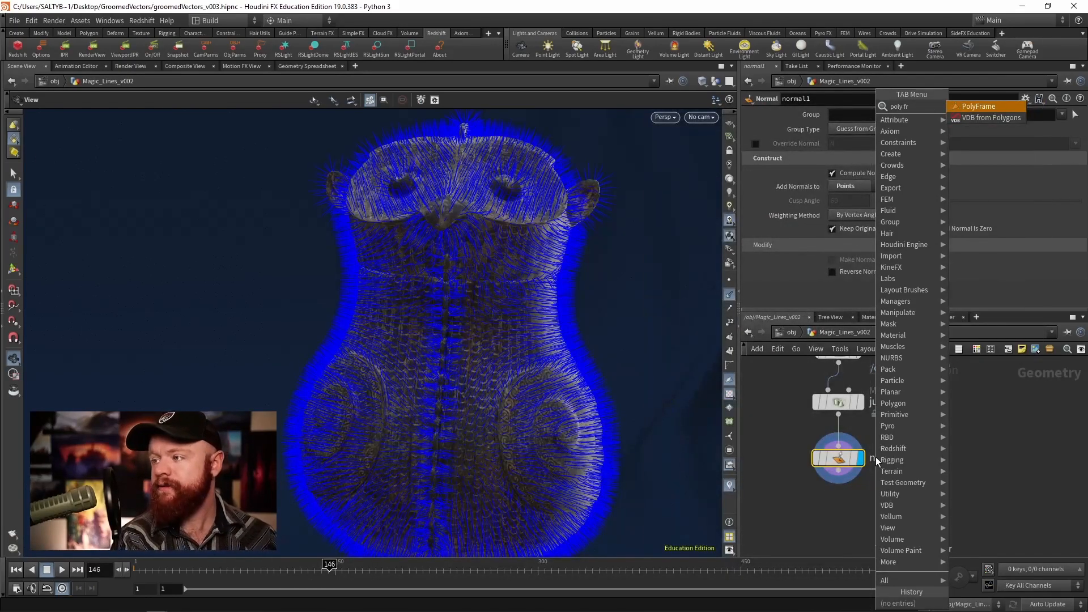
left_click(978, 106)
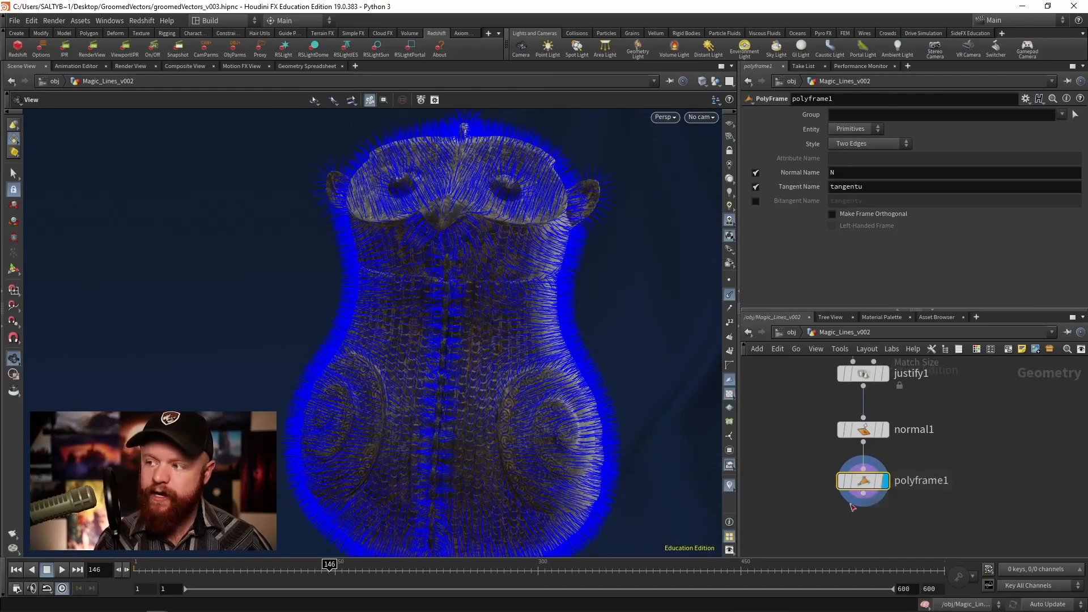
left_click(869, 143)
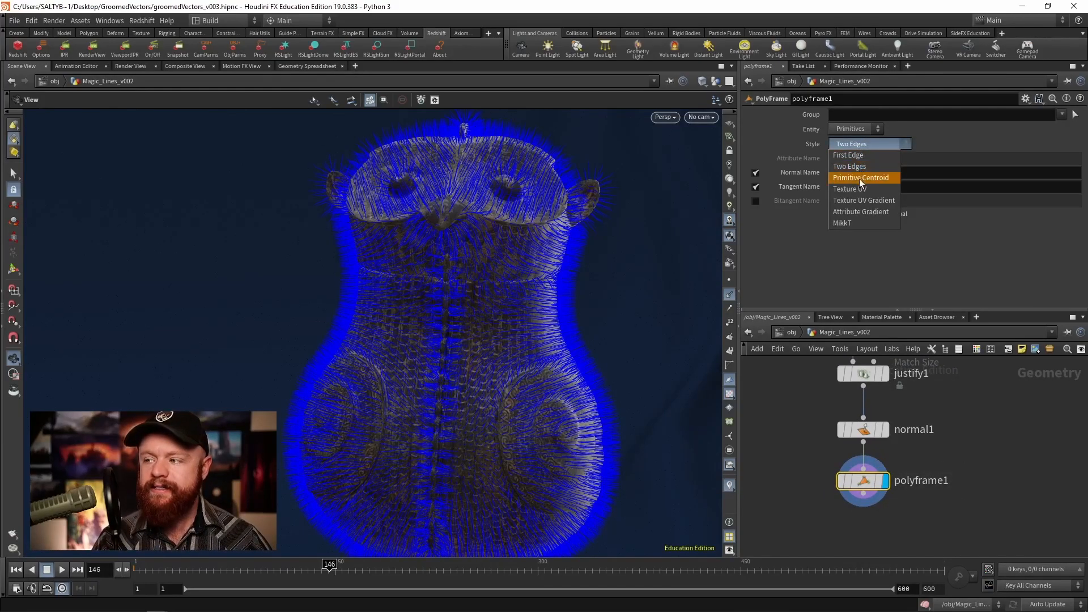
left_click(847, 189)
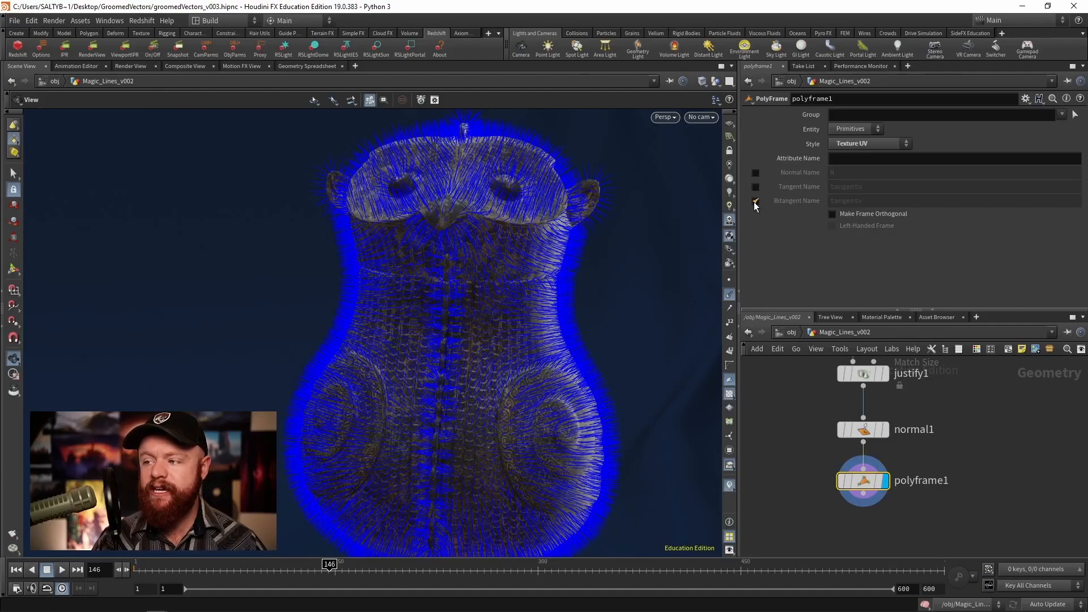
left_click(756, 201)
type("N")
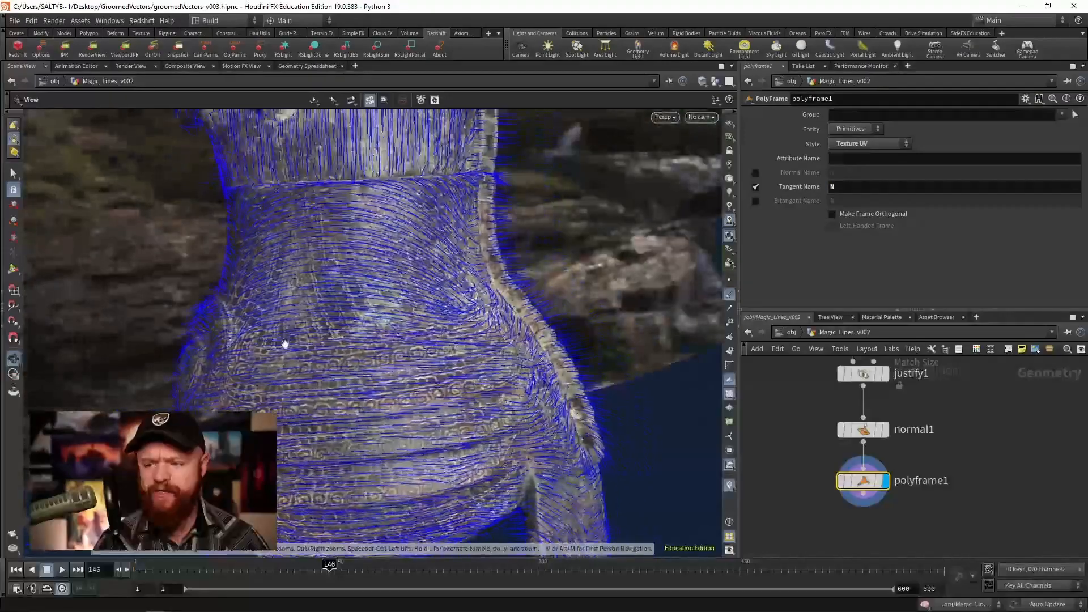
Step: Enable Override Normal N on the comb and brush-stroke the normals around the owl's body
left_click_drag(285, 344, 387, 338)
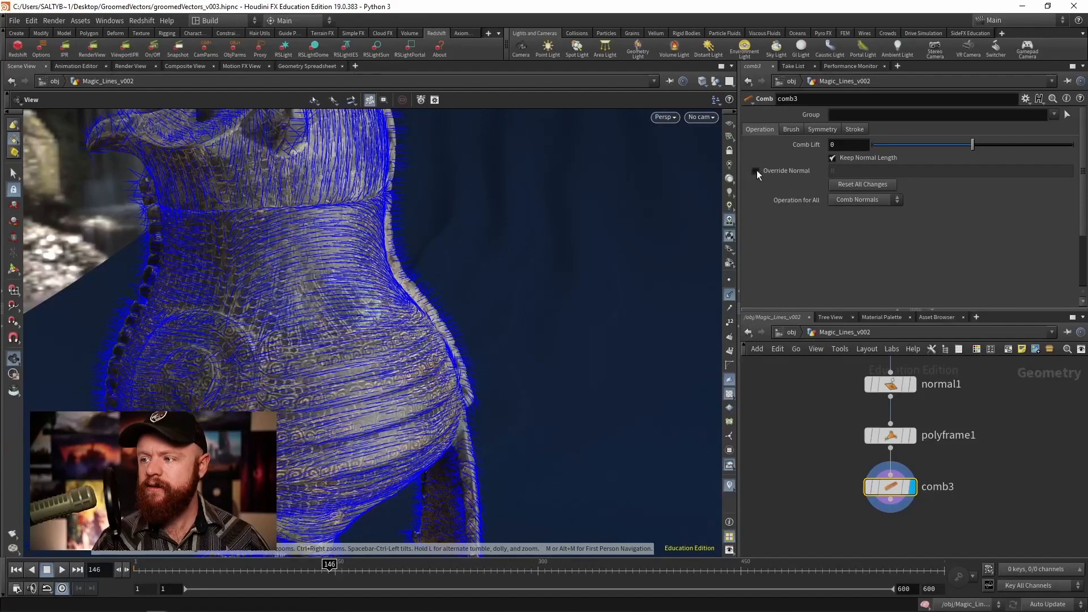
left_click(756, 171)
type(".1")
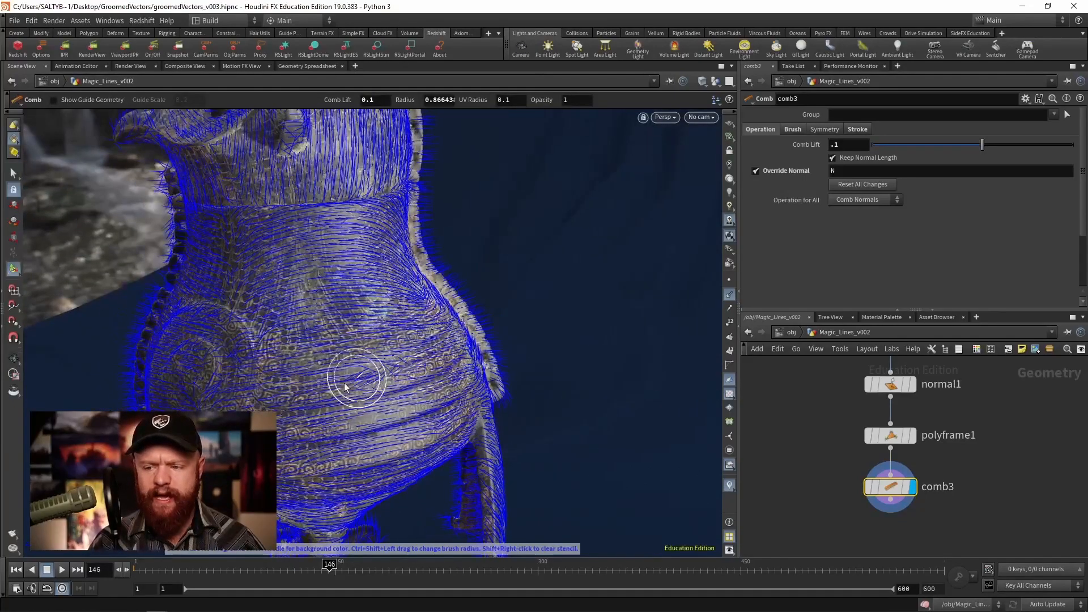
left_click_drag(357, 378, 262, 359)
type("smo")
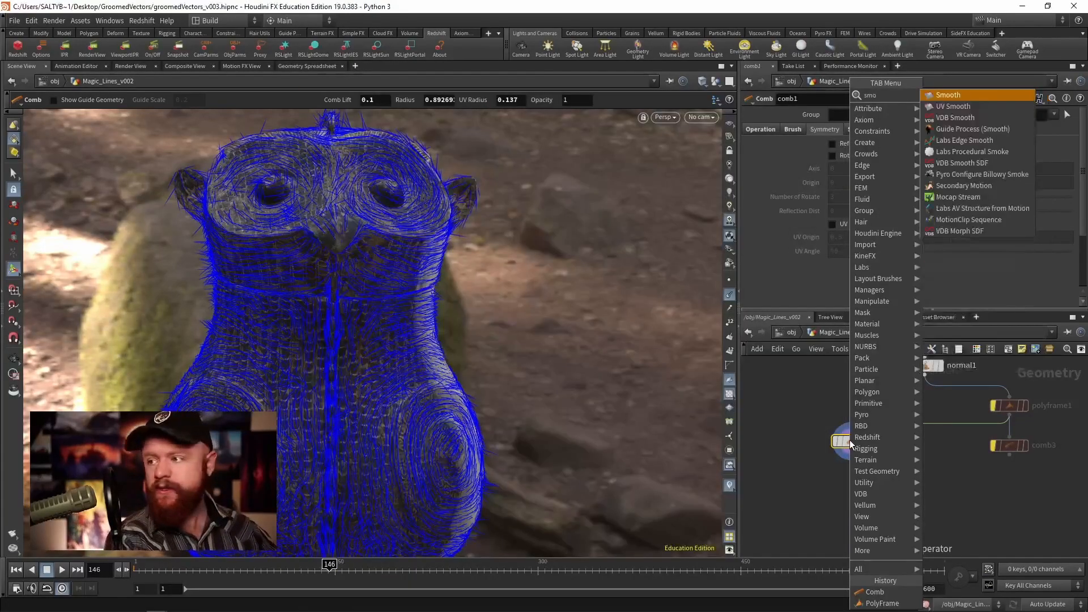
Step: Add a Smooth node under comb1 on attribute N and display its result
left_click(945, 95)
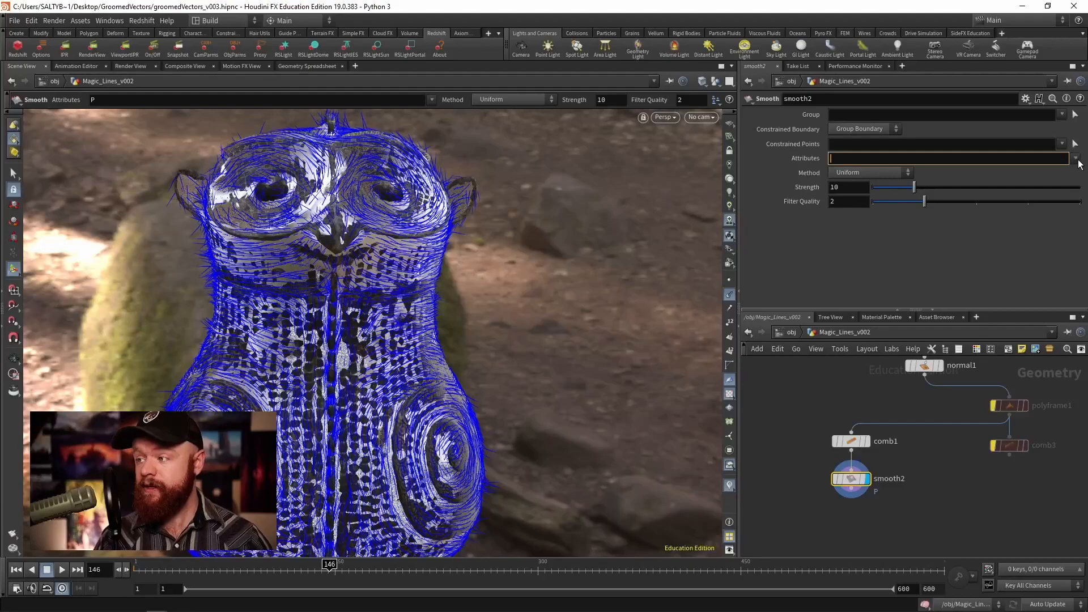
left_click(1074, 159)
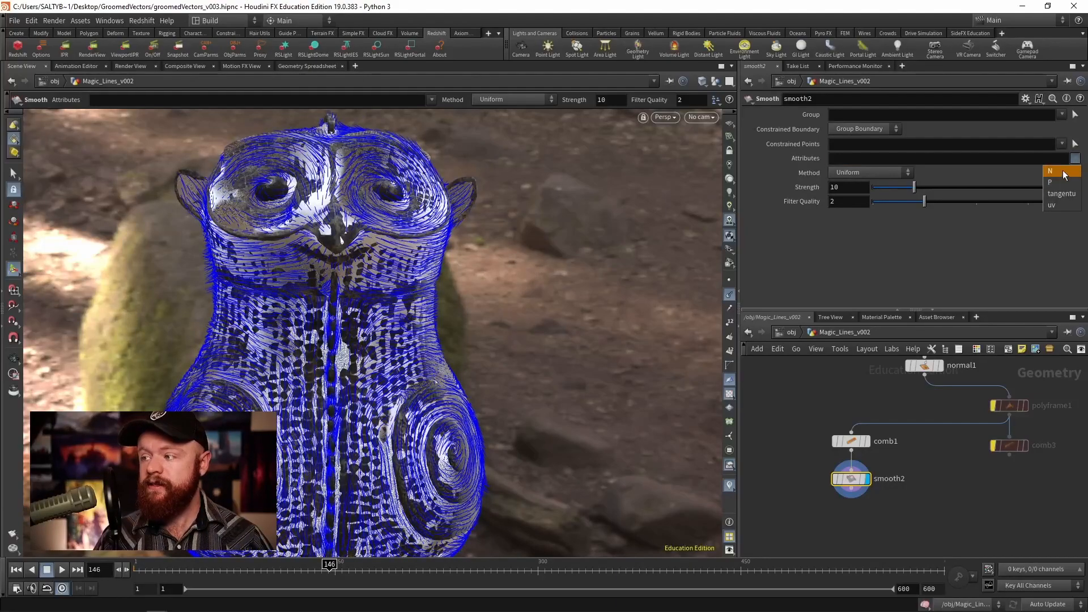
left_click(1051, 171)
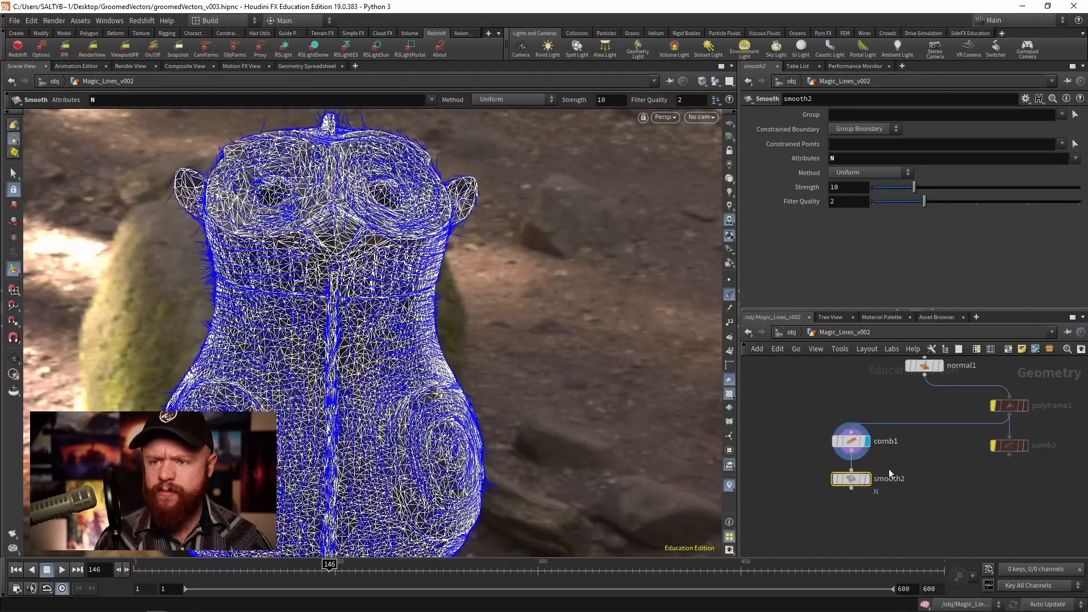
left_click(851, 441)
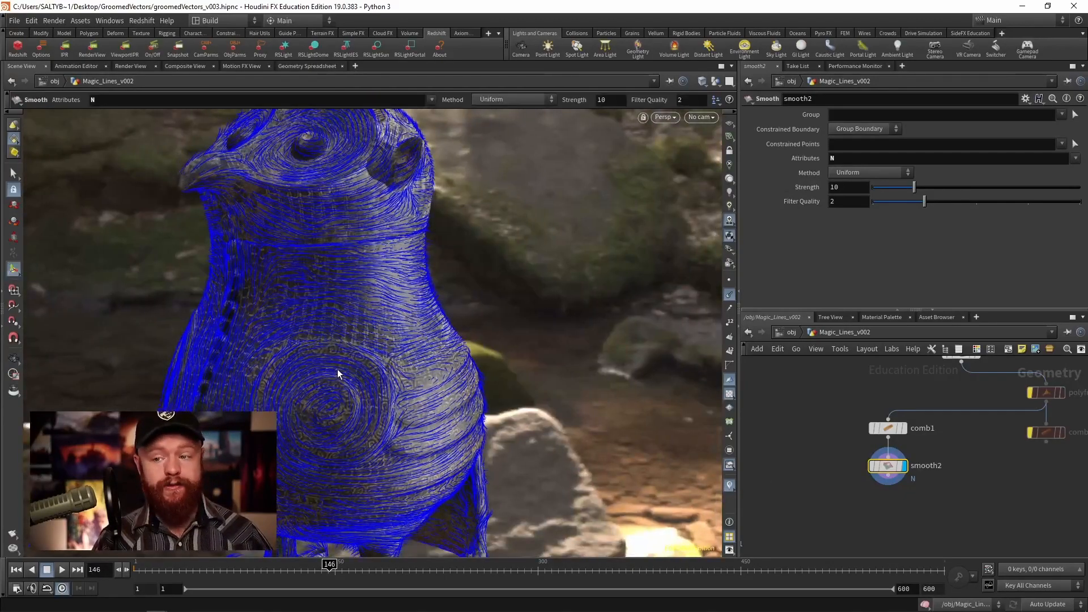
mouse_move(226, 395)
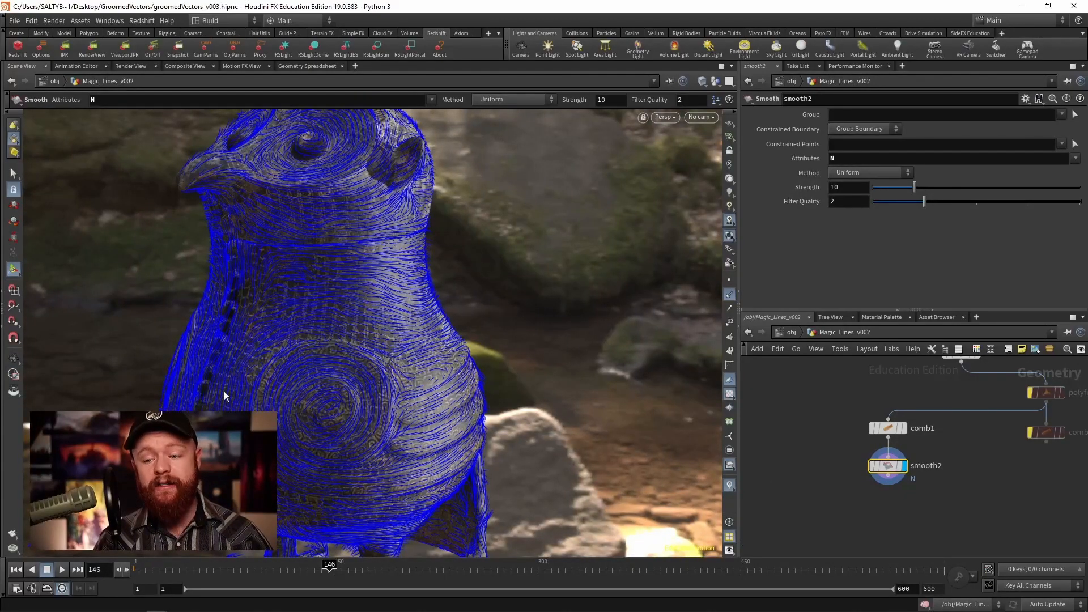
mouse_move(405, 316)
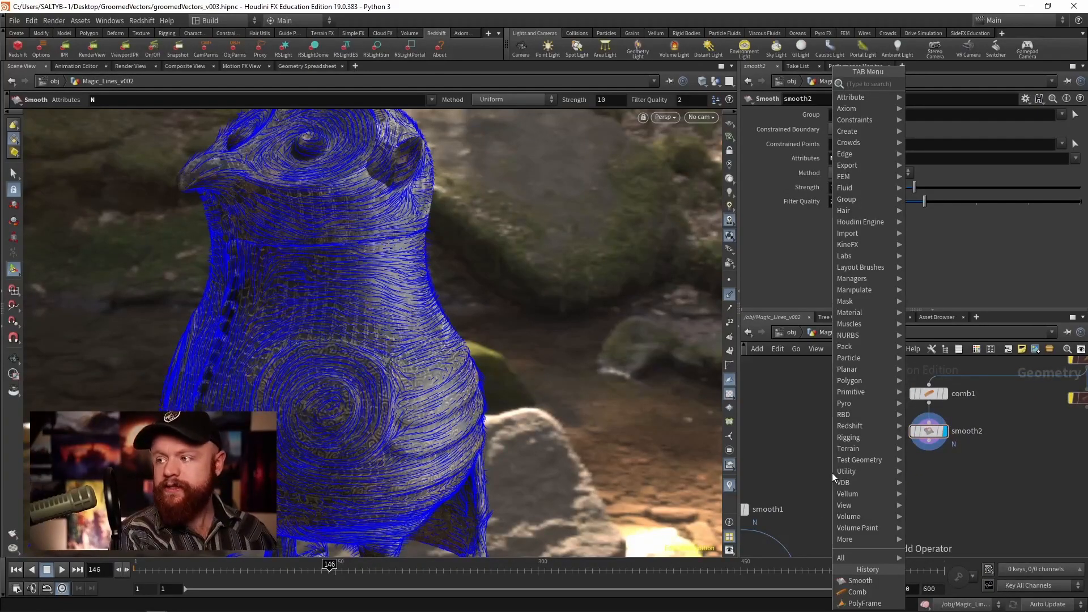
Step: Add VDB from Polygons under smooth2 with Voxel Size .05
type("vdb from po")
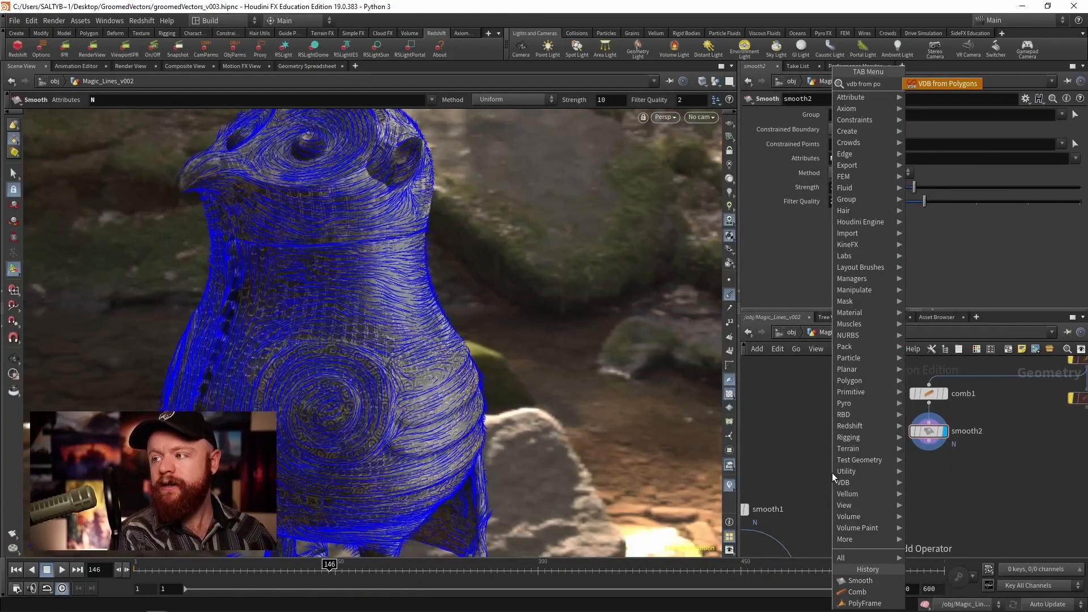
left_click(941, 83)
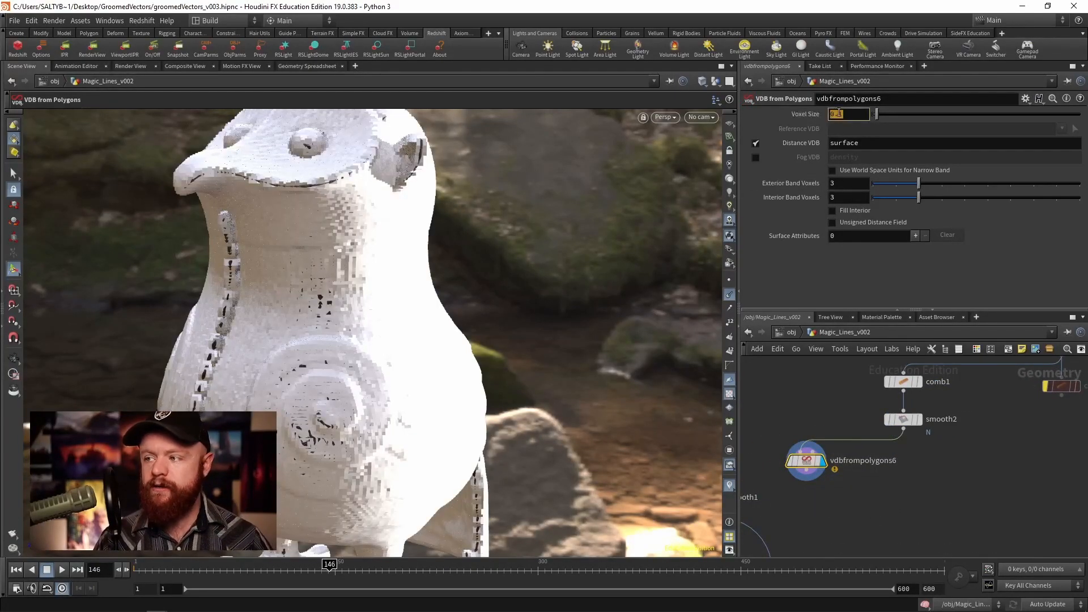
type(".05")
type("vdb")
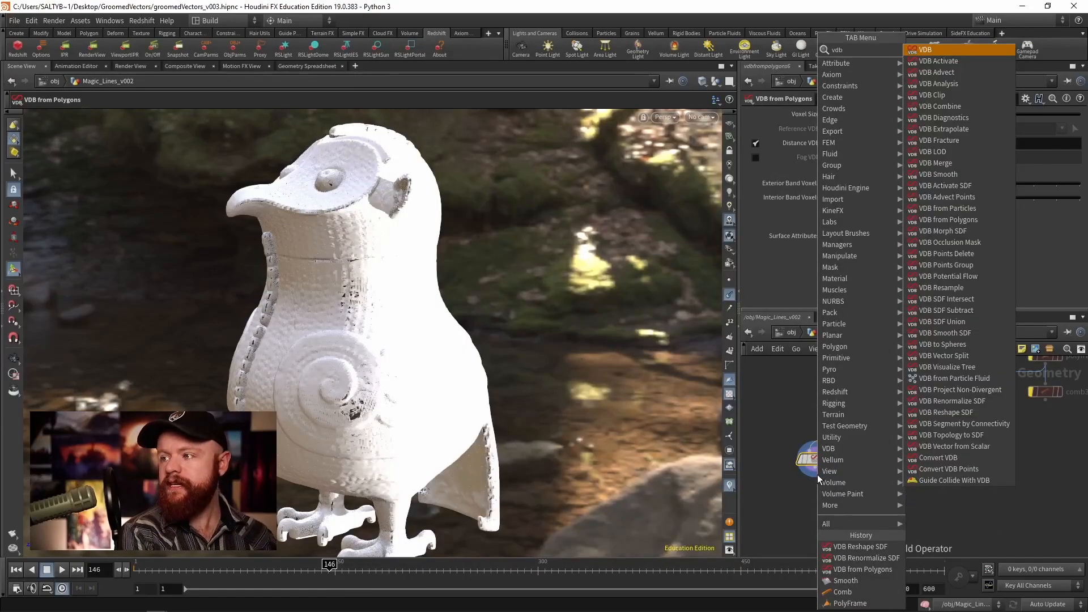
Step: Add VDB Reshape SDF set to Dilate with Offset 2 and compare against the undilated VDB
left_click(945, 219)
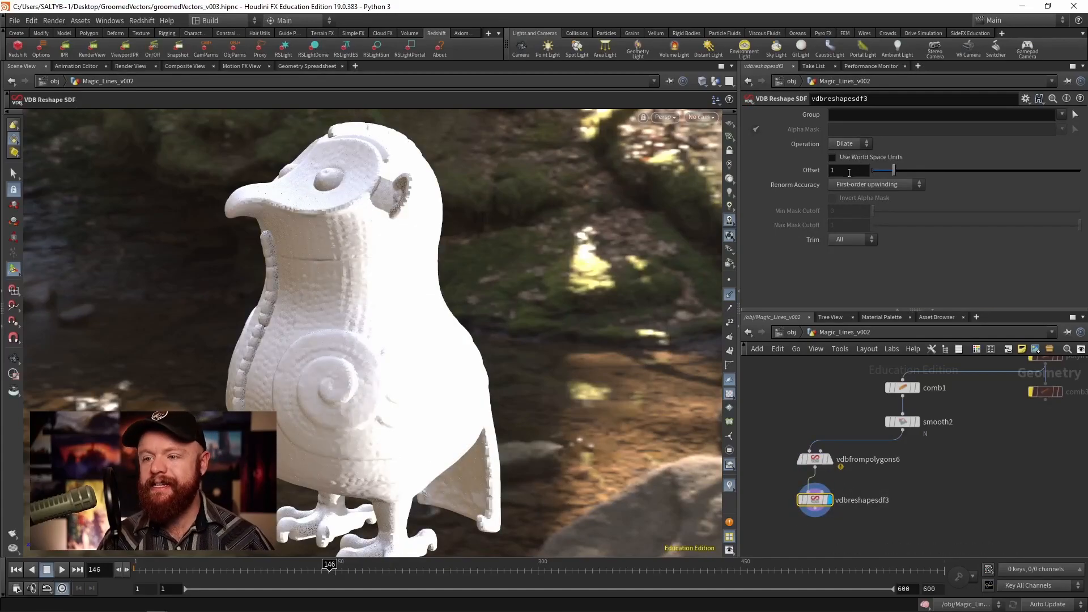
left_click(848, 170)
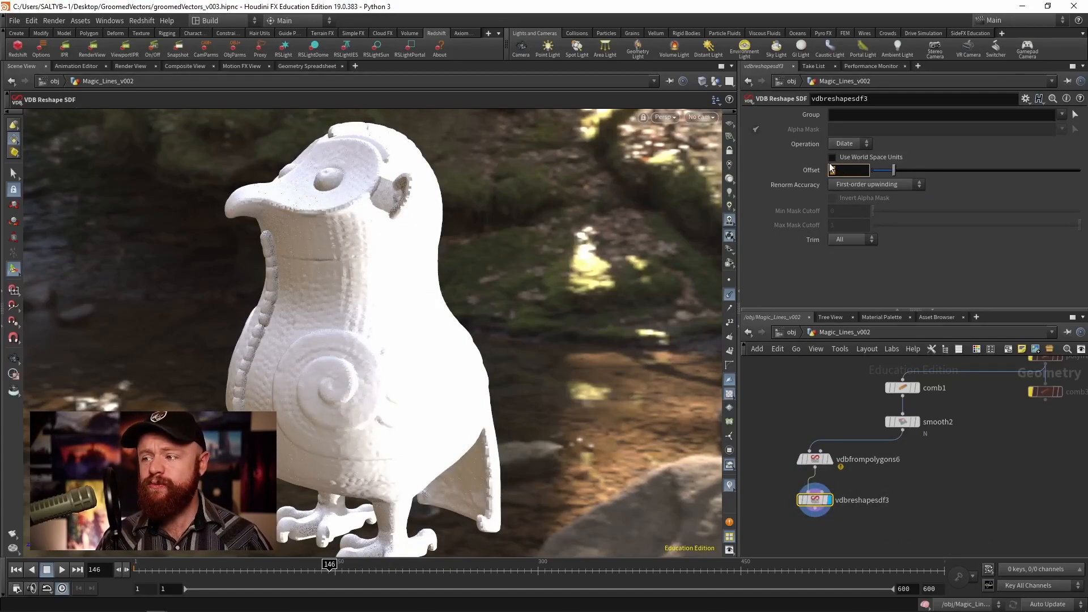
type("2")
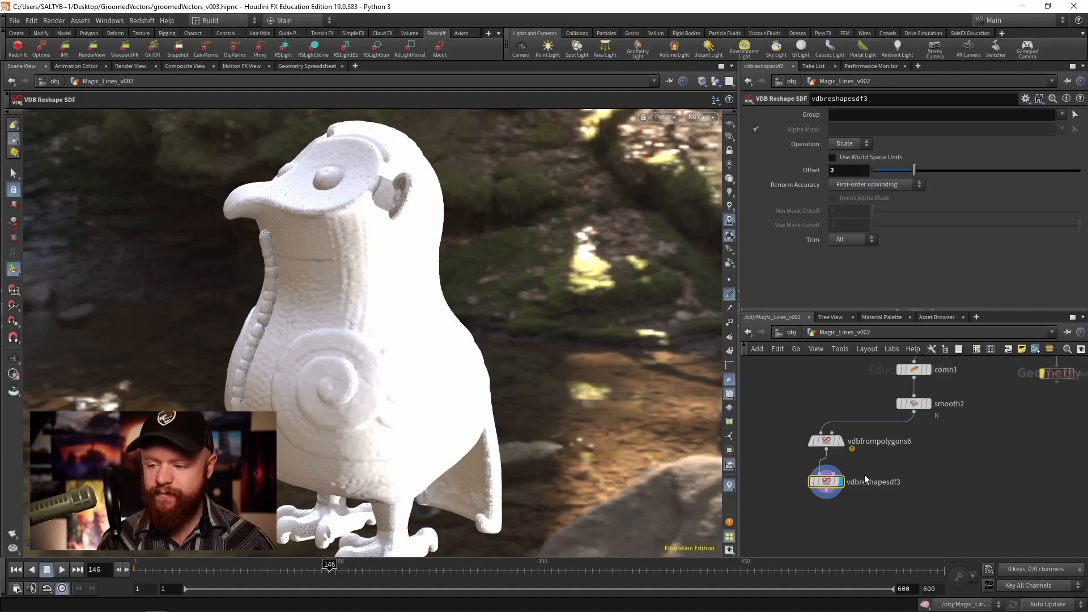
left_click(826, 441)
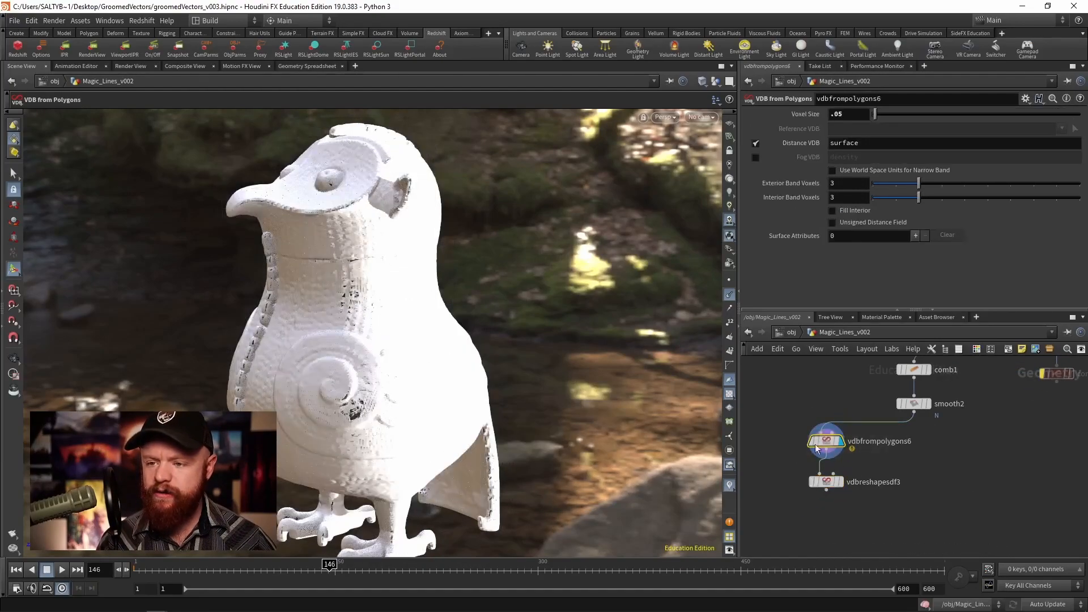
left_click(873, 481)
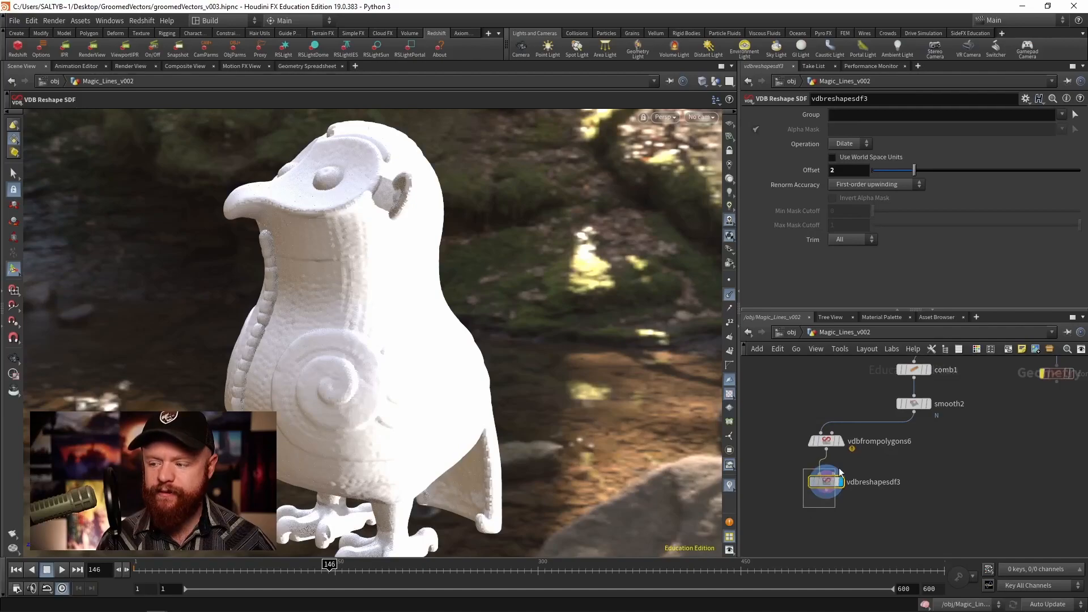
Step: Append a Convert VDB node and choose its Convert To target
type("vdb con")
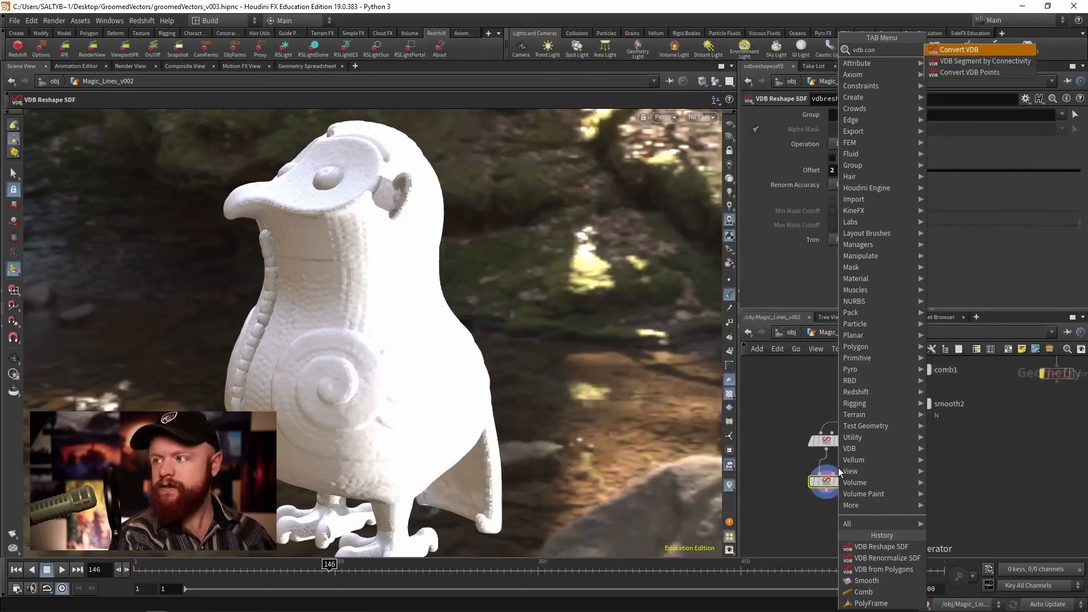
left_click(960, 48)
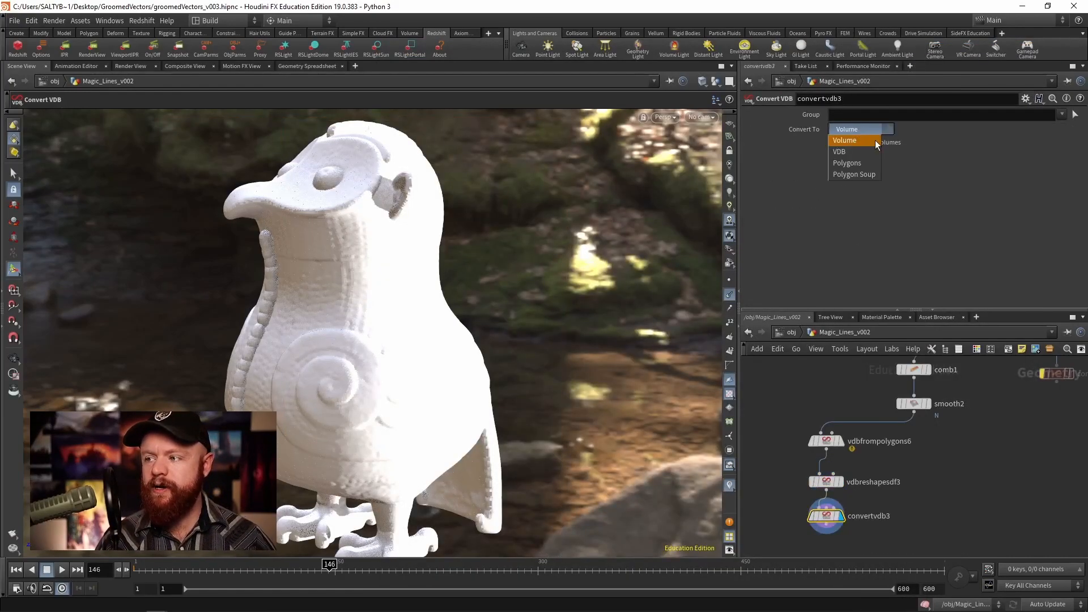
left_click(845, 162)
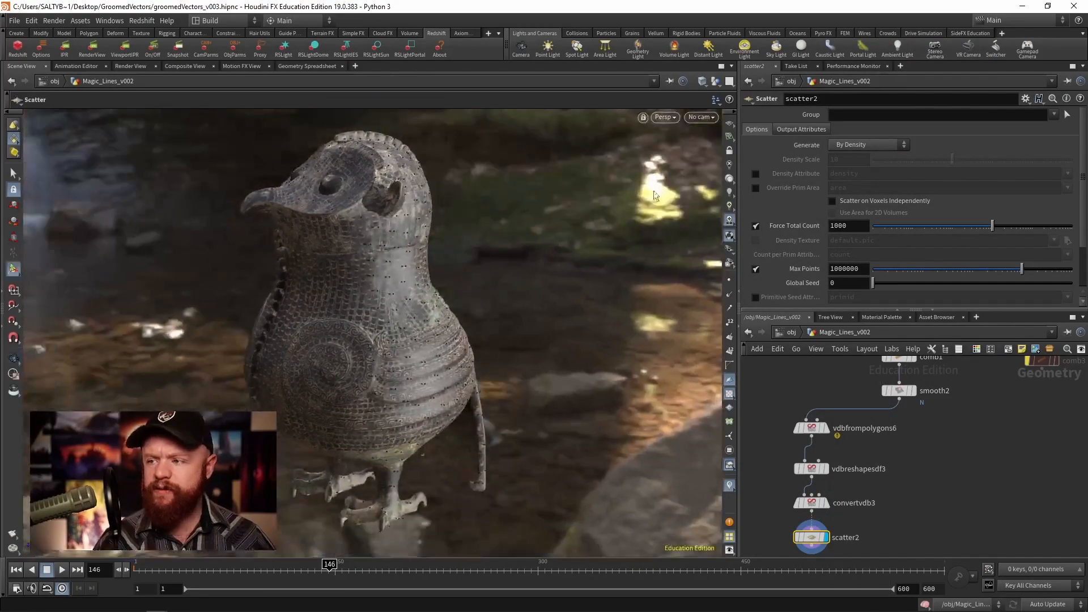
Step: Set the Scatter's Force Total Count to 100000 and review the vdbreshapesdf3 offset
scroll("down", 3)
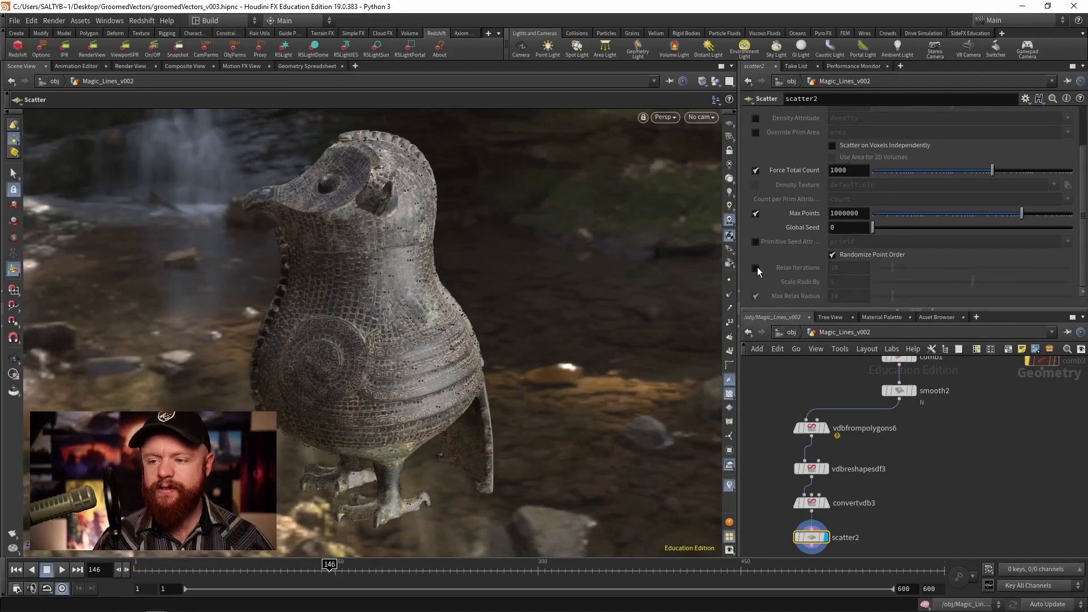
mouse_move(836, 197)
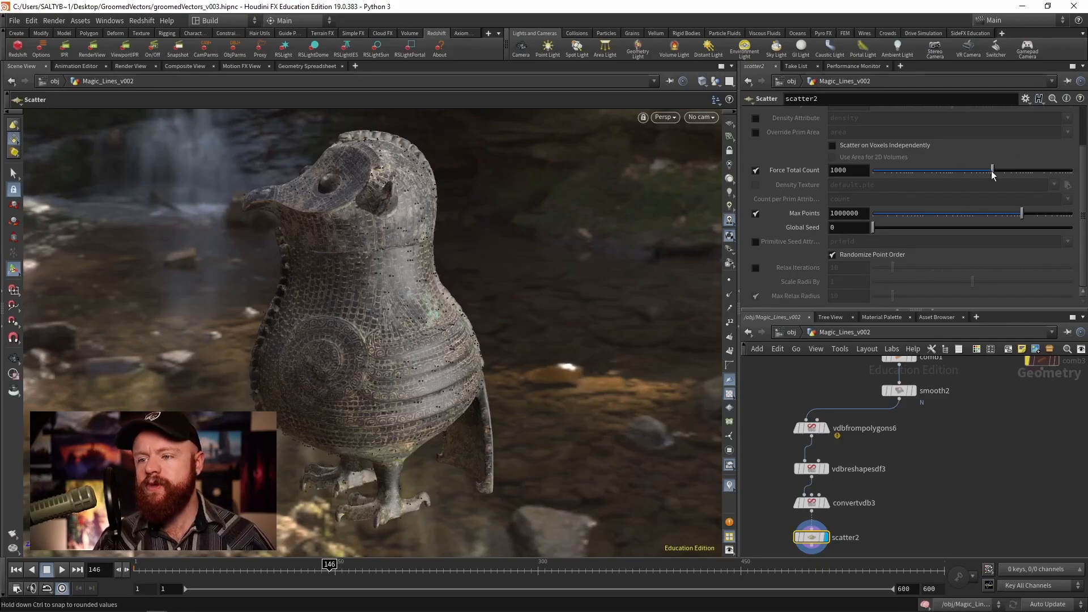
left_click_drag(991, 170, 1059, 170)
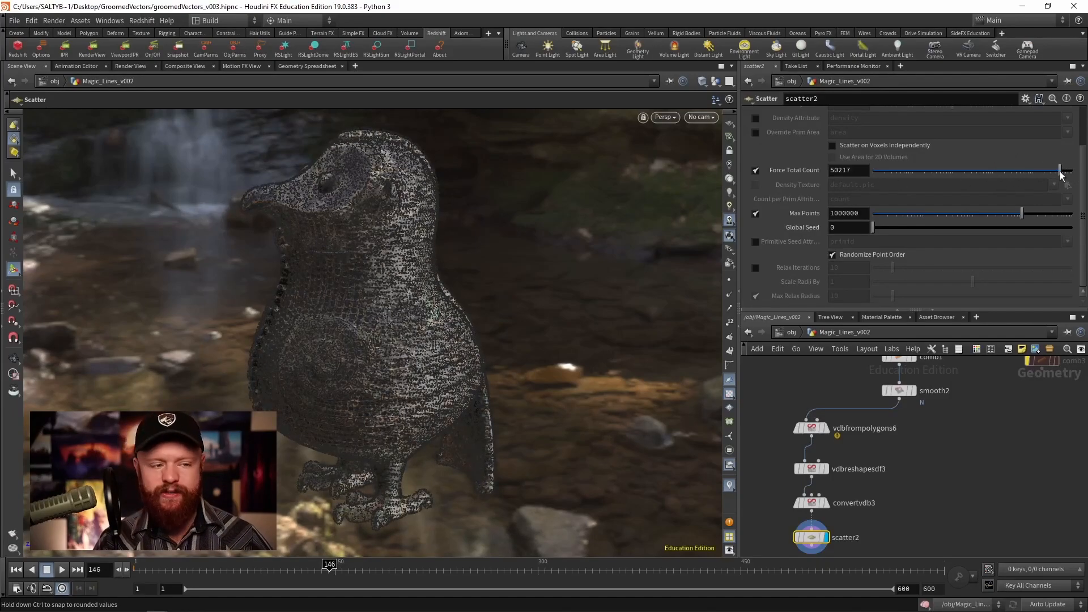
left_click(847, 170)
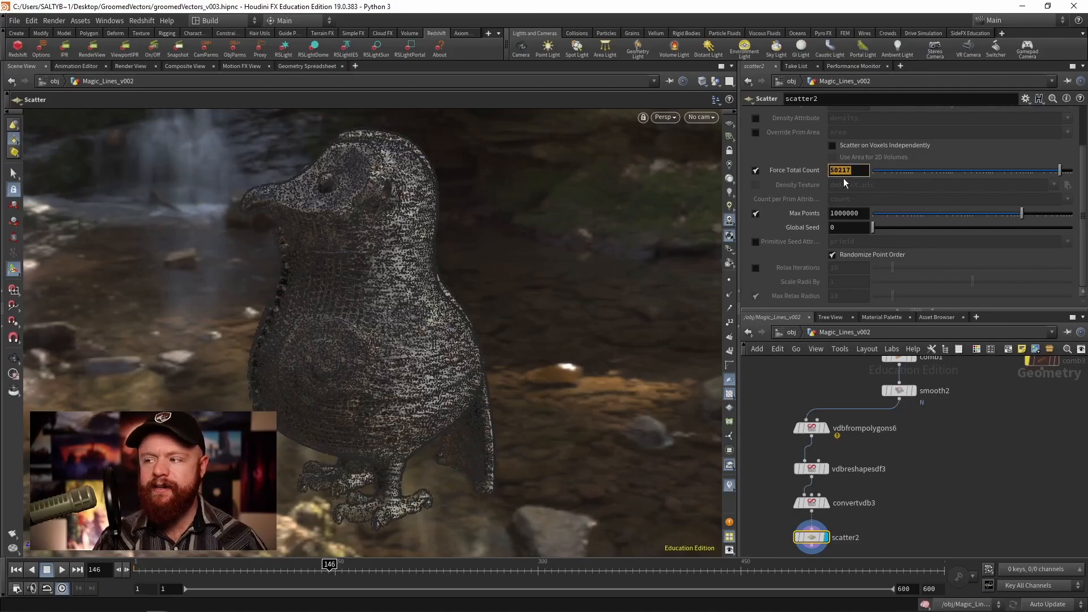
type("100000")
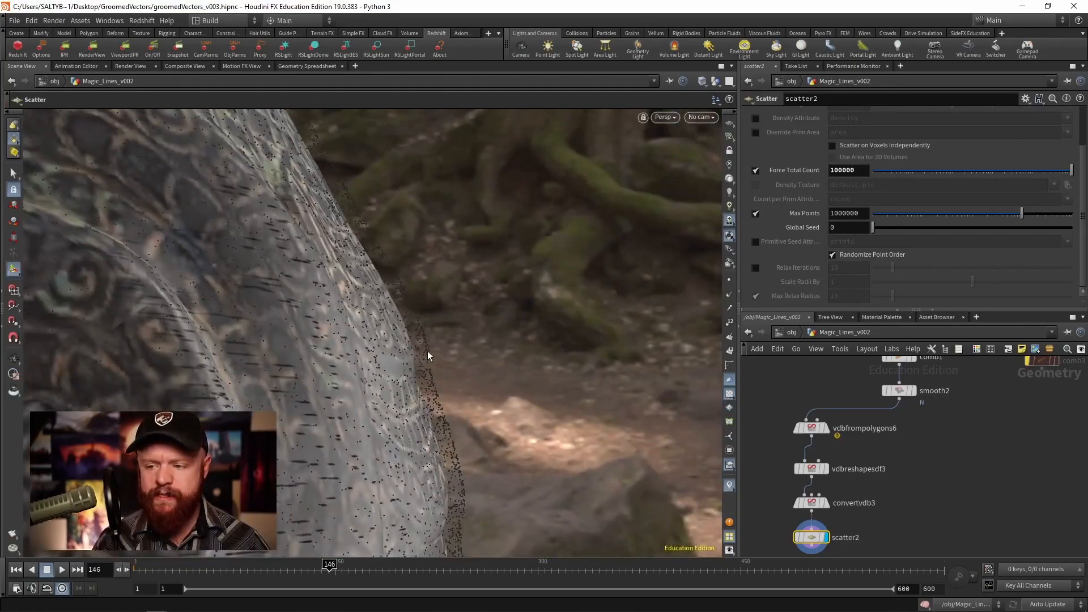
left_click(810, 468)
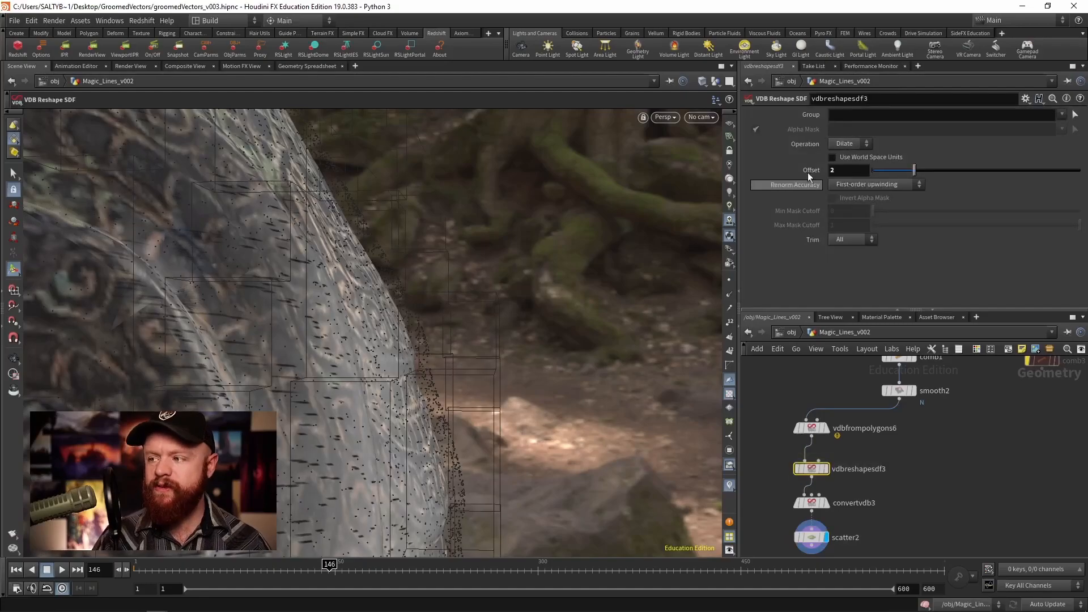
left_click_drag(902, 170, 932, 170)
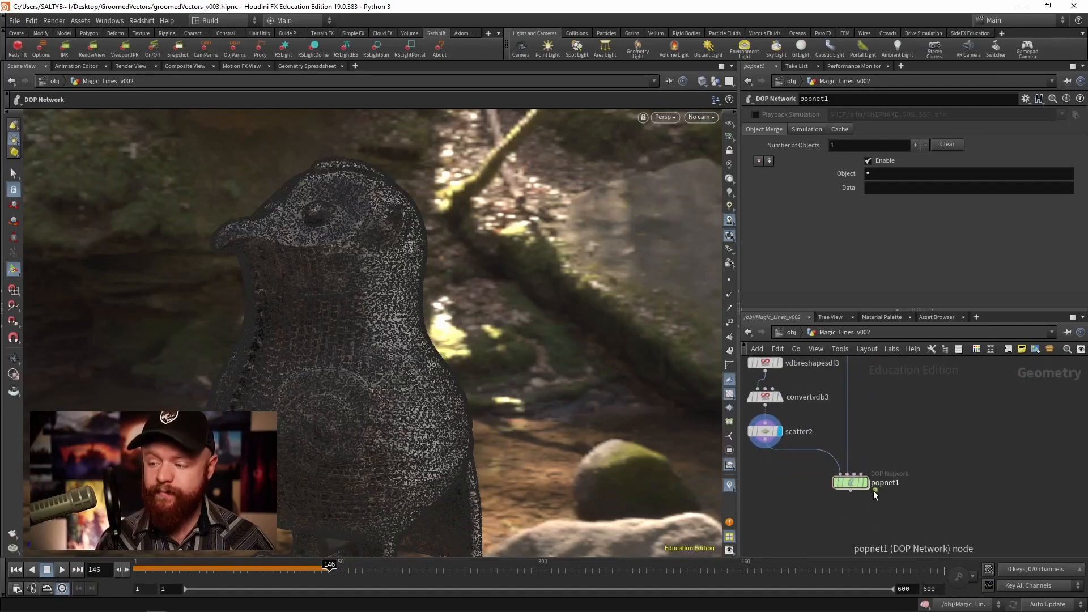
Step: Inside popnet1, set the POP Source geometry and emission type and raise Const. Birth Rate to 10000
double_click(850, 483)
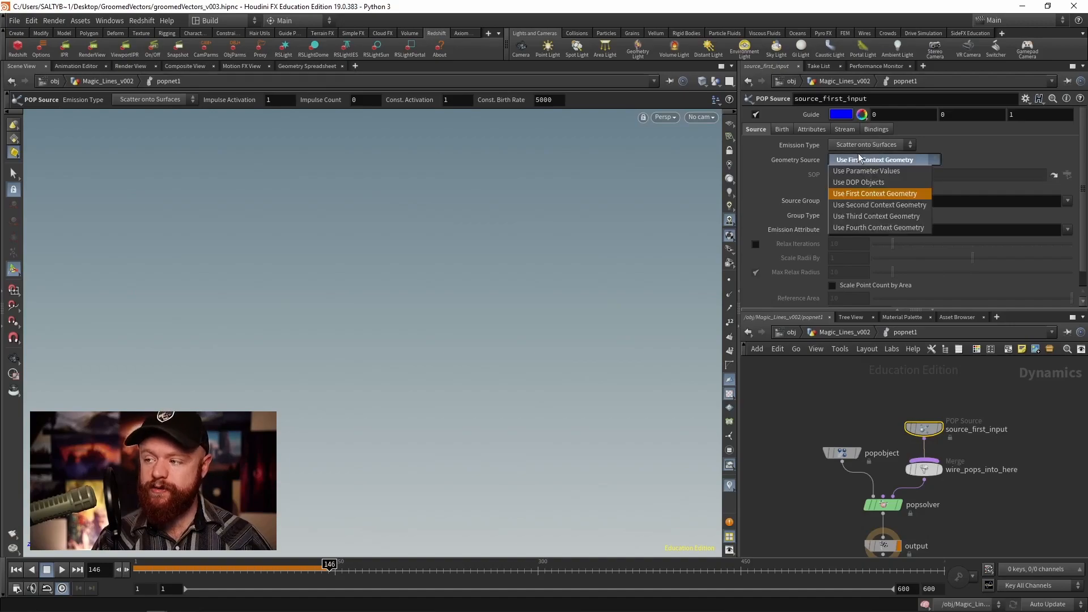
left_click(866, 144)
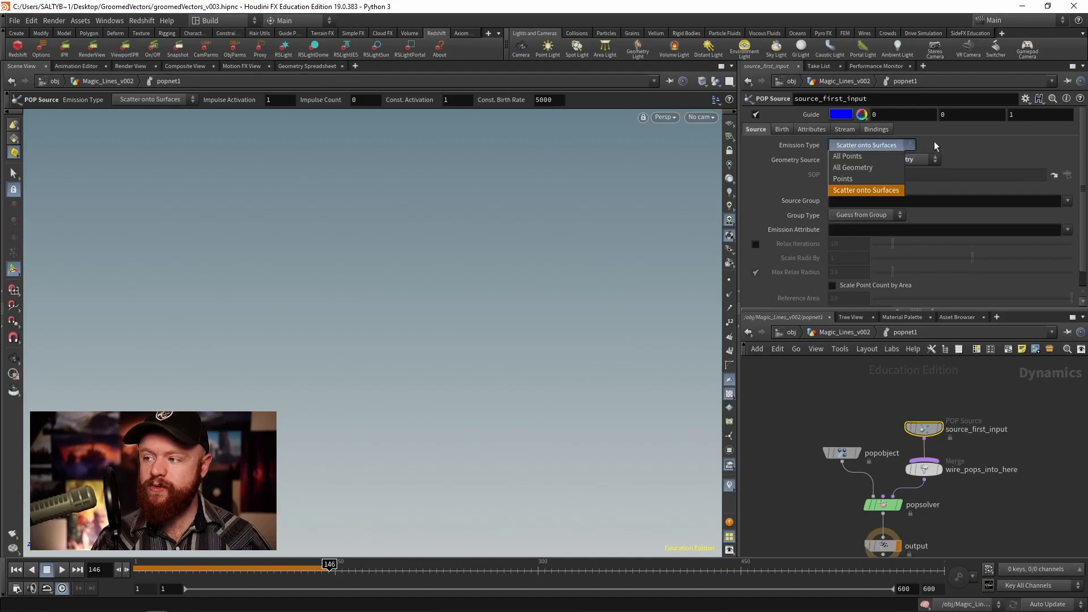
left_click(842, 178)
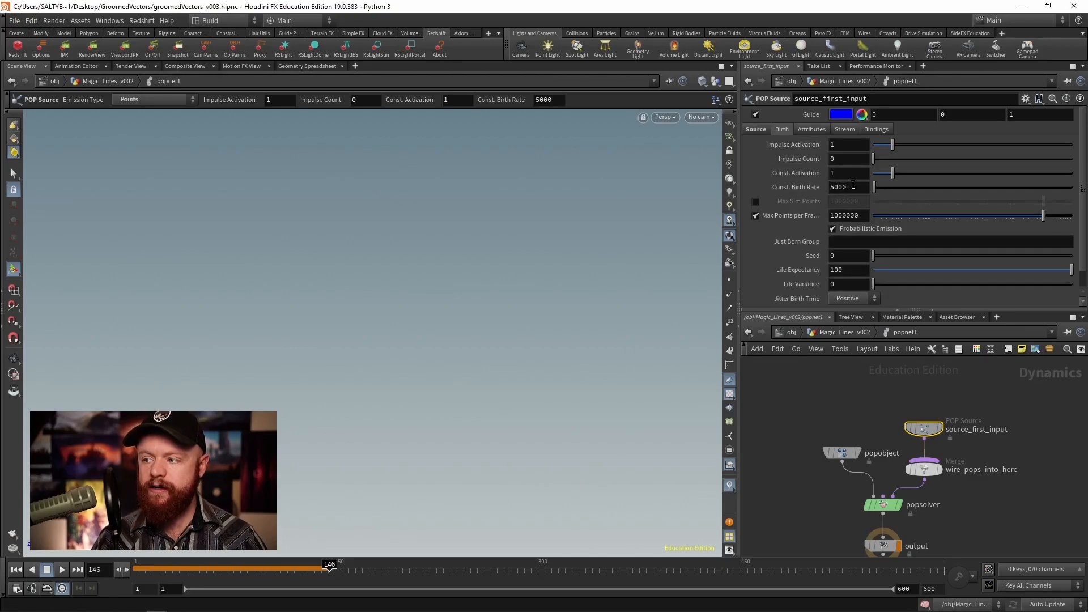
left_click(845, 187)
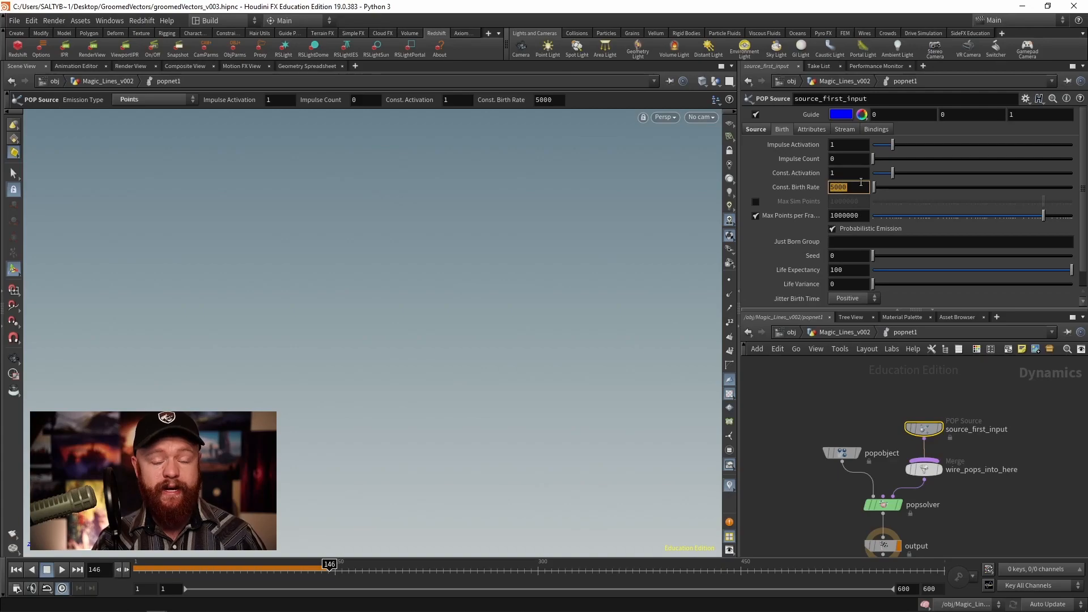
type("100000")
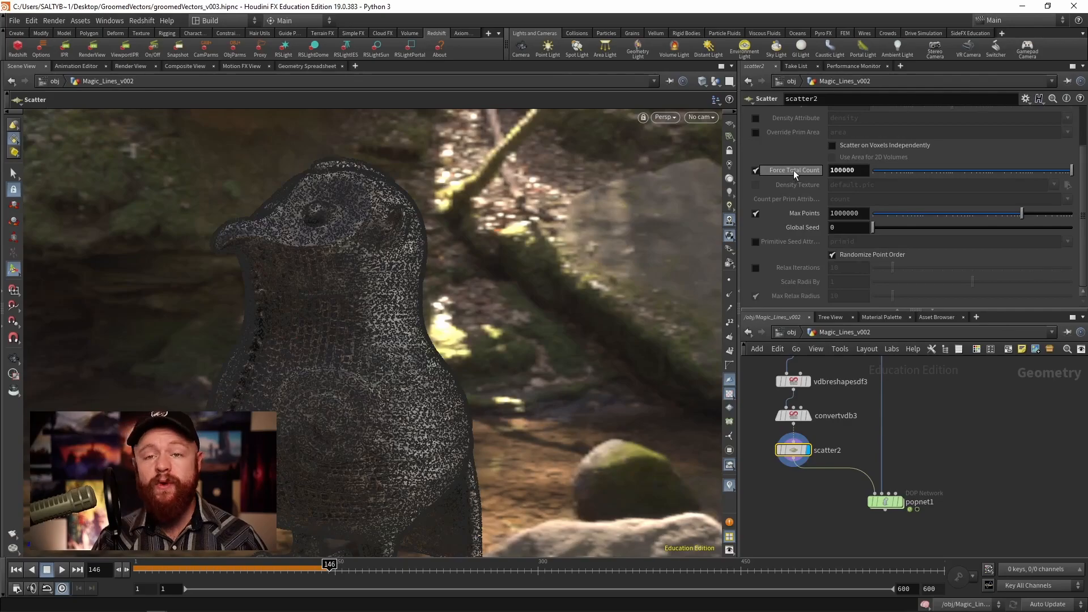
Step: Drive scatter2's Force Total Count by a relative reference to constantrate divided by 30
right_click(842, 170)
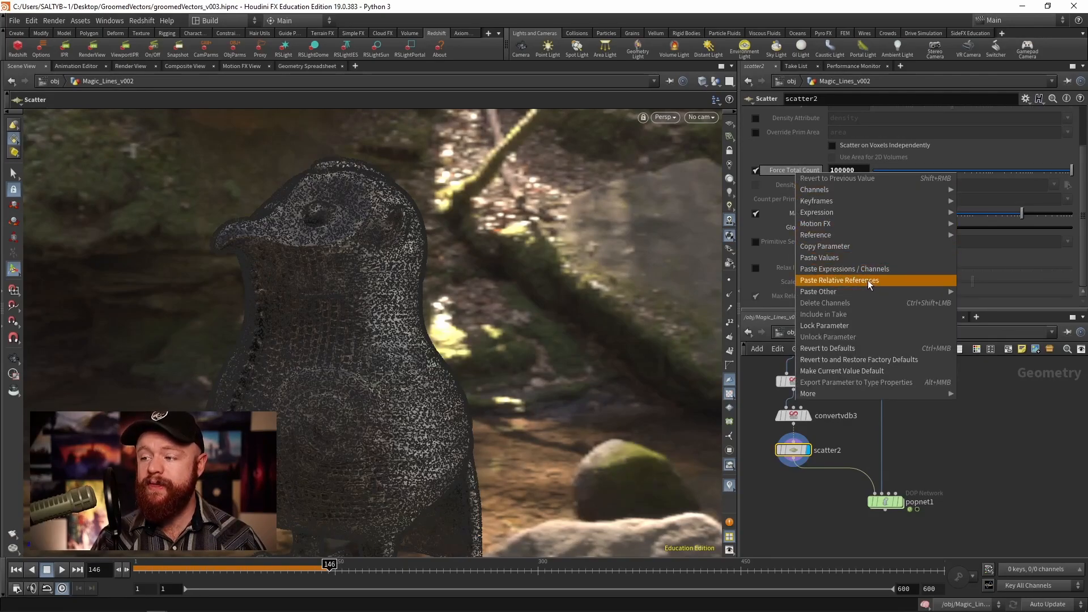
left_click(839, 280)
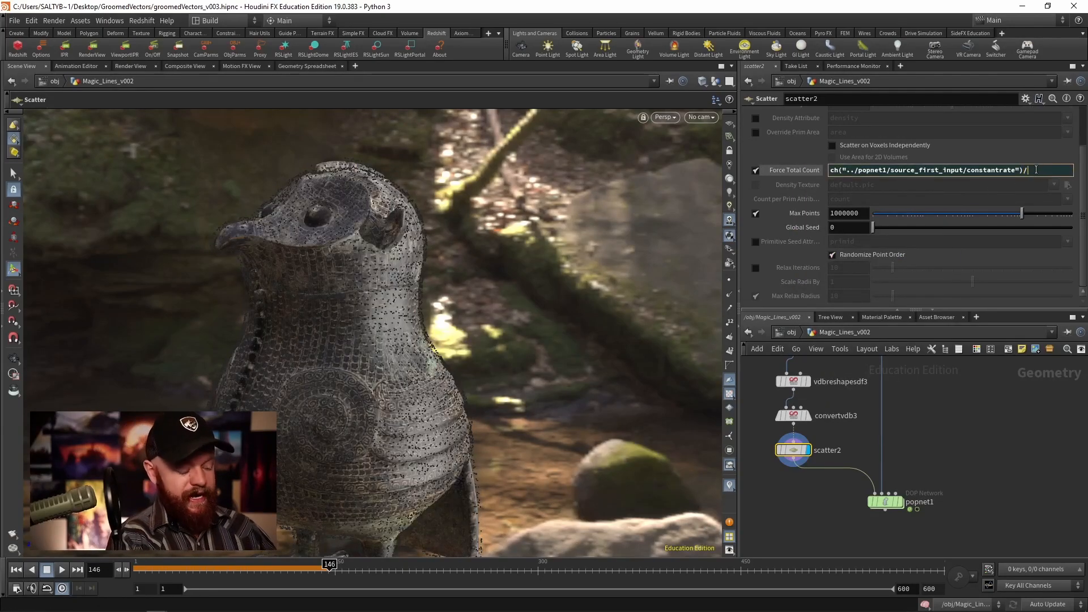
type("30")
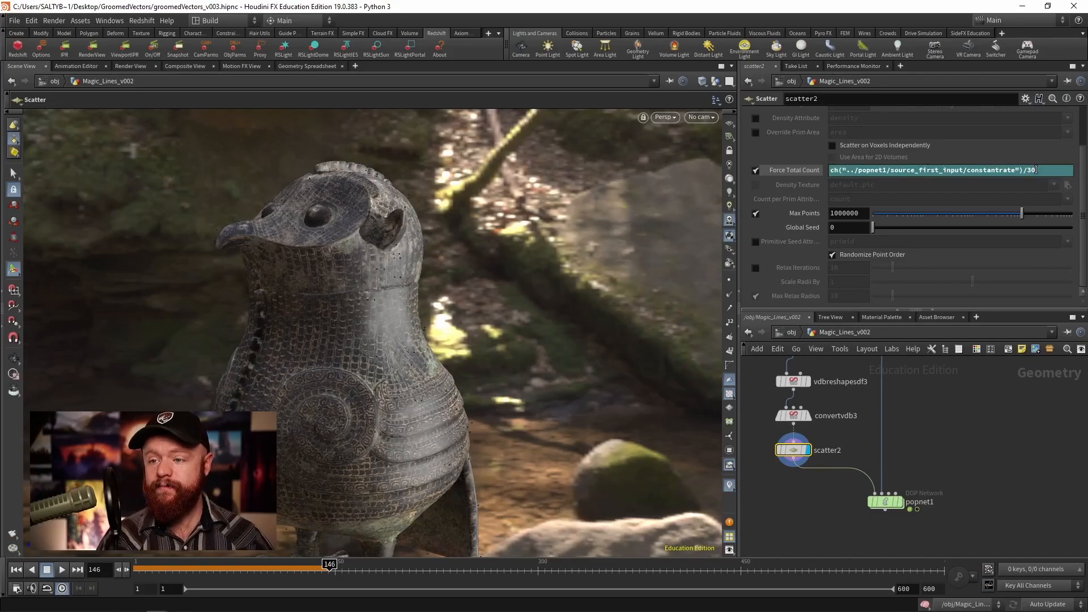
left_click(885, 500)
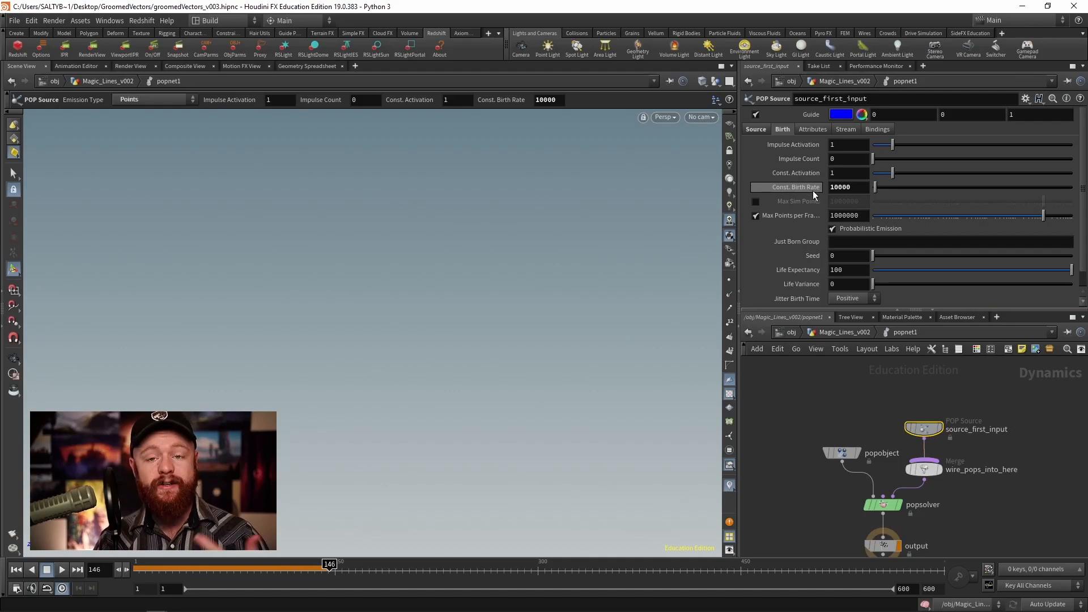
left_click(850, 187)
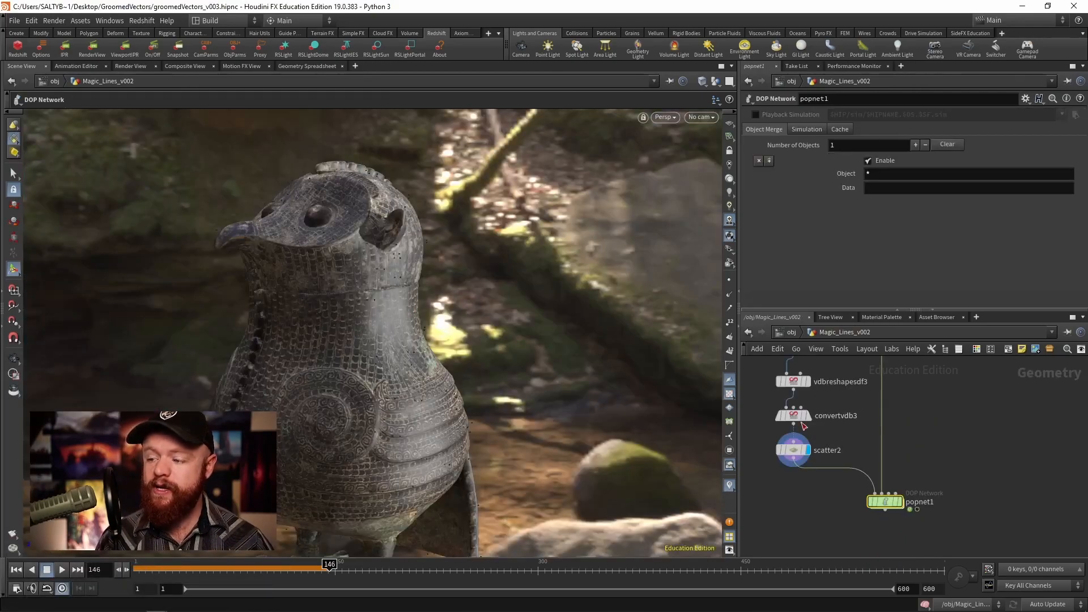
Step: Add a Static Object and a Merge, with the merge placed between the solver and output
left_click(792, 450)
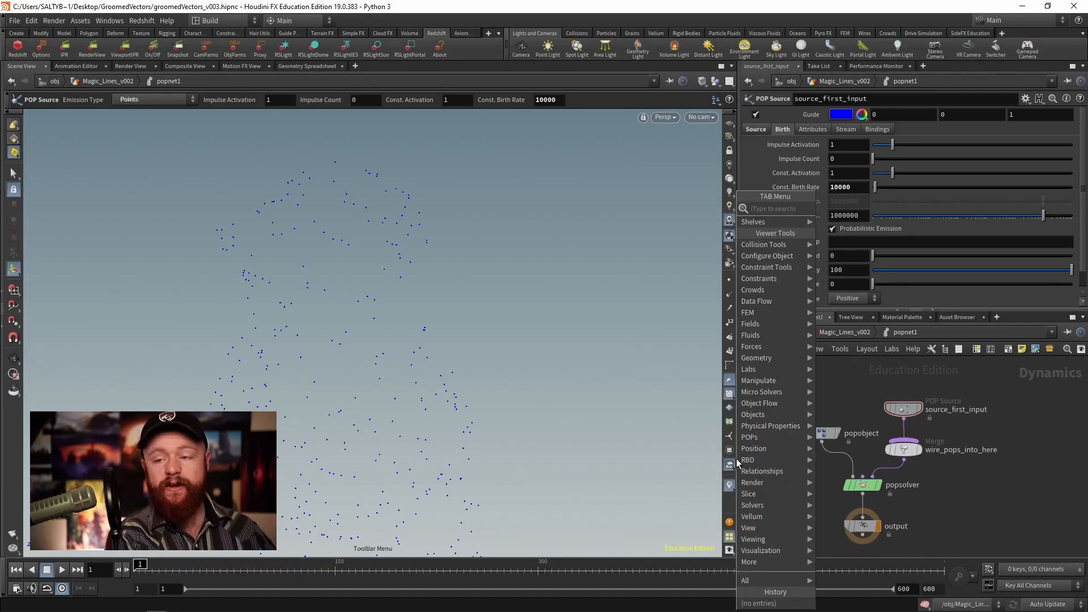
type("s")
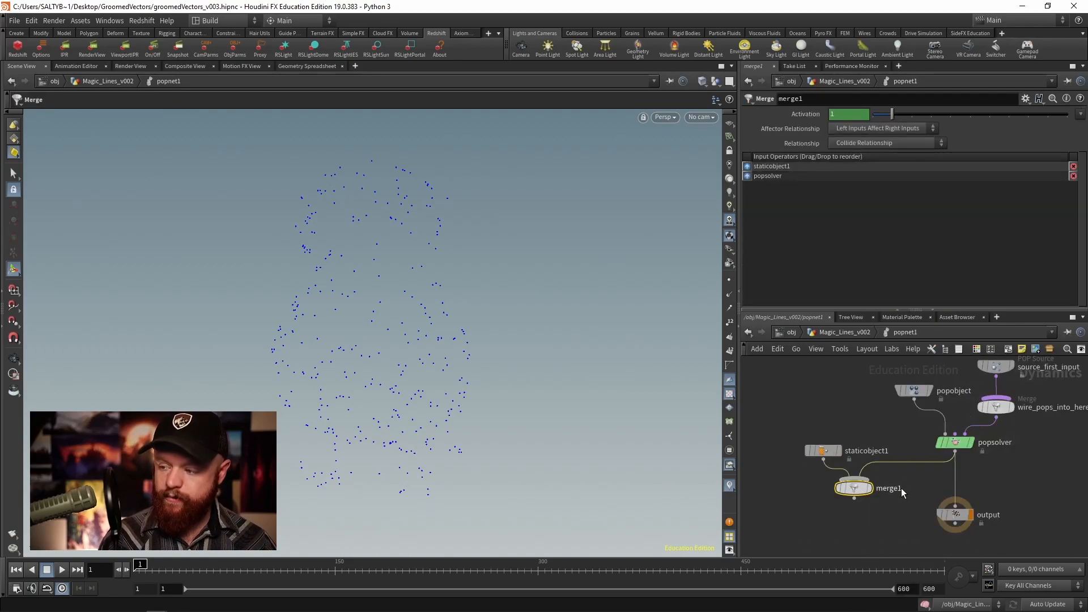
left_click_drag(853, 488, 964, 485)
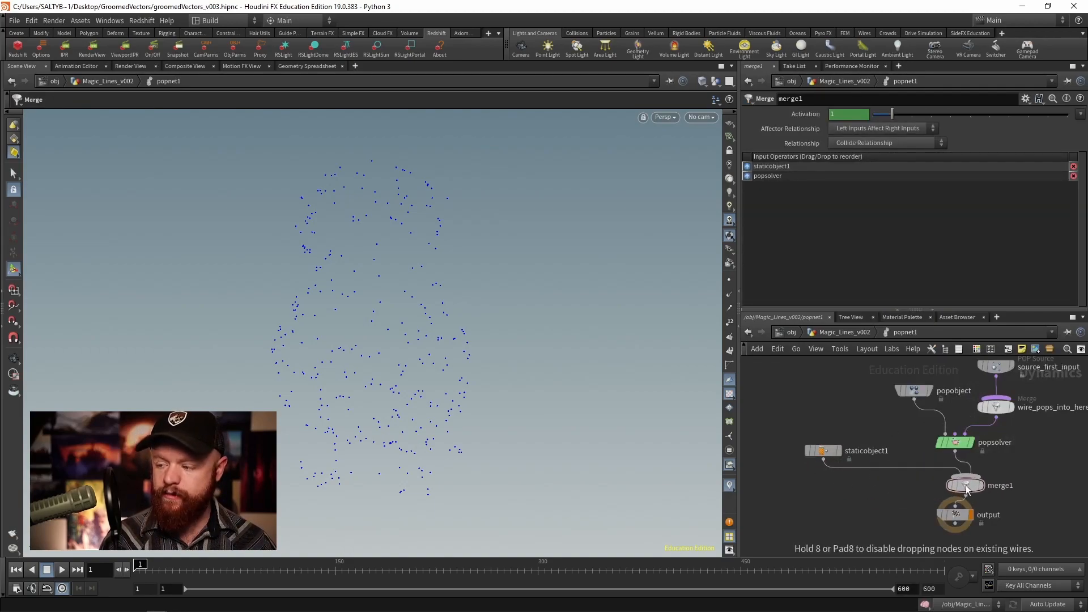
Step: Point the static object's SOP Path at ../../OUT_COLLIS_HOOBERT/
left_click(822, 449)
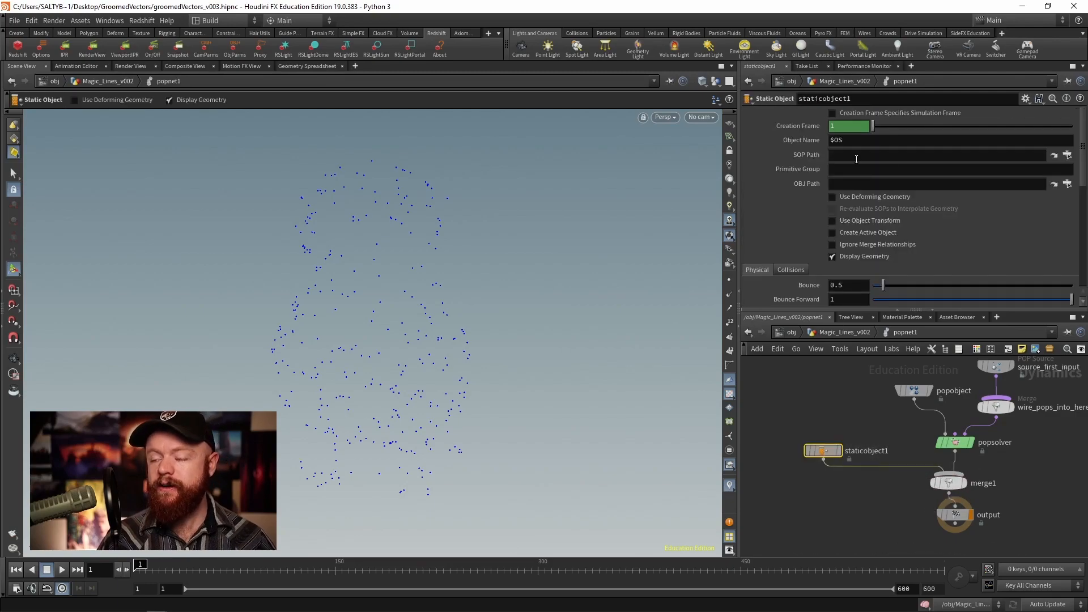
left_click(937, 154)
type("../../OUT")
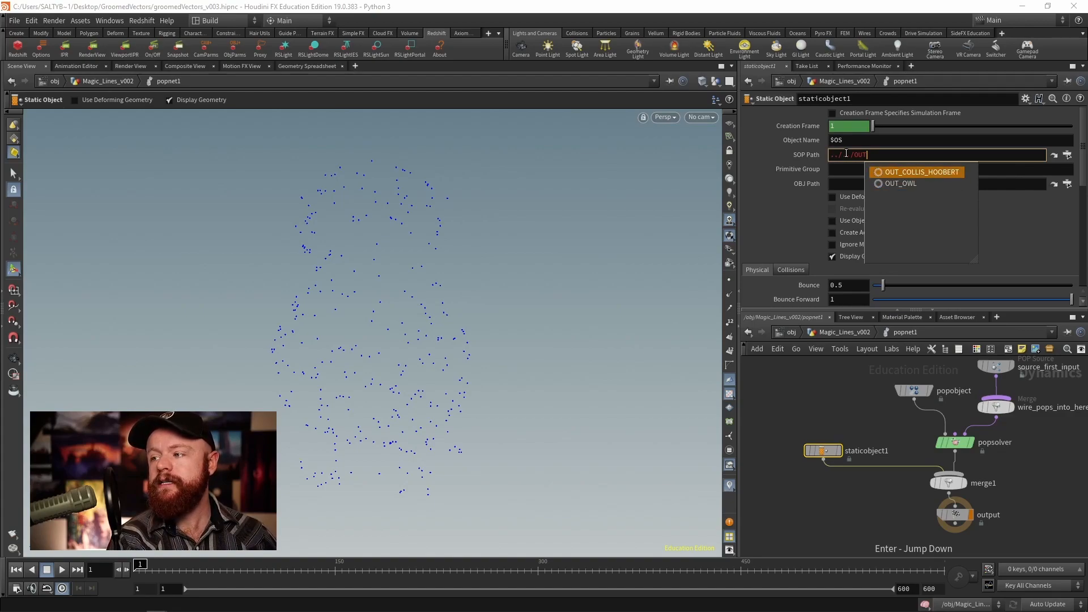
left_click(920, 172)
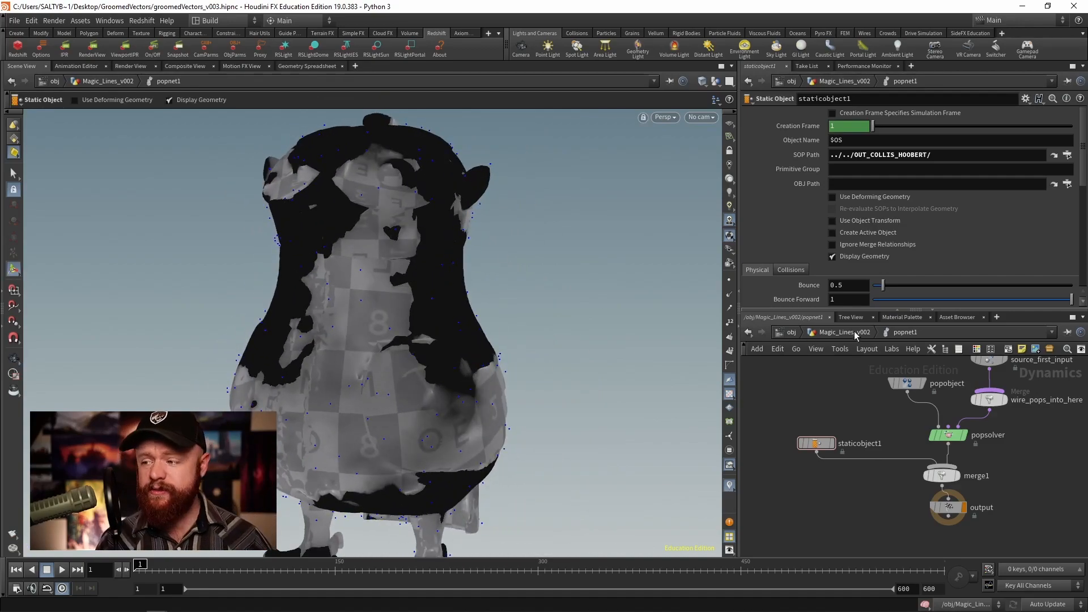
Step: Wire popsolver's output into merge1 alongside the collision object
key("tab")
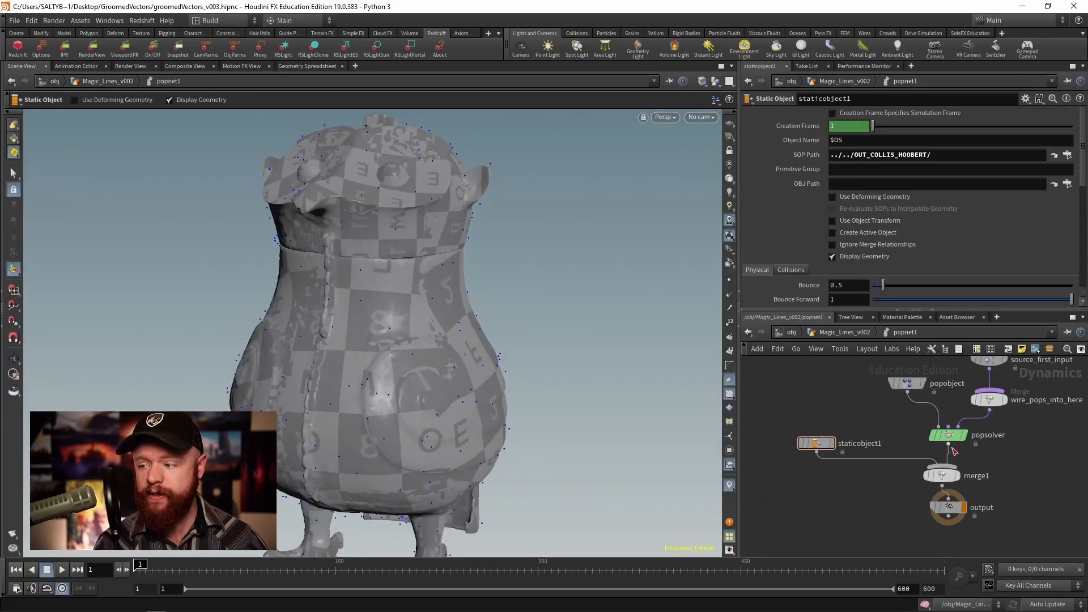
left_click(876, 408)
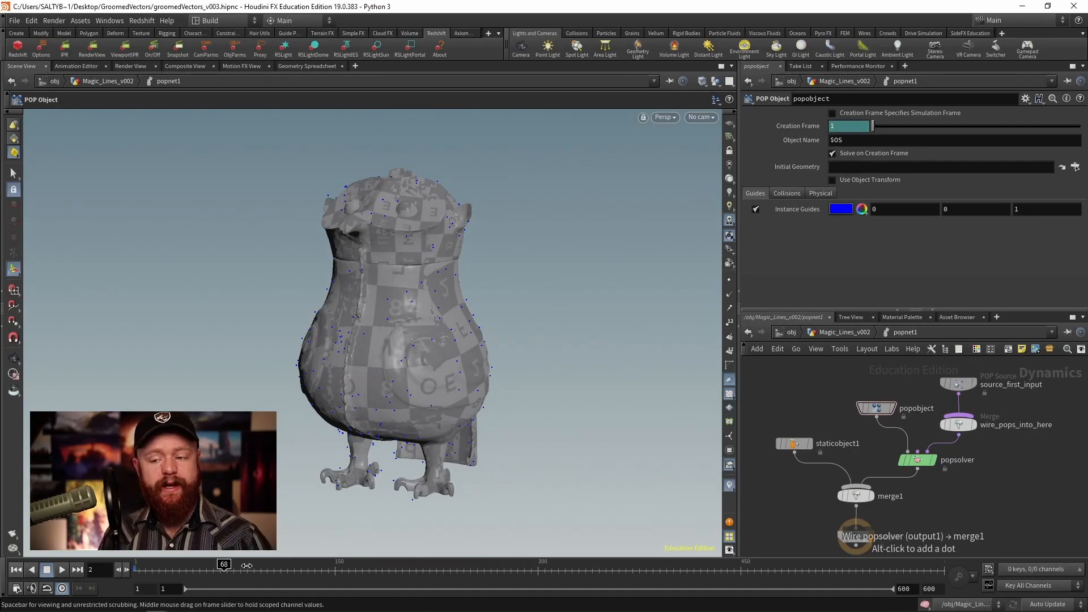
left_click_drag(223, 568, 162, 568)
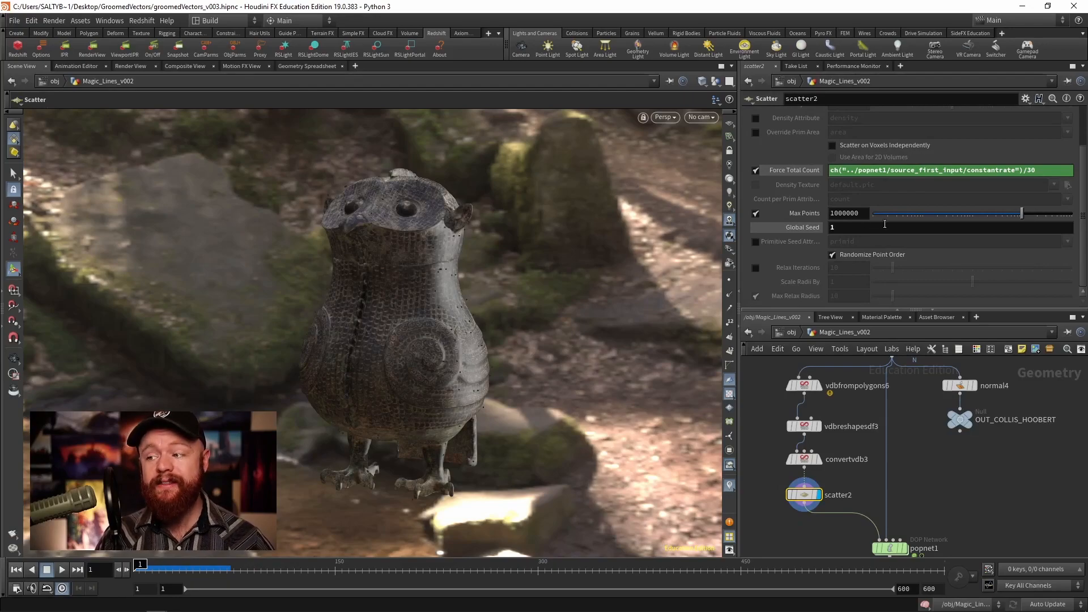
Step: Set scatter2's Global Seed to $F and scrub frames to watch the emission
type("$F")
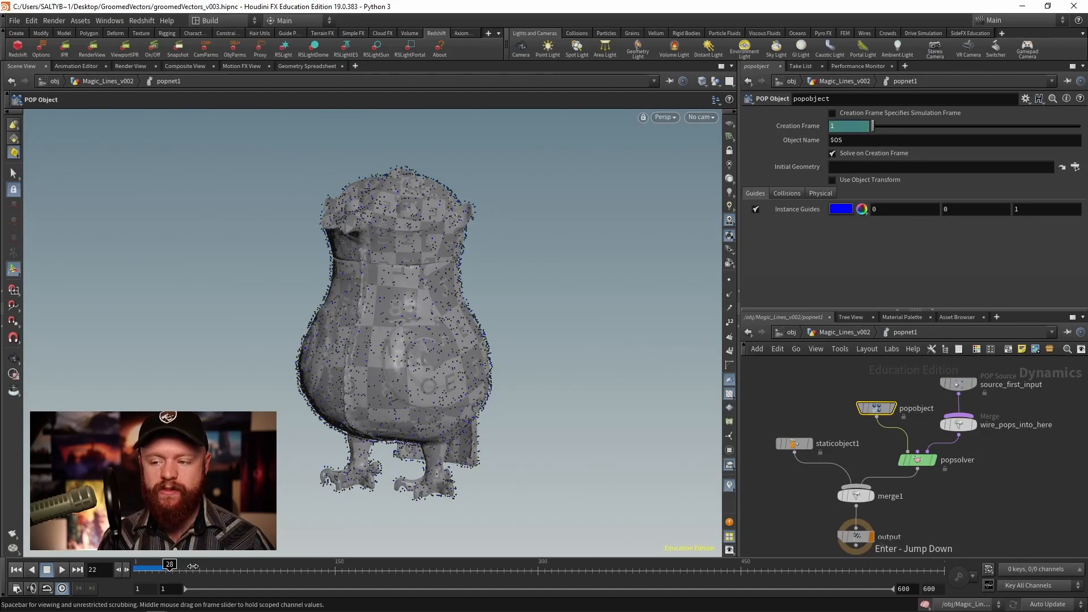
left_click_drag(168, 564, 213, 563)
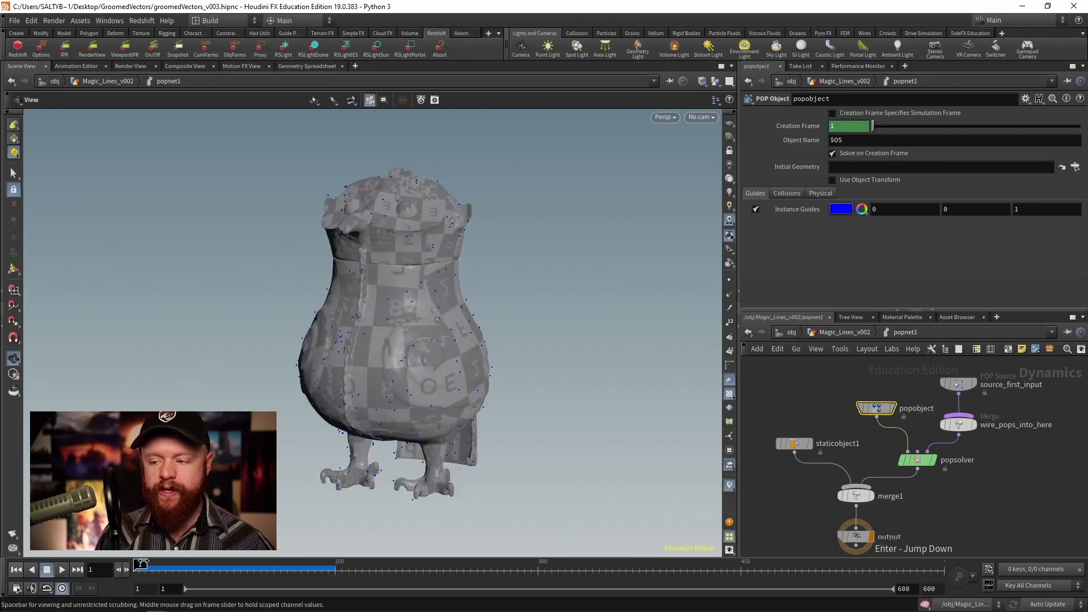
key("tab")
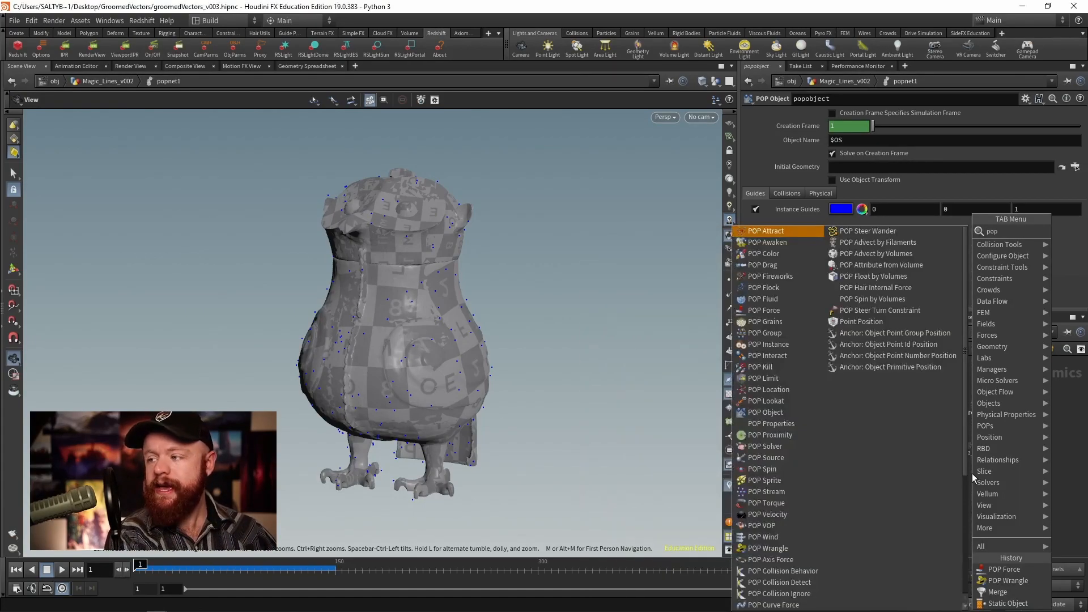
Step: Place a new POP Wrangle node, popwrangle1, in popnet1
left_click(764, 547)
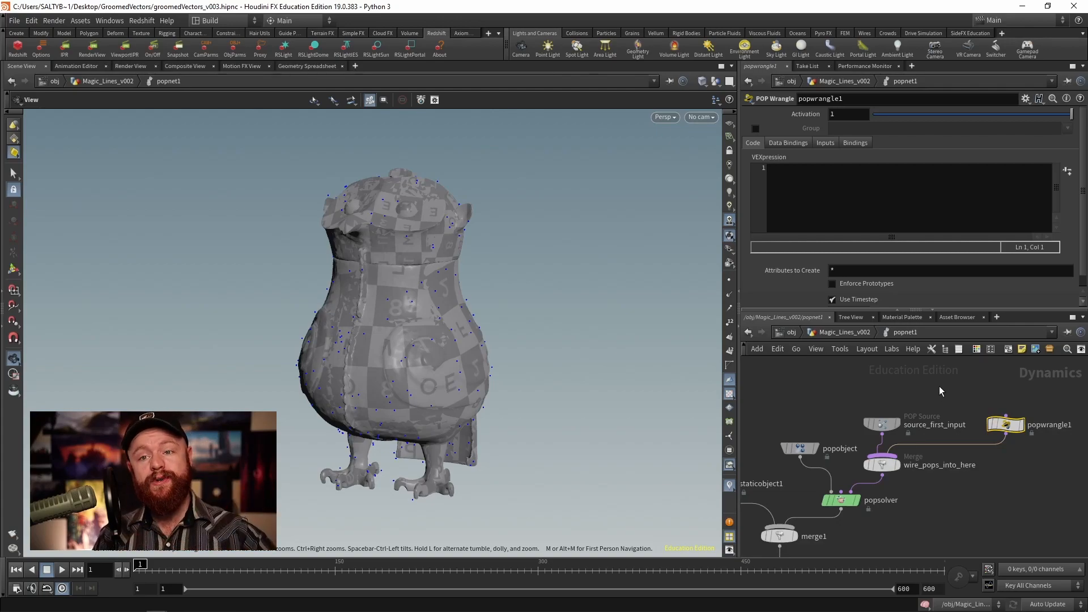
mouse_move(905, 398)
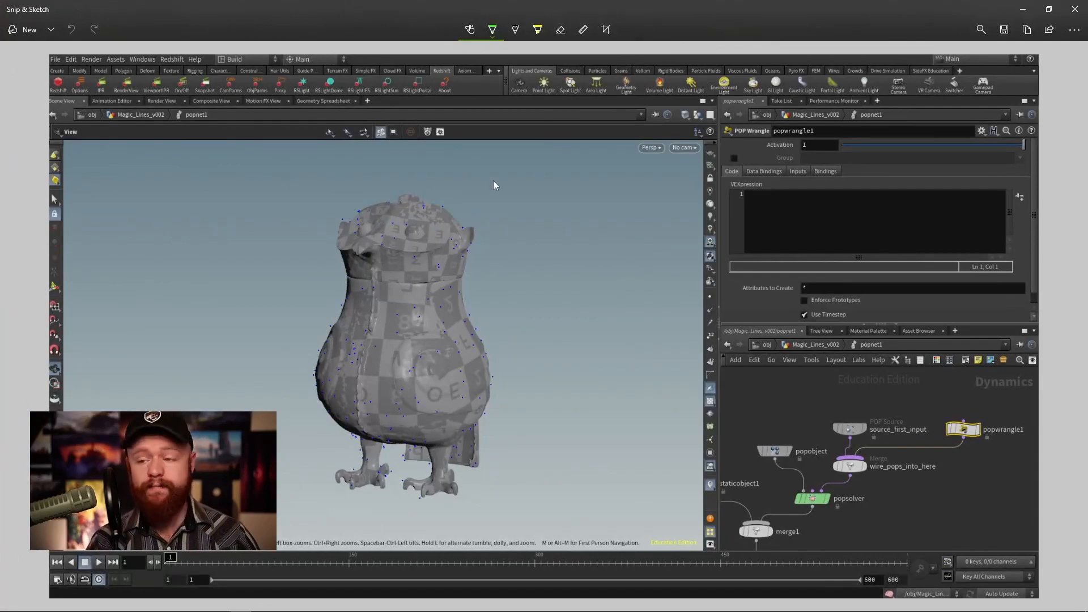
mouse_move(414, 257)
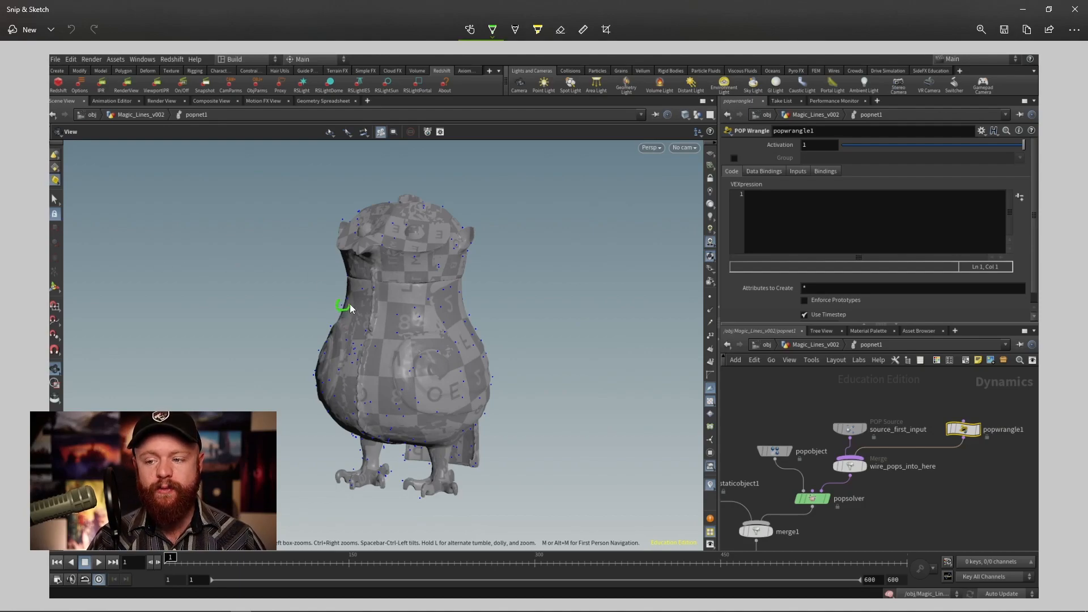
mouse_move(370, 301)
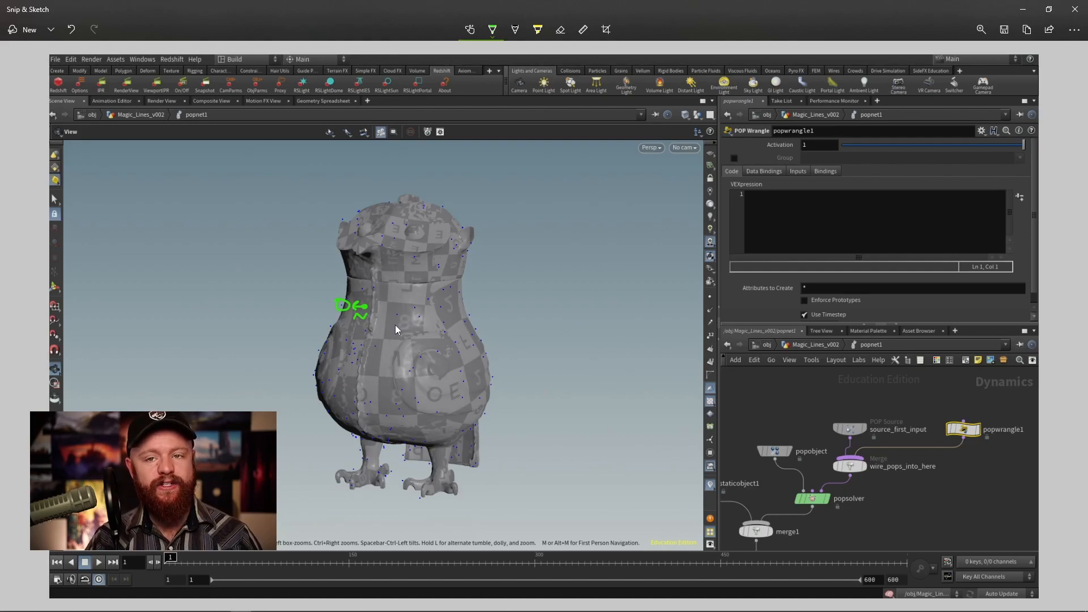
mouse_move(471, 320)
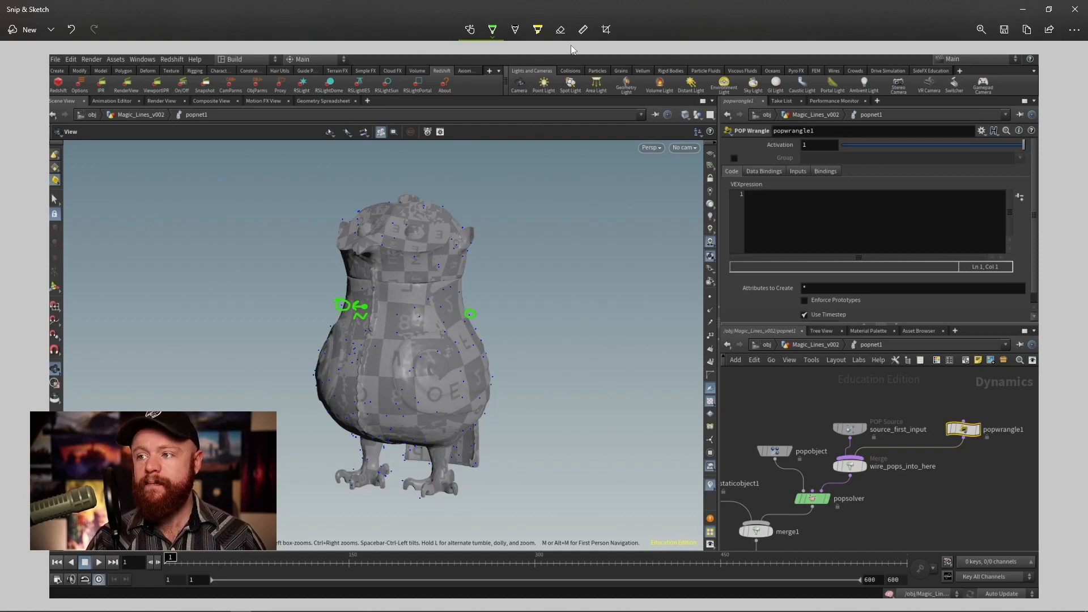
mouse_move(560, 30)
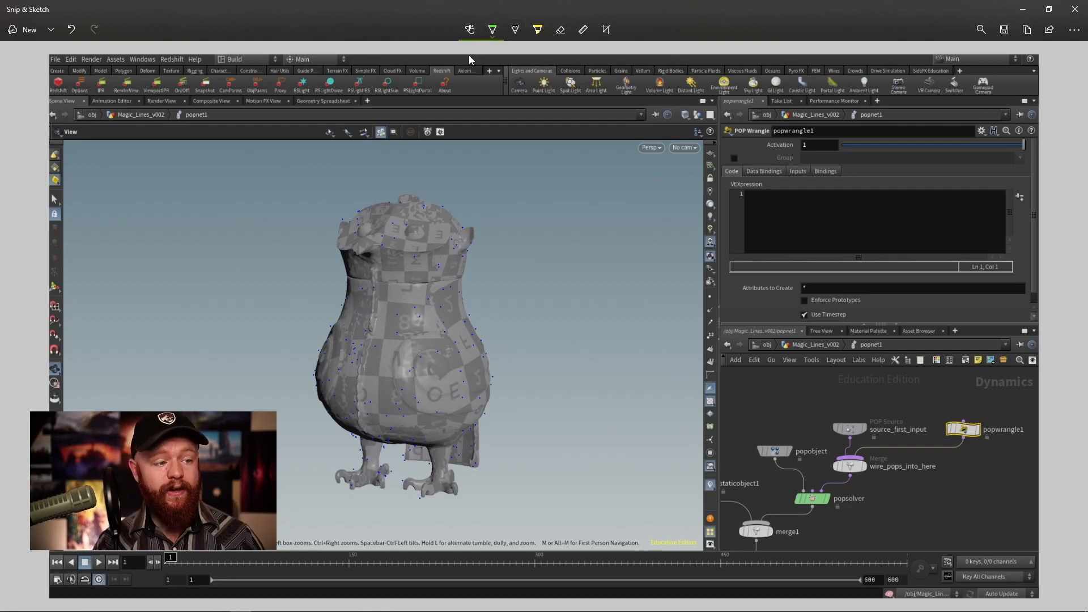
mouse_move(79, 167)
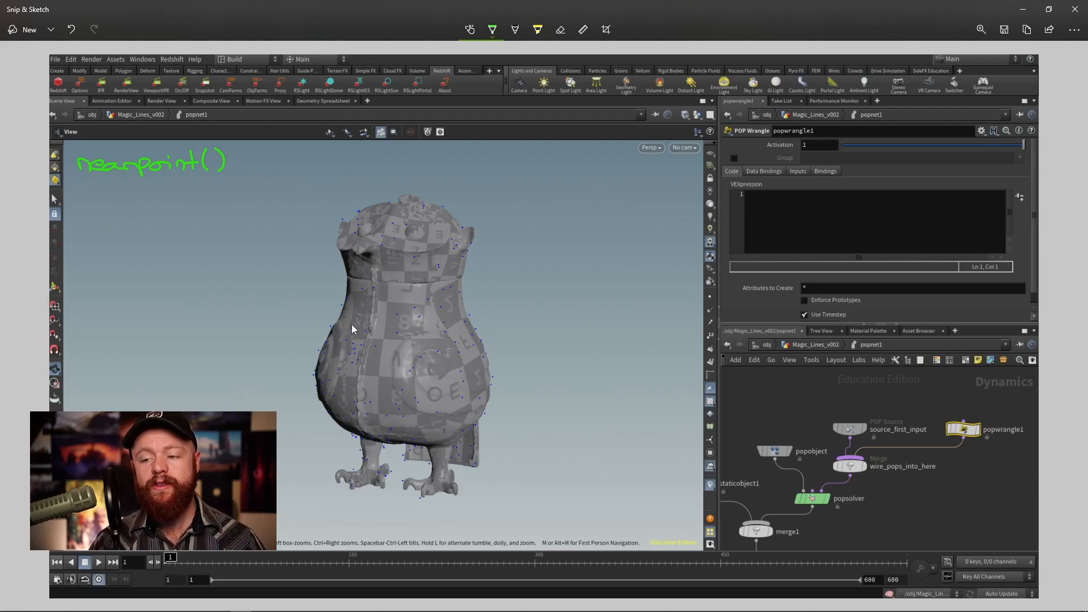
mouse_move(398, 319)
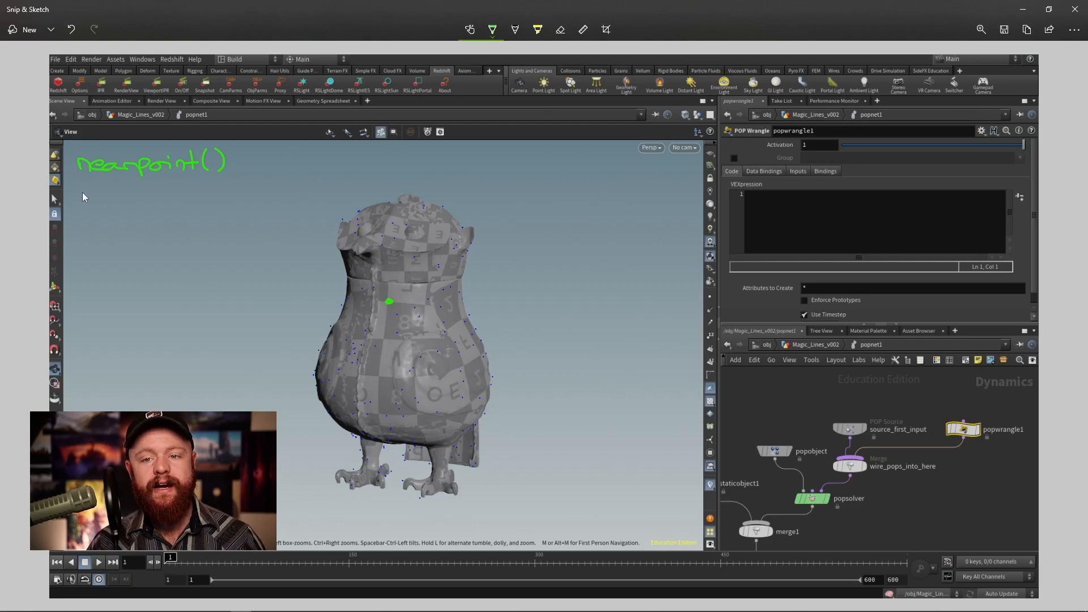
Step: Write point() alongside nearpoint() as handwritten notes on the owl screenshot
type("Poin")
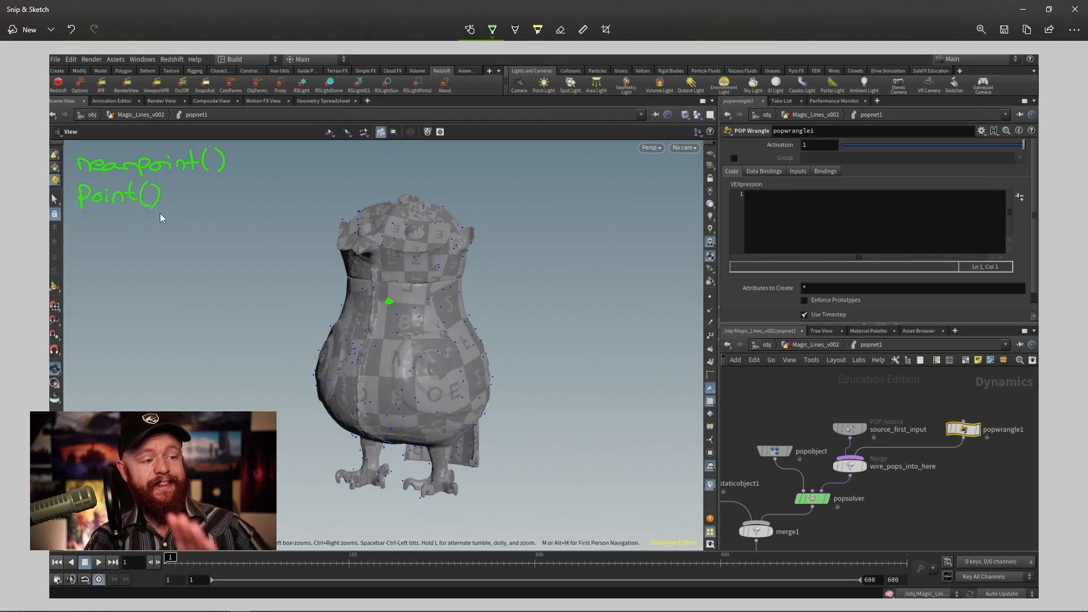
mouse_move(178, 194)
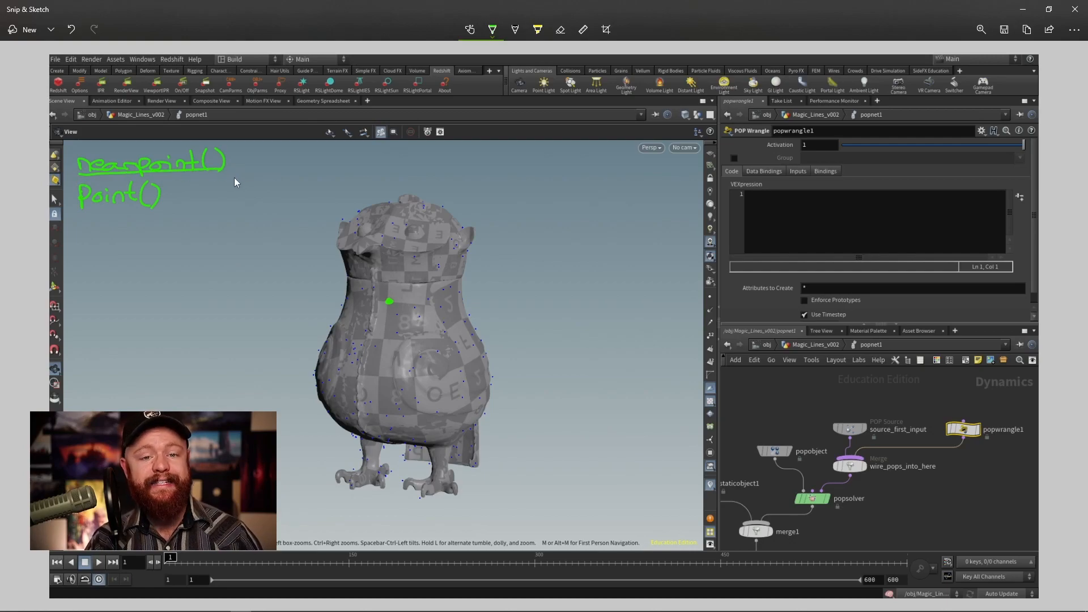
mouse_move(187, 191)
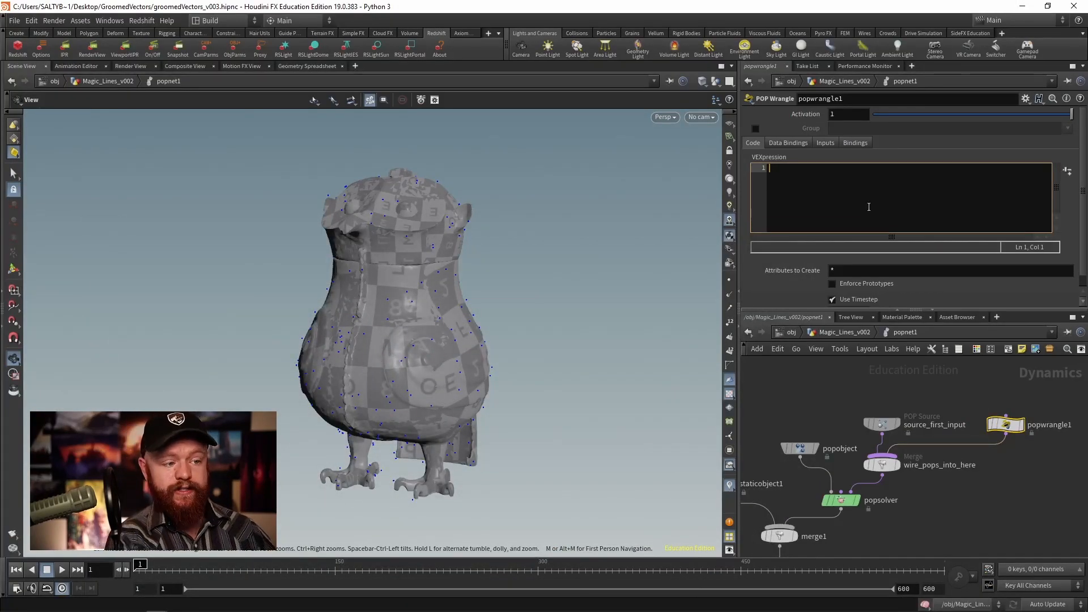
Step: Write the line int gatherId = nearpoint(1,@P); in the VEXpression
type("nearpoint();")
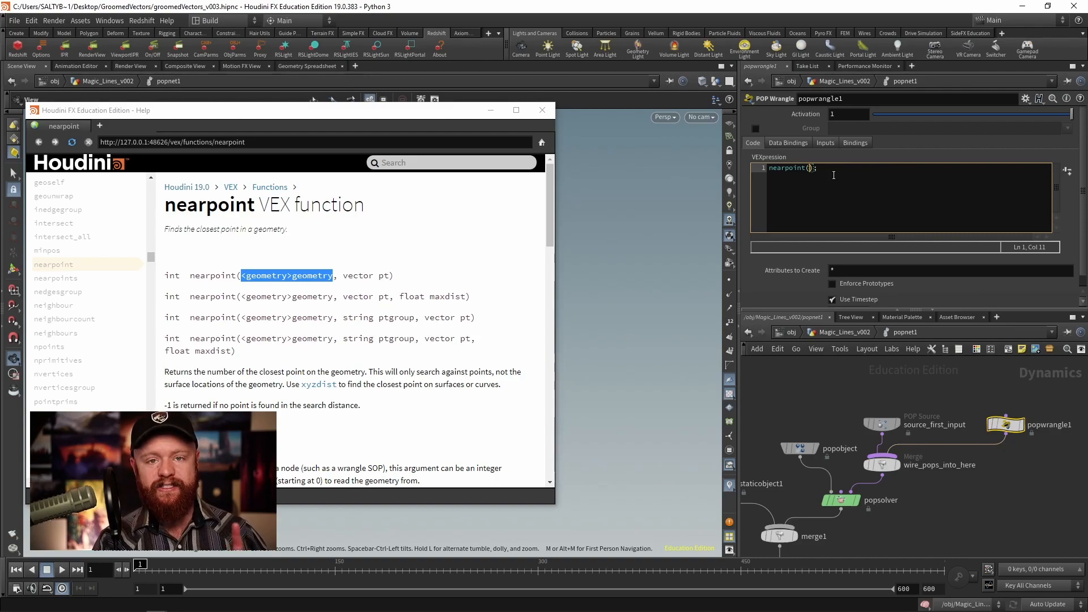
type("1,")
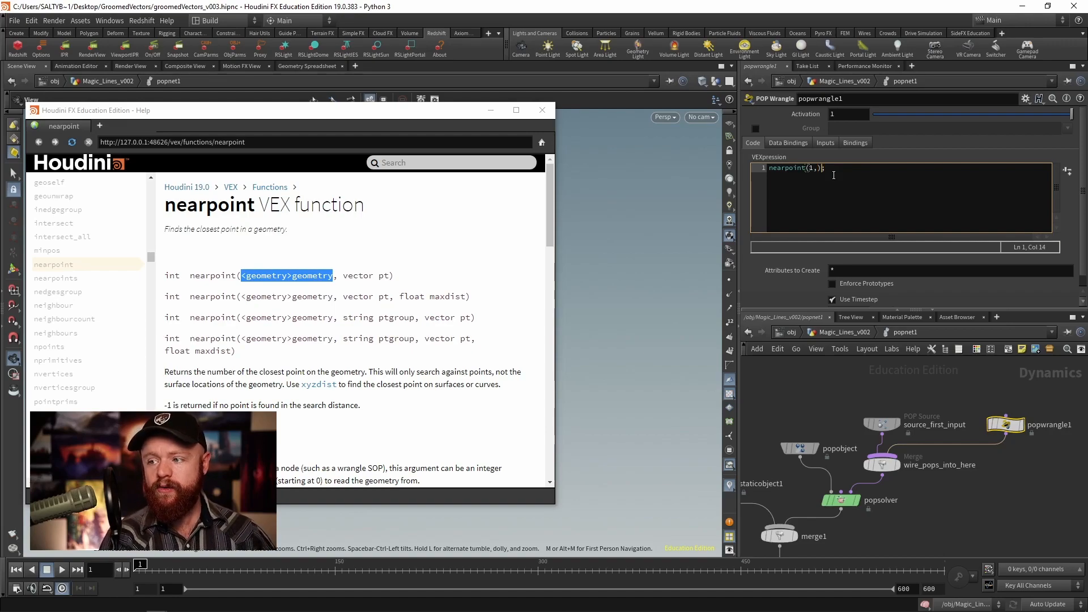
type("@P")
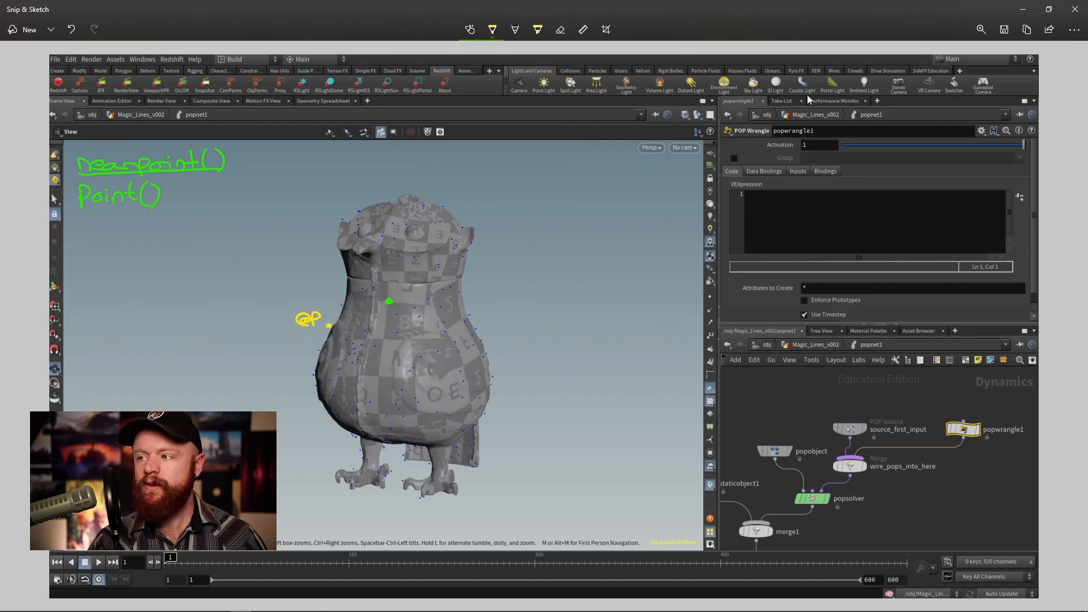
type("nearpoint(1,@P);")
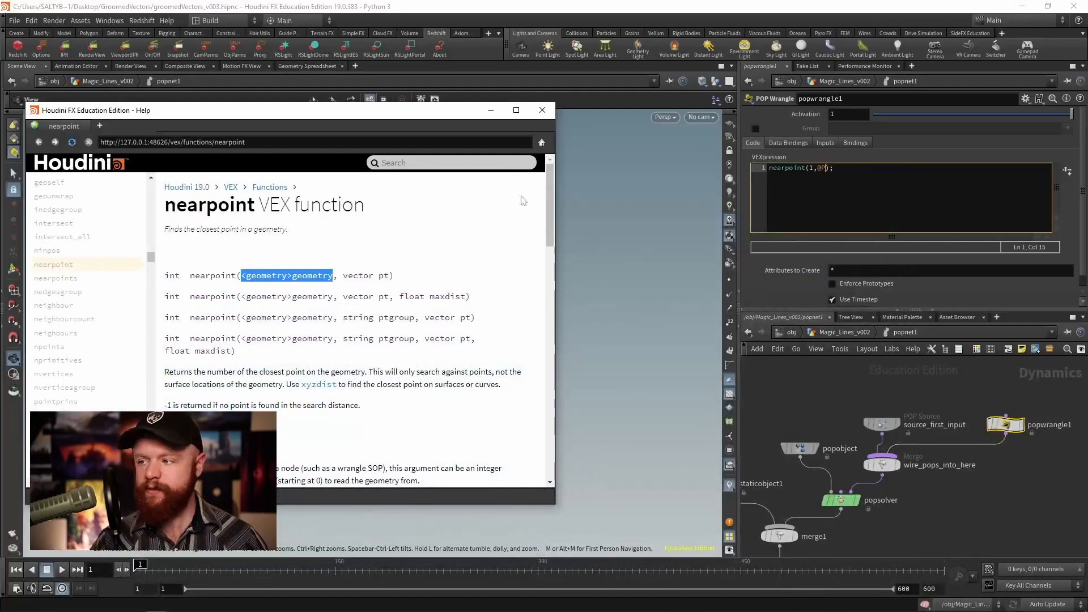
left_click(542, 110)
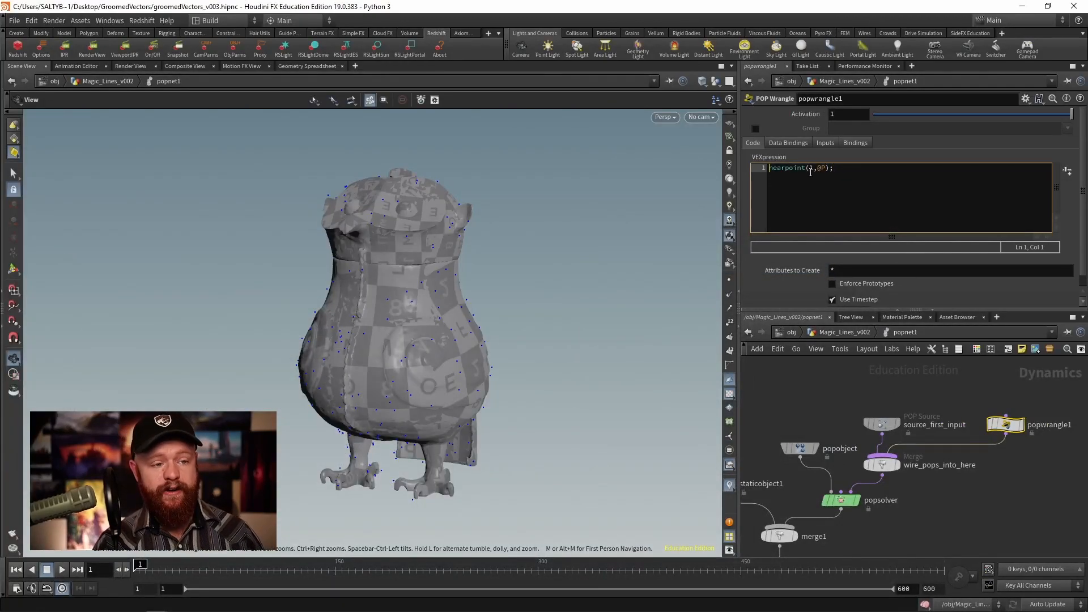
type("int gatherId =")
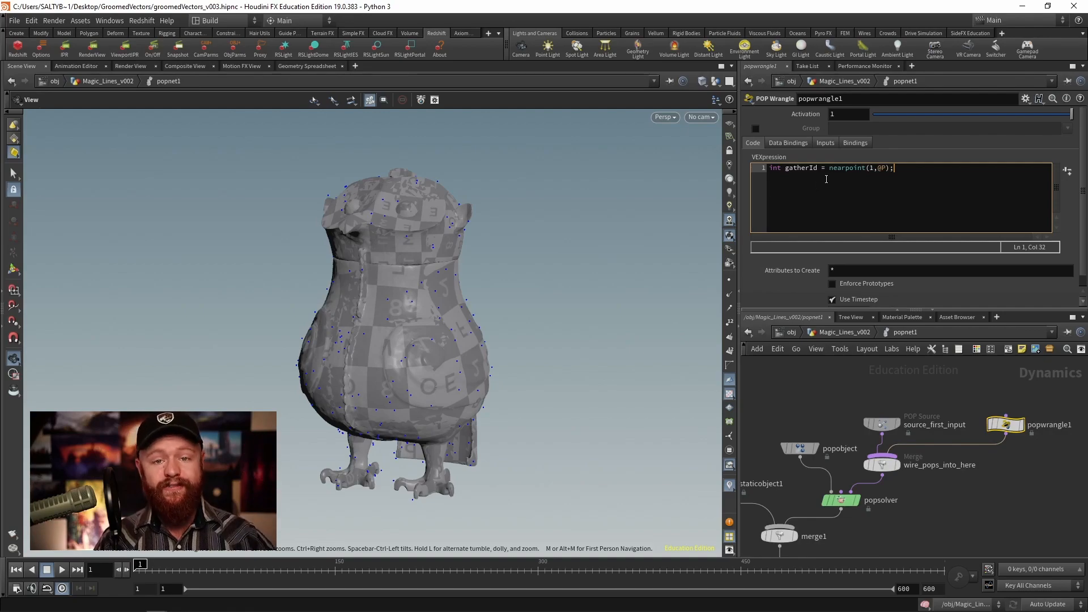
mouse_move(805, 177)
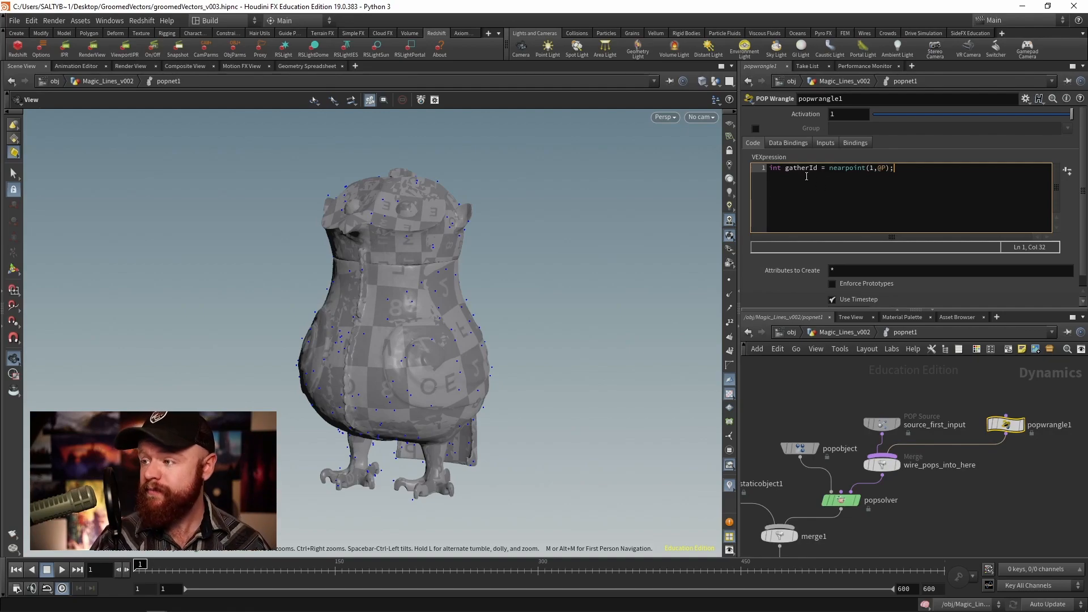
mouse_move(899, 168)
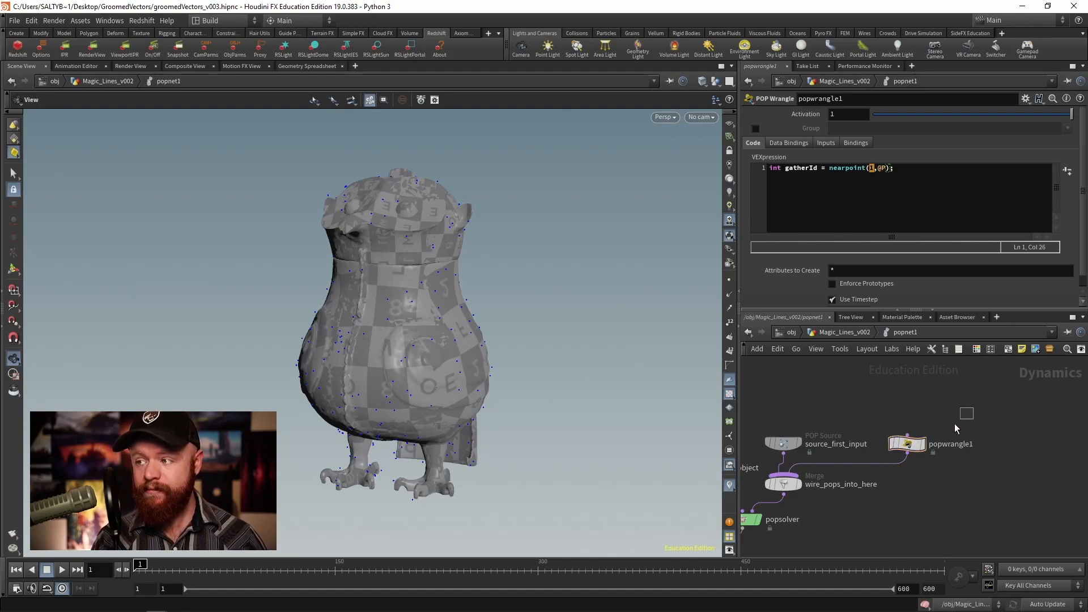
Step: Set wrangle Input 1 to First Context Geometry and Input 2 to Second Context Geometry
left_click(905, 444)
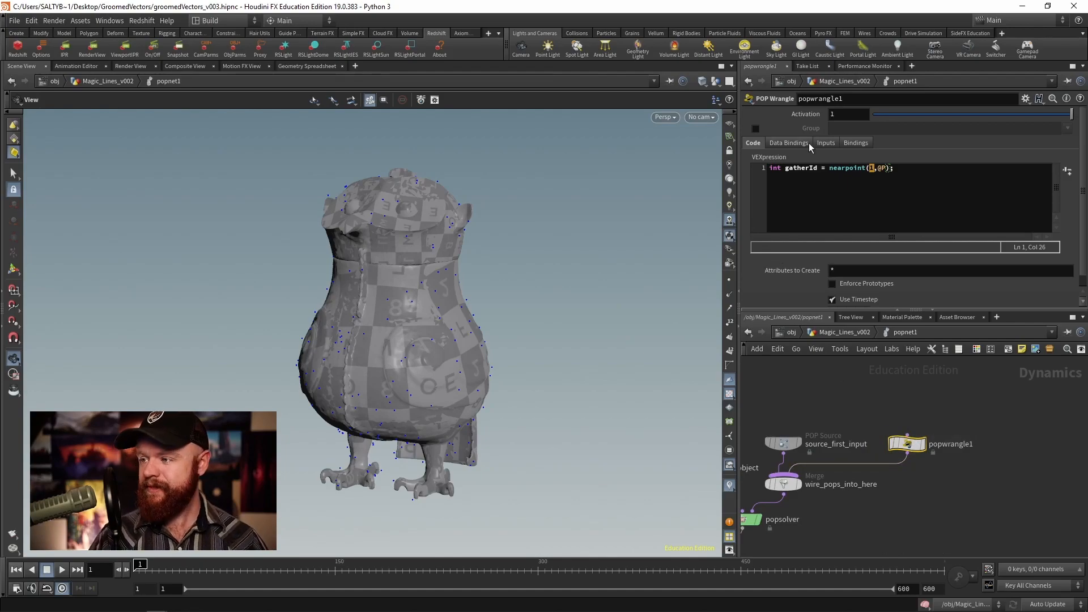
left_click(825, 143)
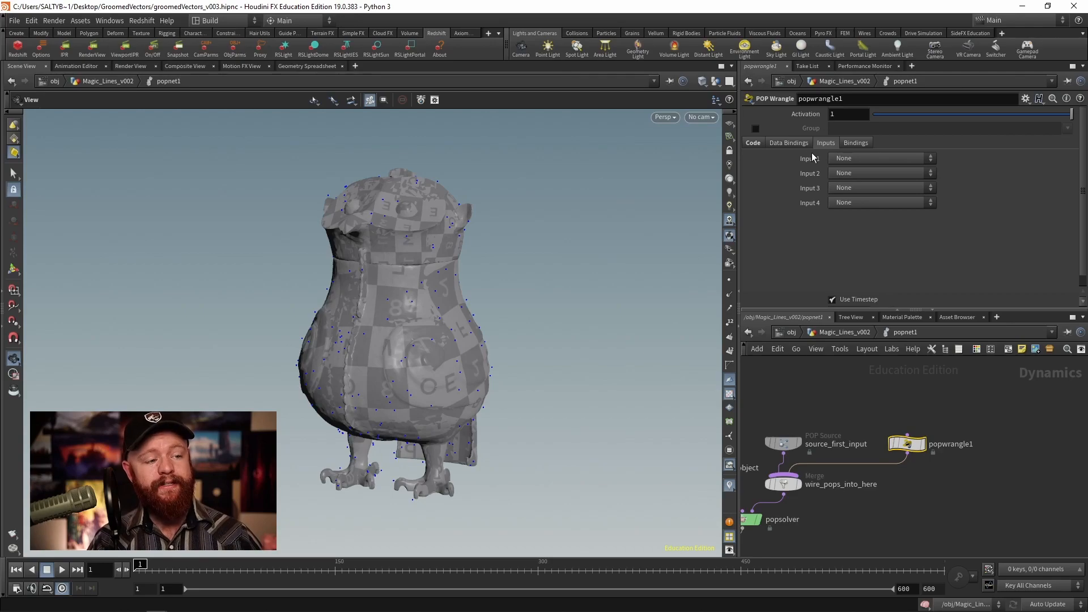
left_click(882, 159)
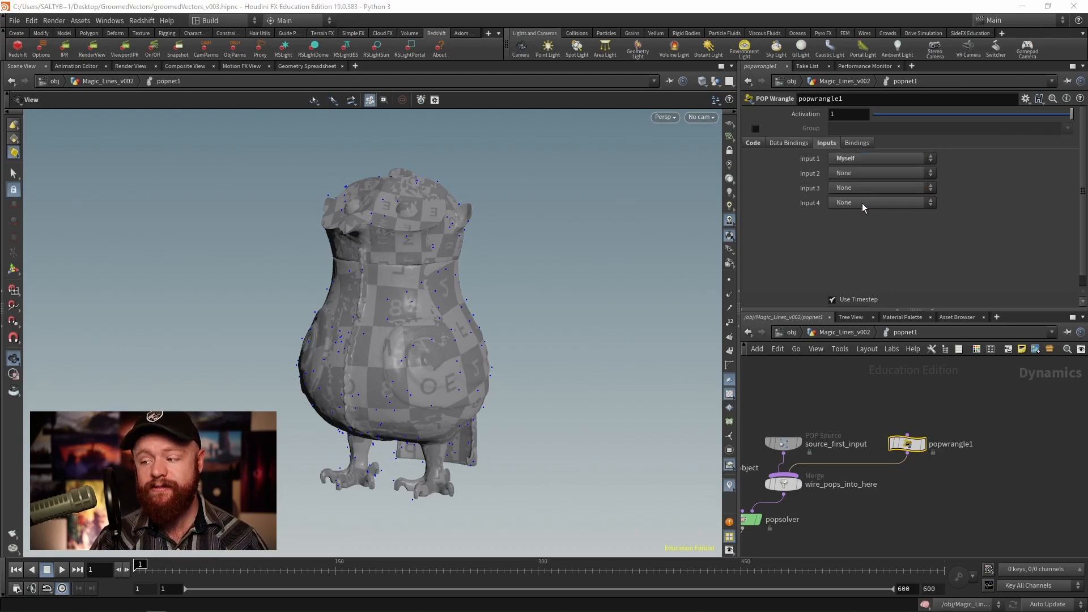
left_click(881, 172)
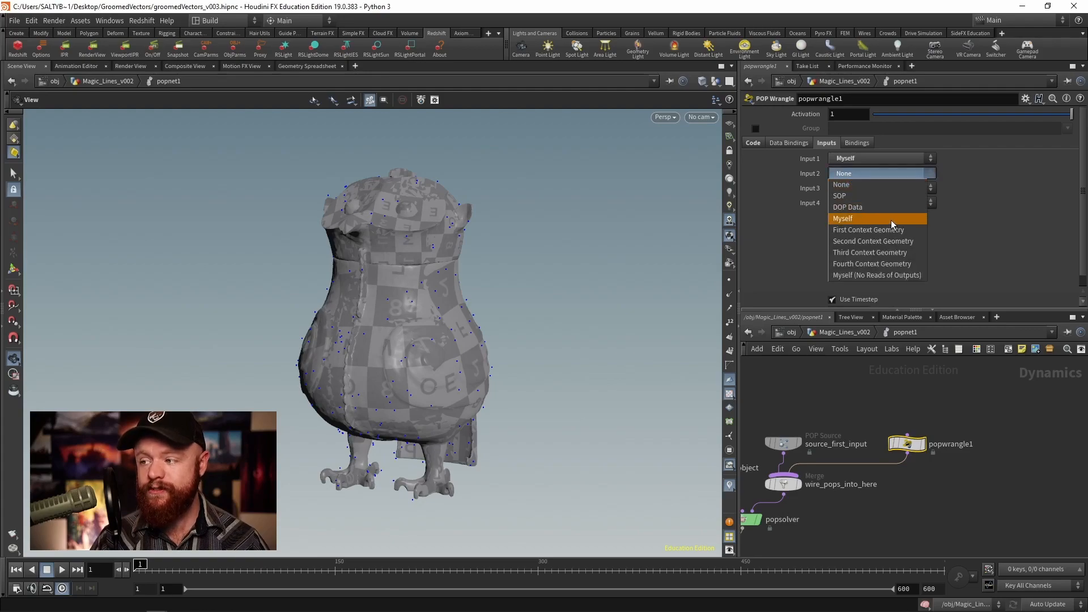
mouse_move(876, 241)
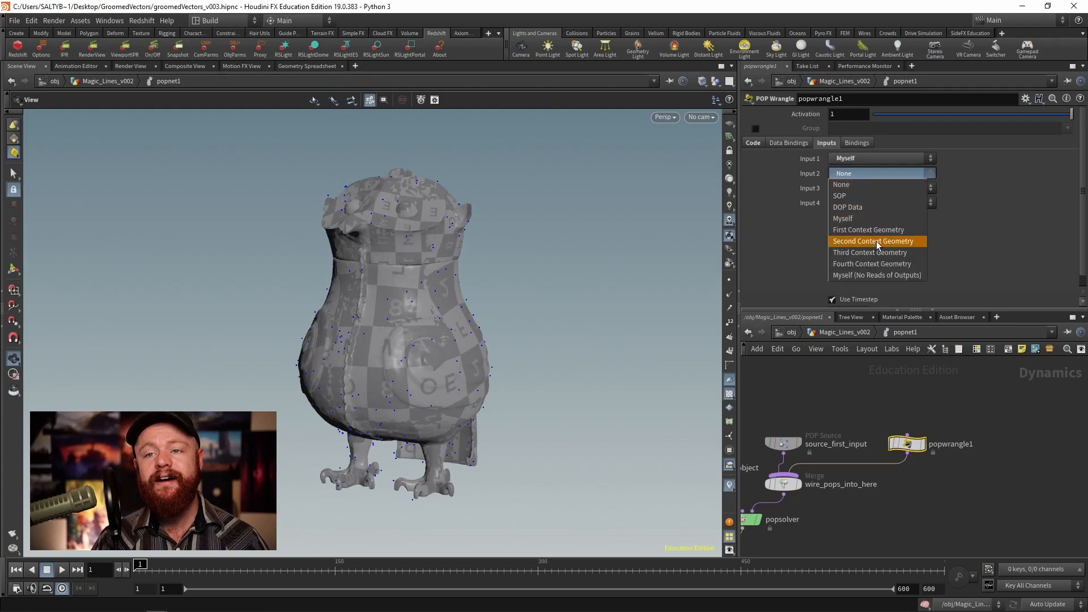
left_click(877, 240)
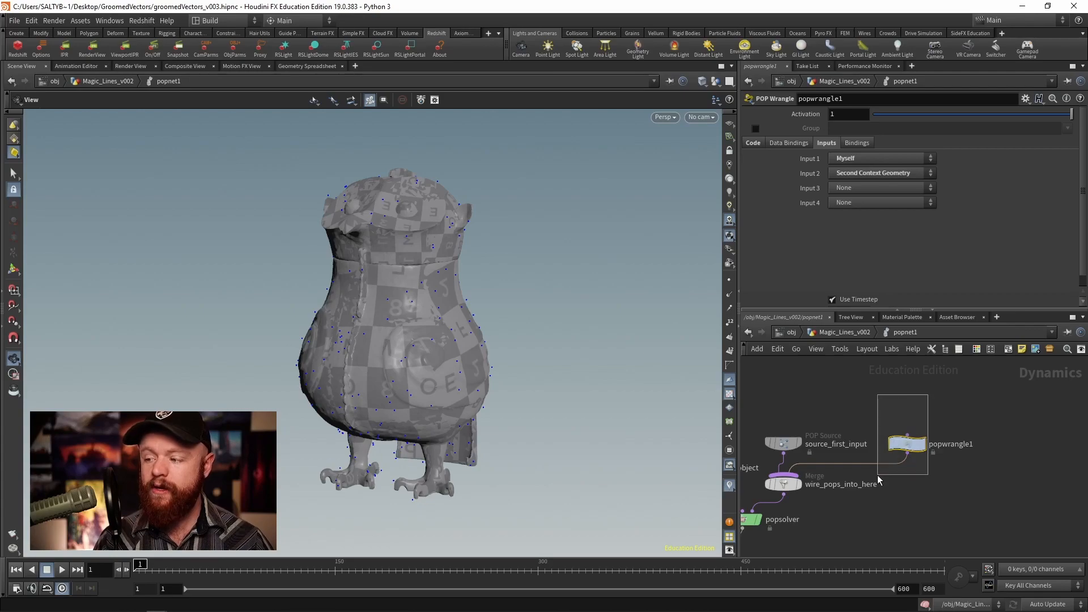
left_click(752, 143)
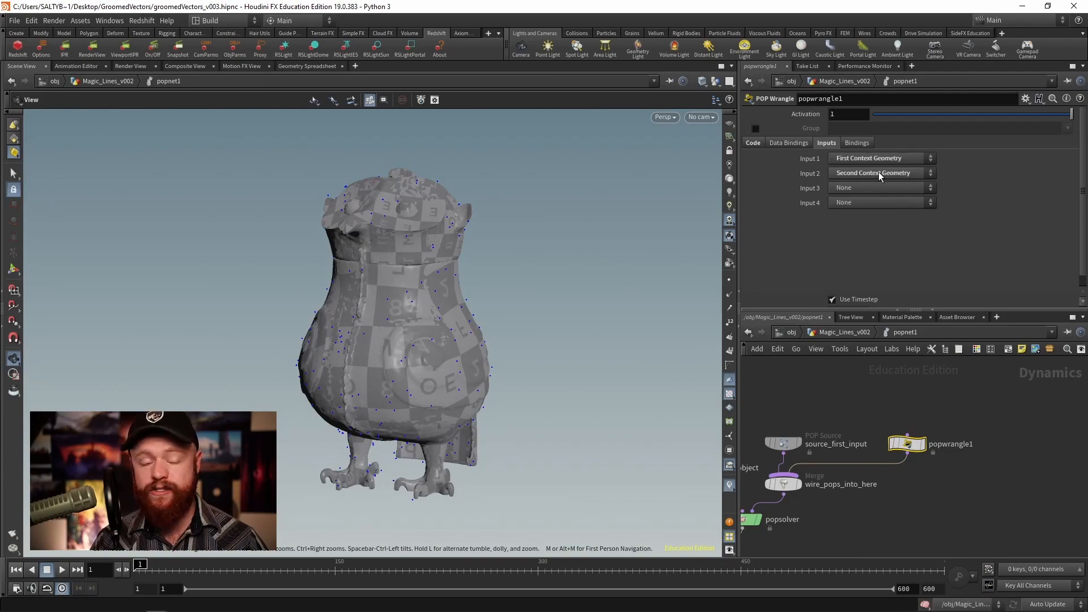
left_click(753, 142)
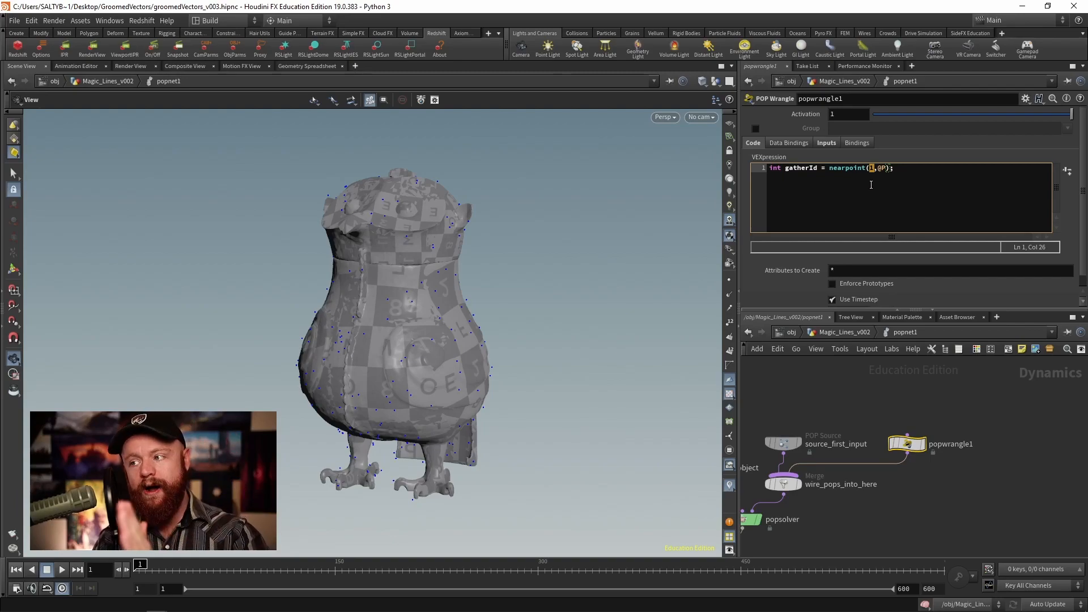
Step: Start a second VEX line with point(); after the nearpoint line
left_click(826, 143)
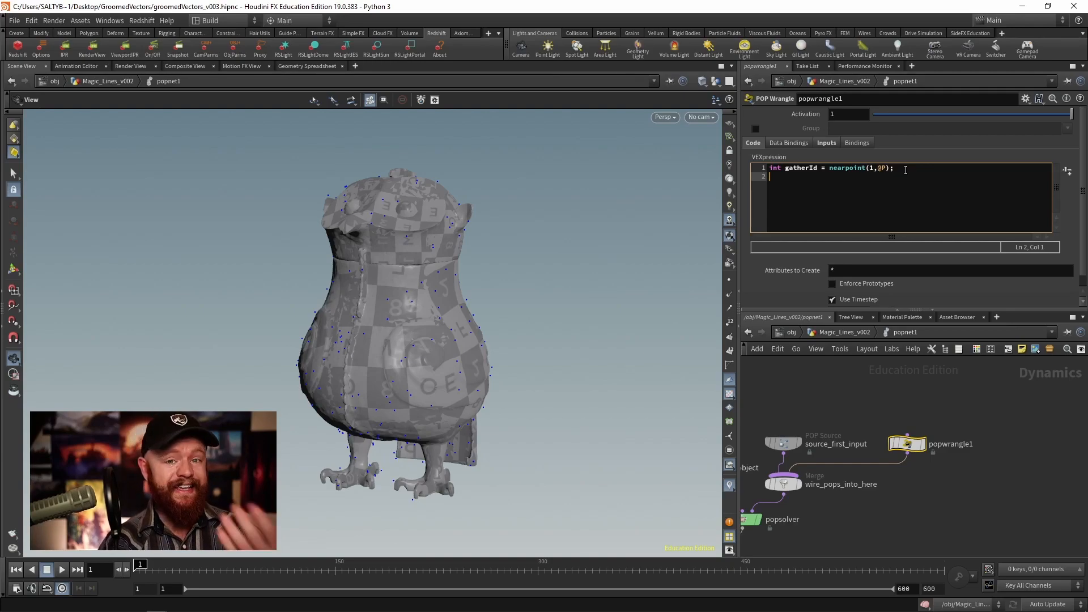
type("point();")
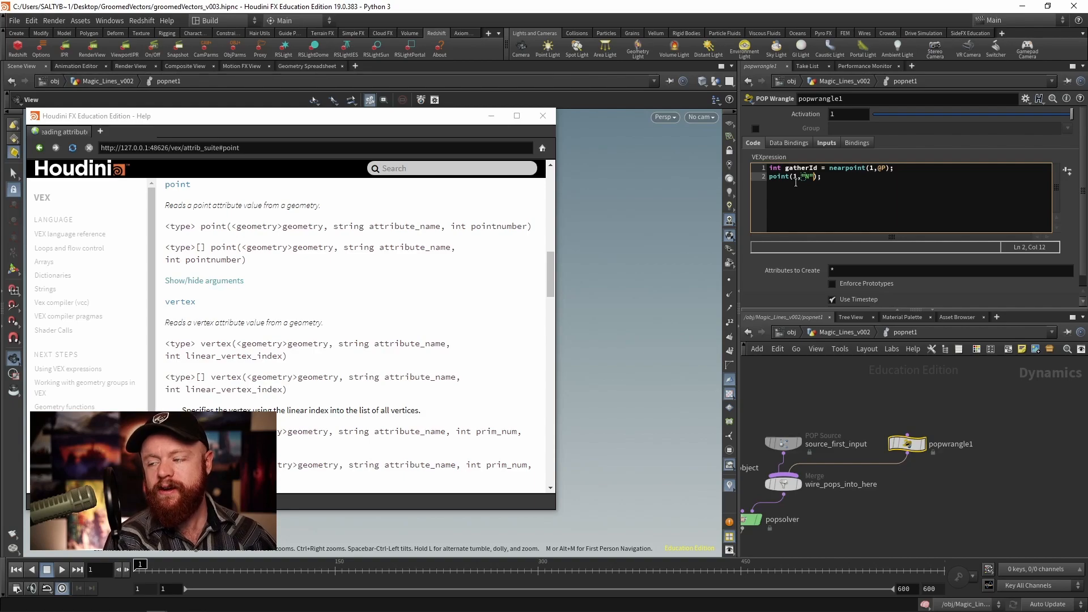
Step: Complete the line as vector gatherNorm = point(1, "N", gatherId);
type(",")
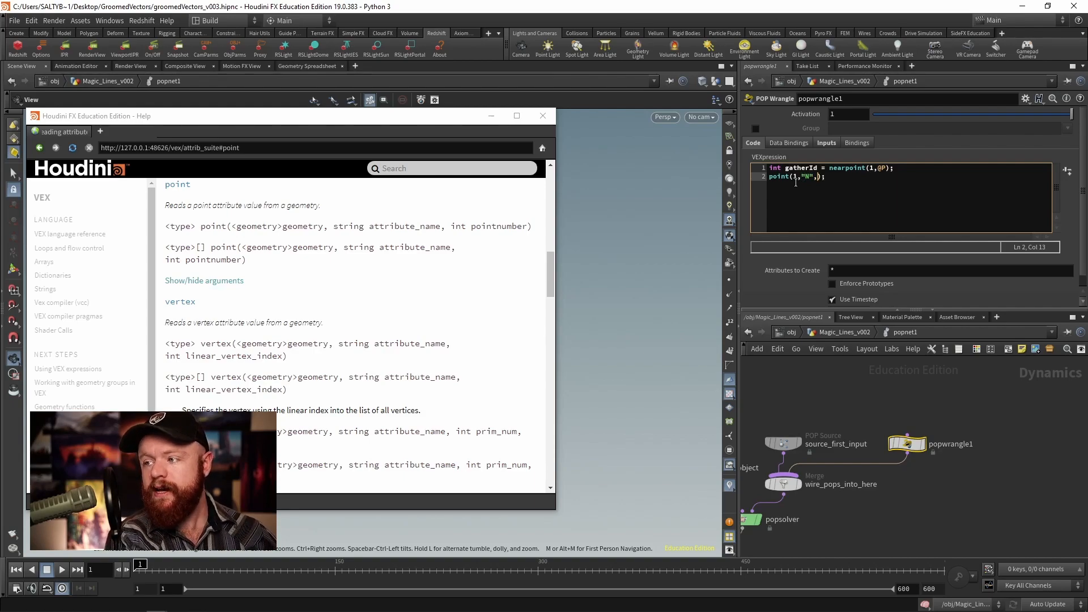
type("gatherId")
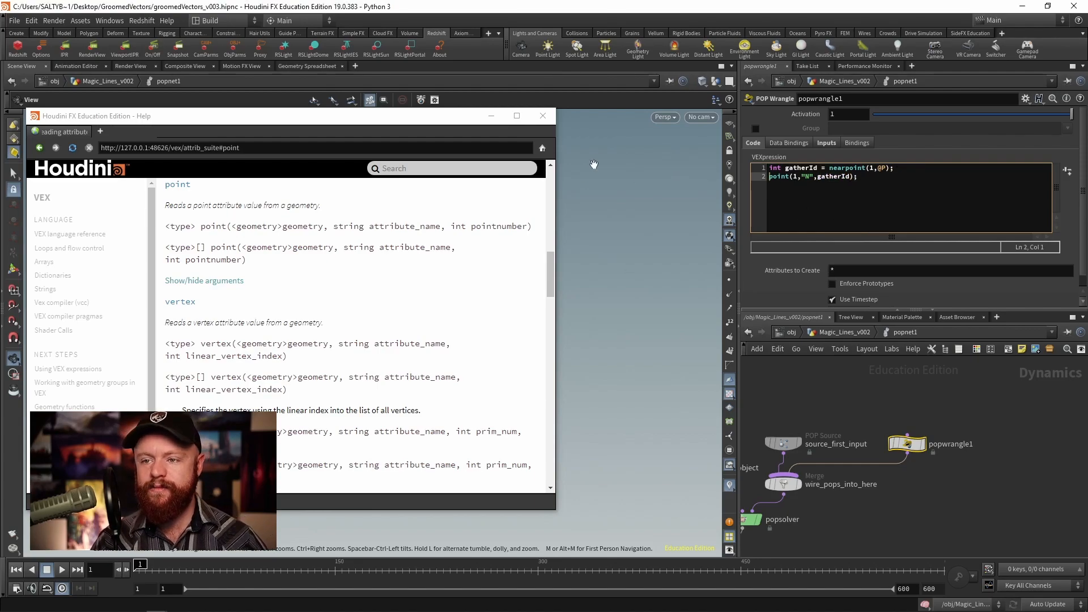
left_click(543, 115)
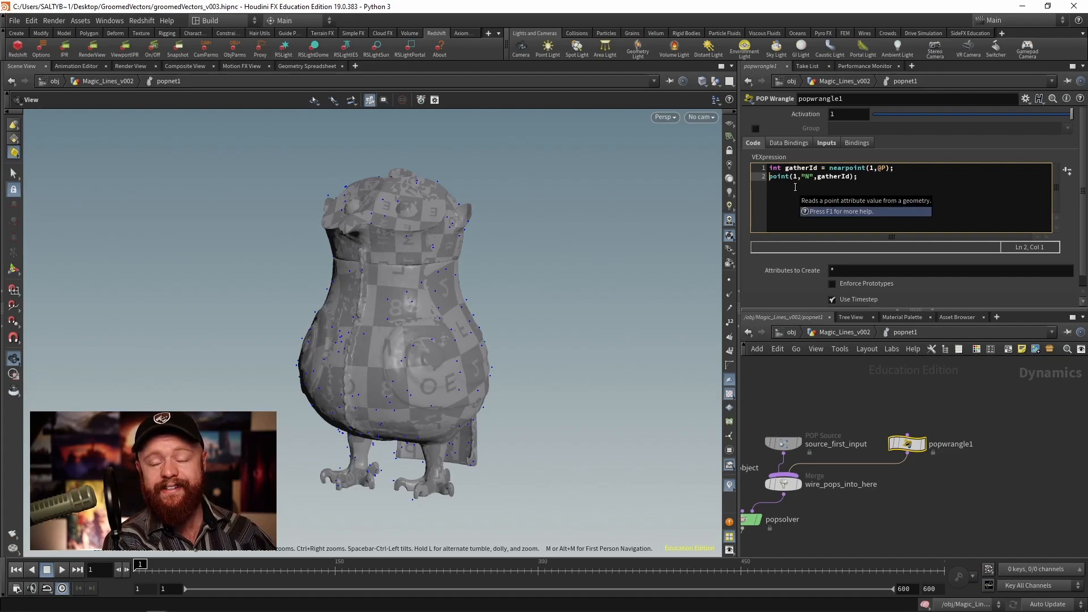
type("vector gatherNorm =")
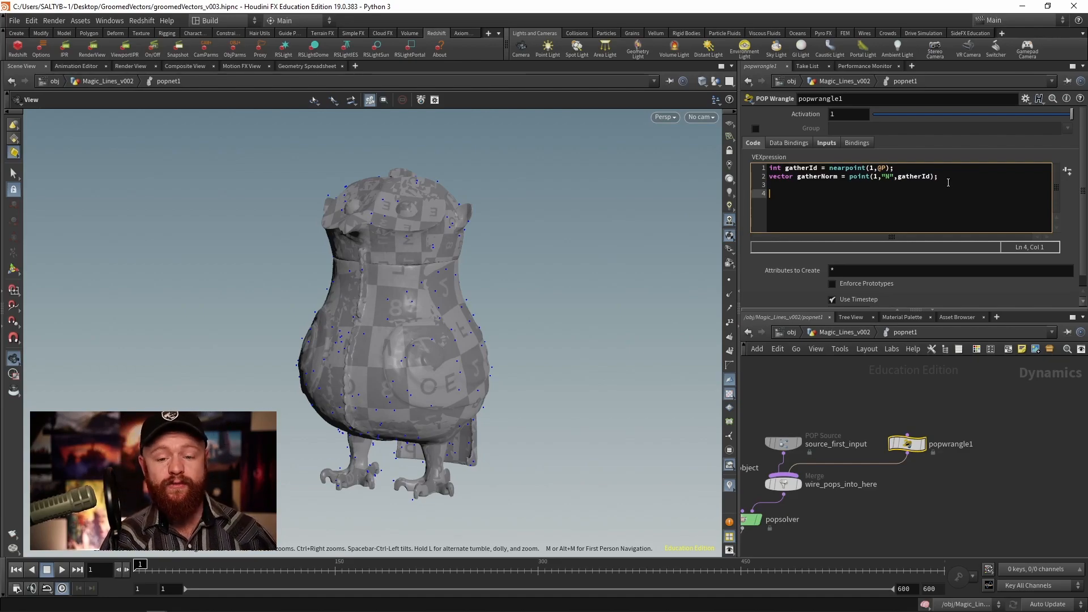
Step: Add the line @v = gatherNorm; assigning the gathered normal to velocity
type("@")
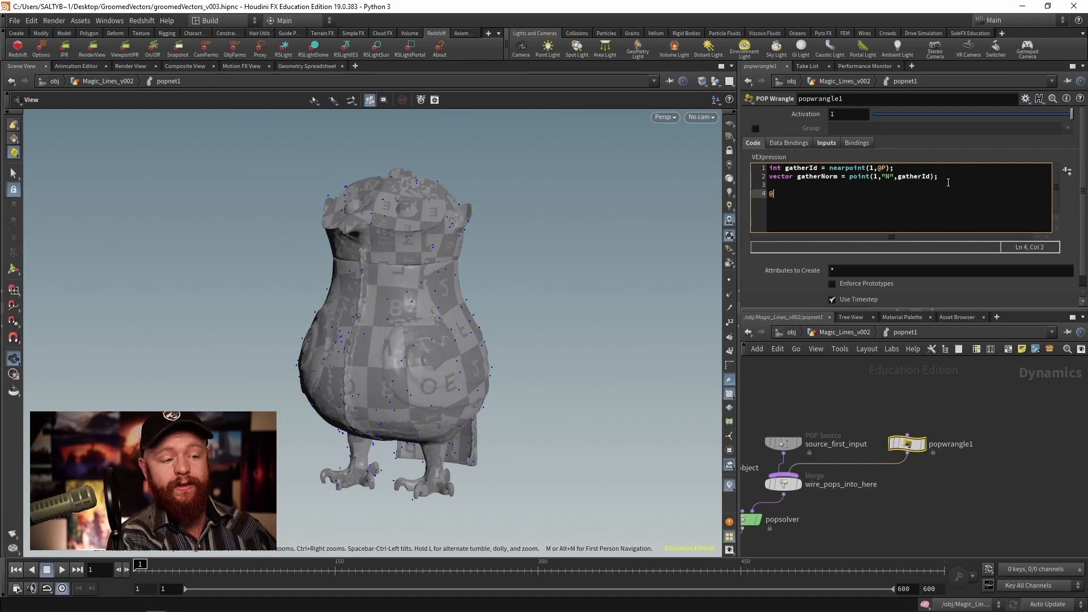
type("v =")
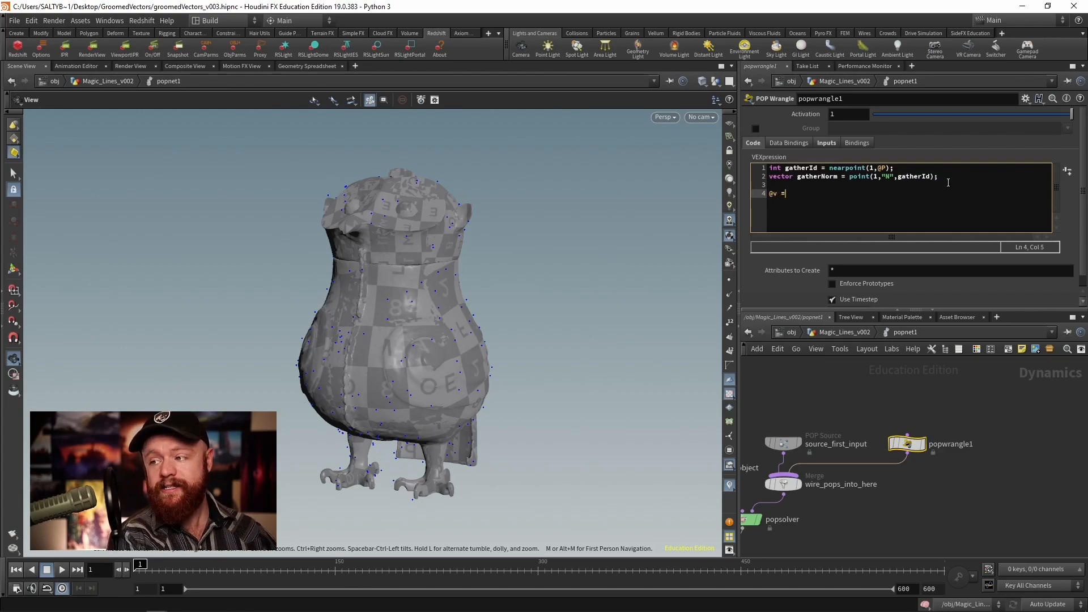
type("gatherNorm;")
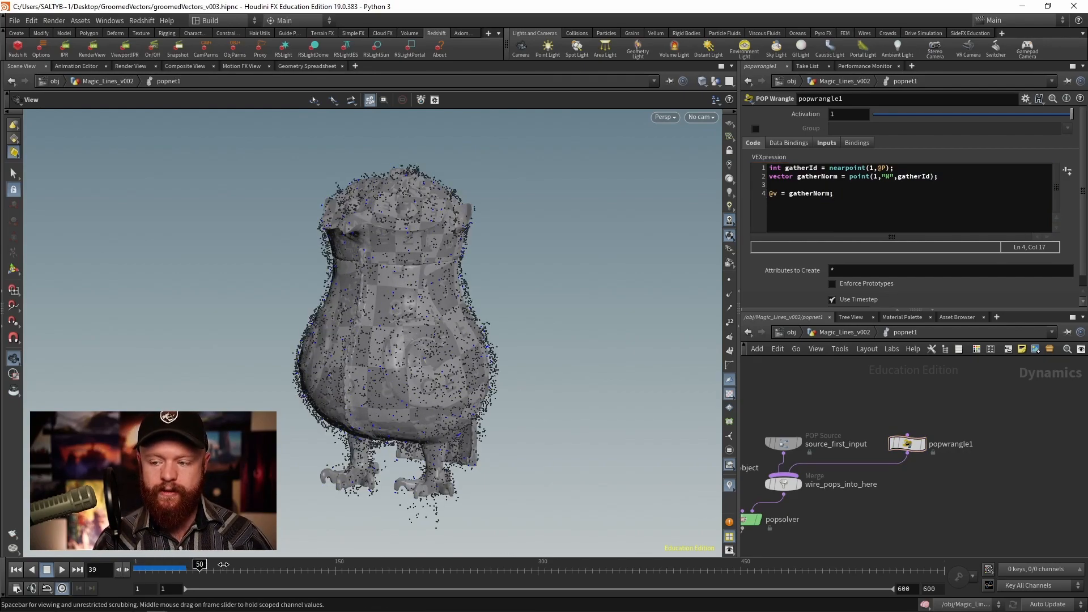
Step: Scrub the timeline from frame 21 to about 82, watching particles drift along the groomed normals
left_click_drag(197, 569, 160, 569)
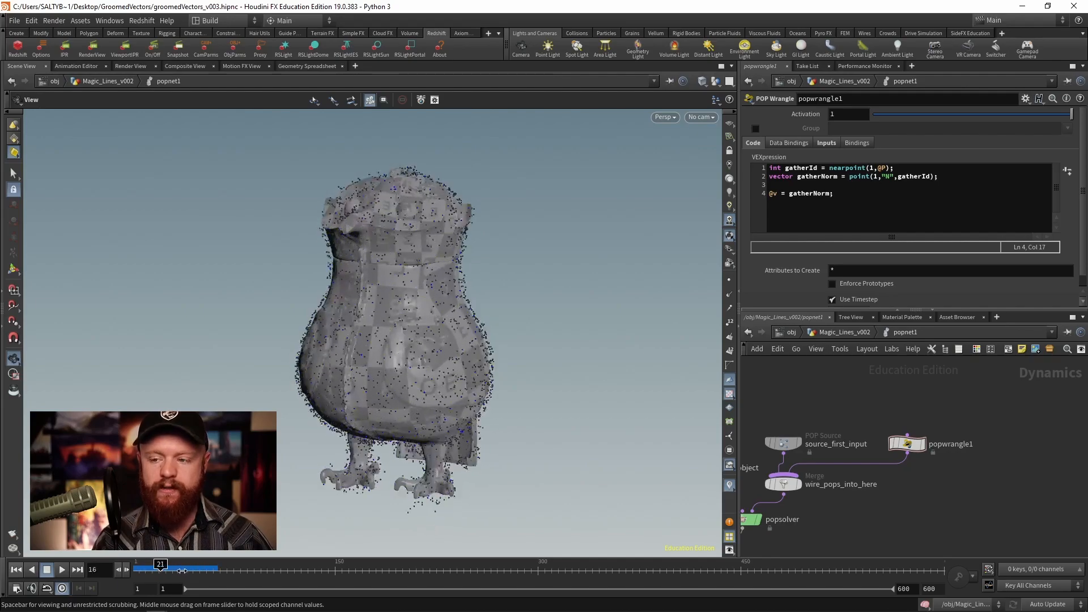
left_click_drag(160, 563, 221, 563)
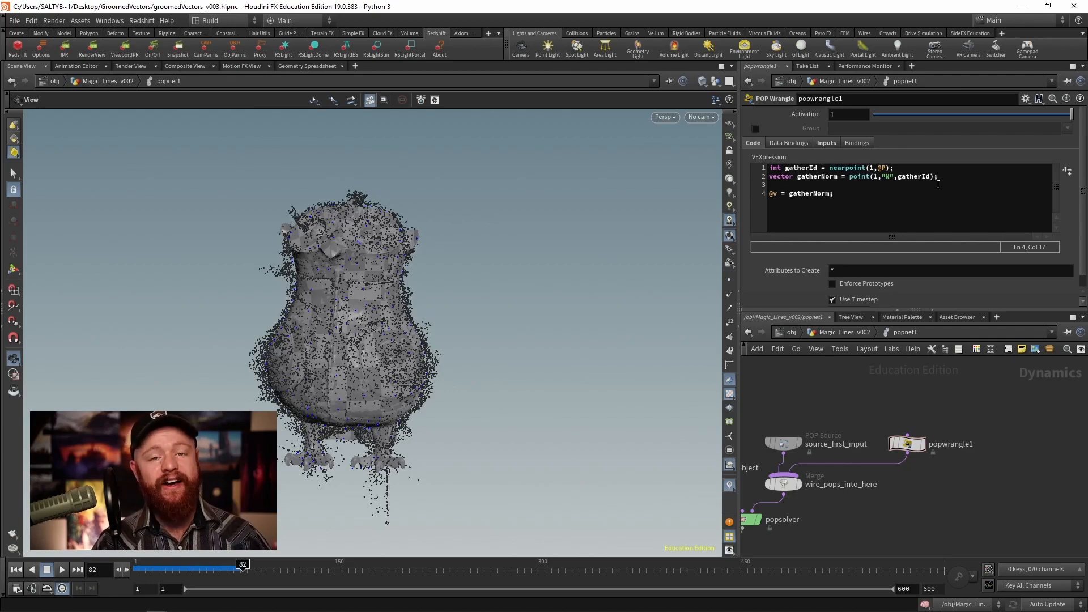
mouse_move(412, 246)
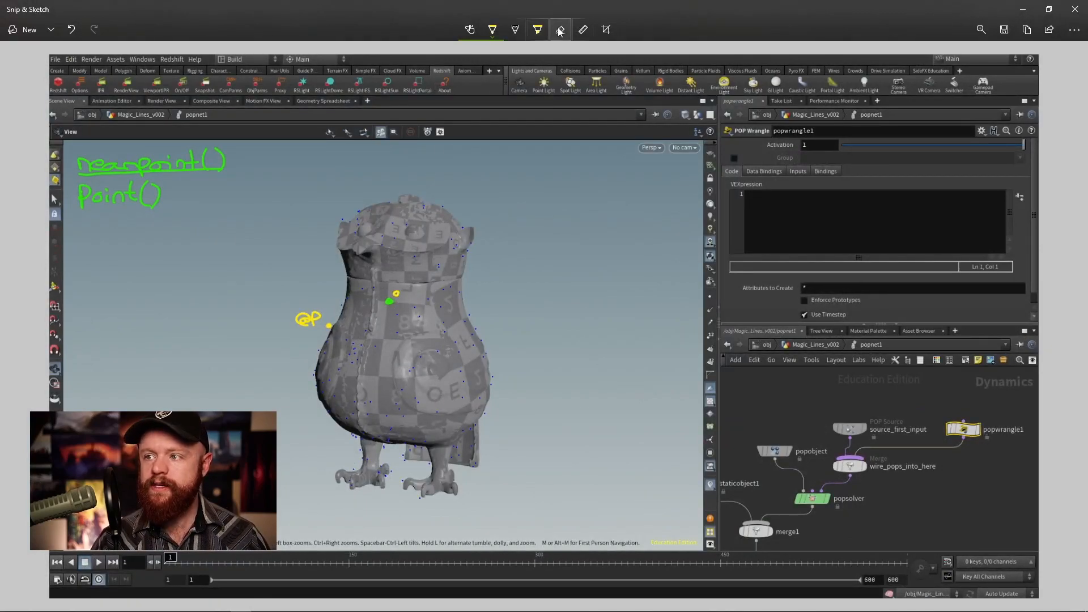
Step: Write a green @P at the nearest shell point, then switch to the yellow highlighter
left_click(490, 29)
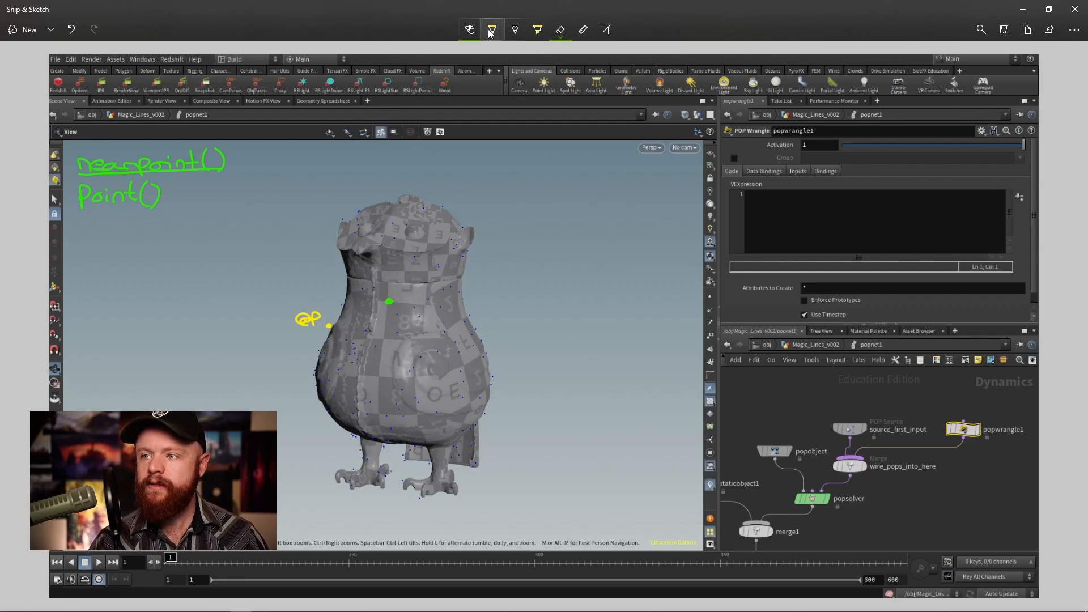
left_click(491, 29)
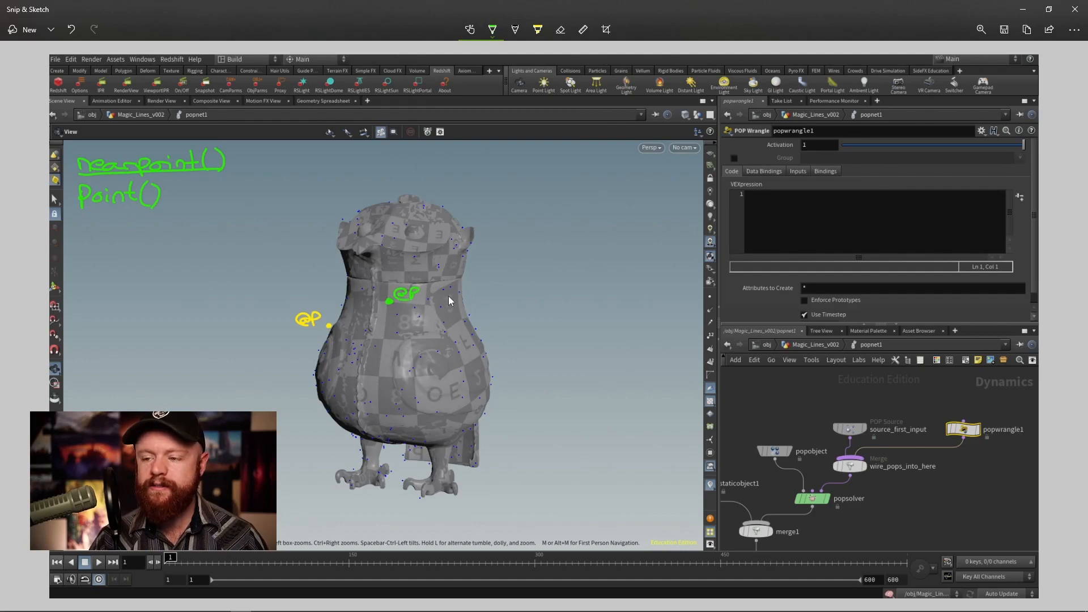
left_click(536, 30)
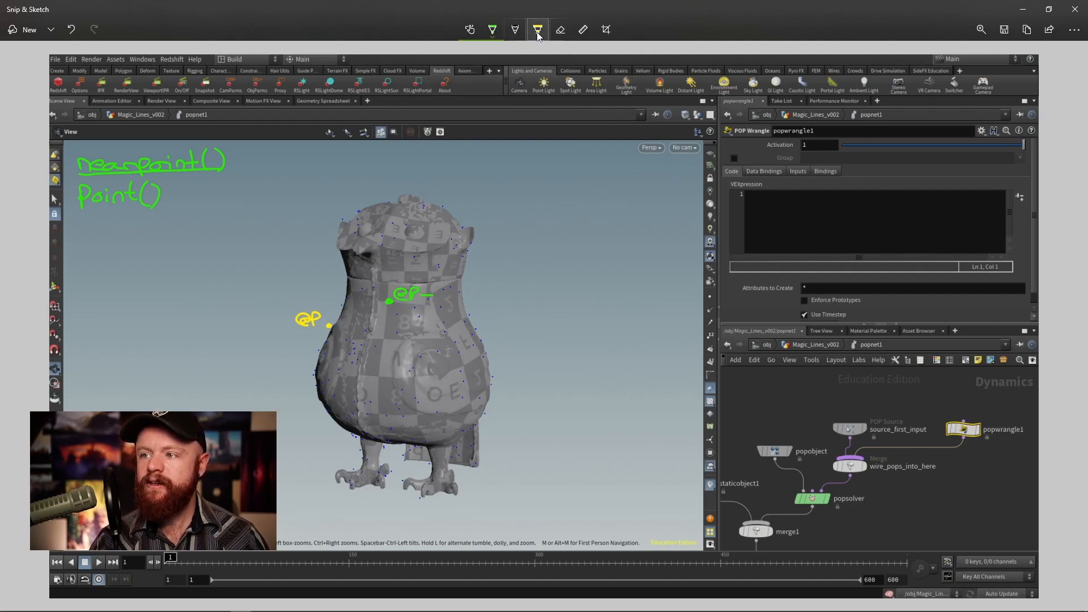
left_click(538, 30)
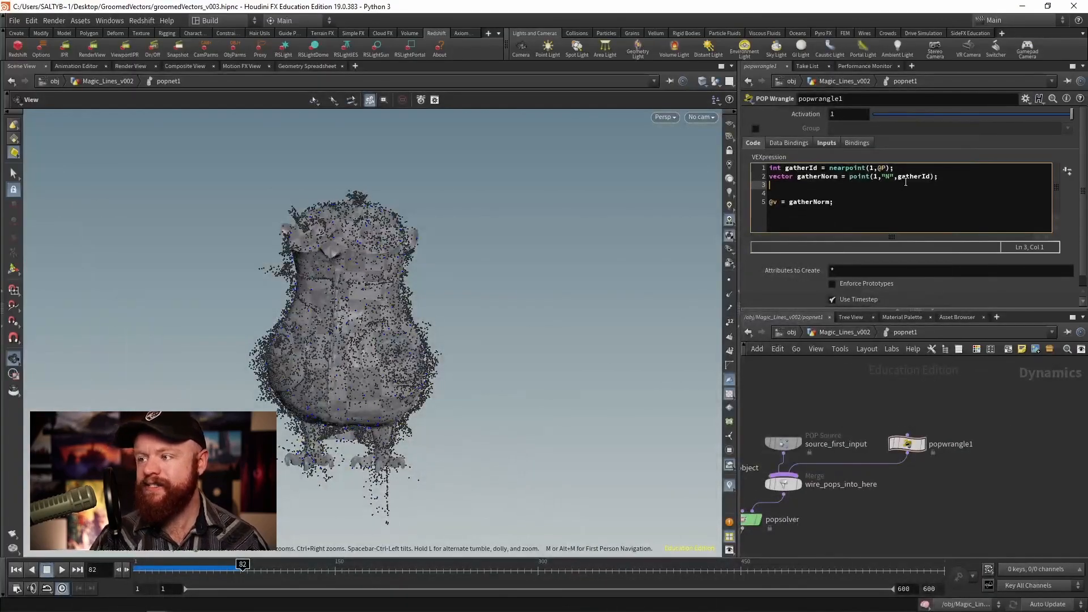
Step: Add vector gatherPos = point(1, "P", gatherId); to the POP Wrangle VEX
type("point();")
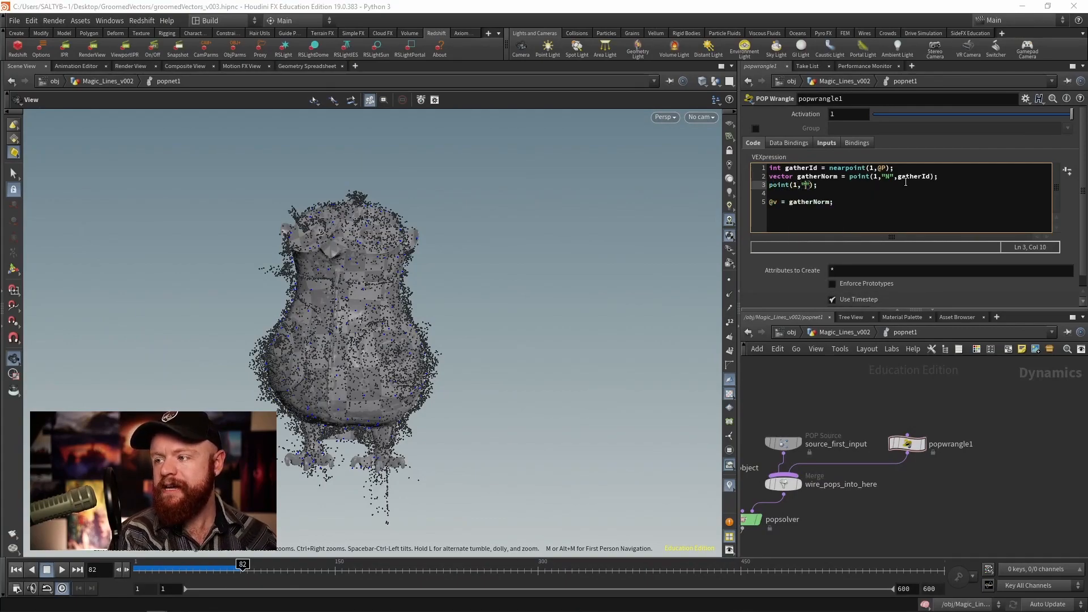
type("P")
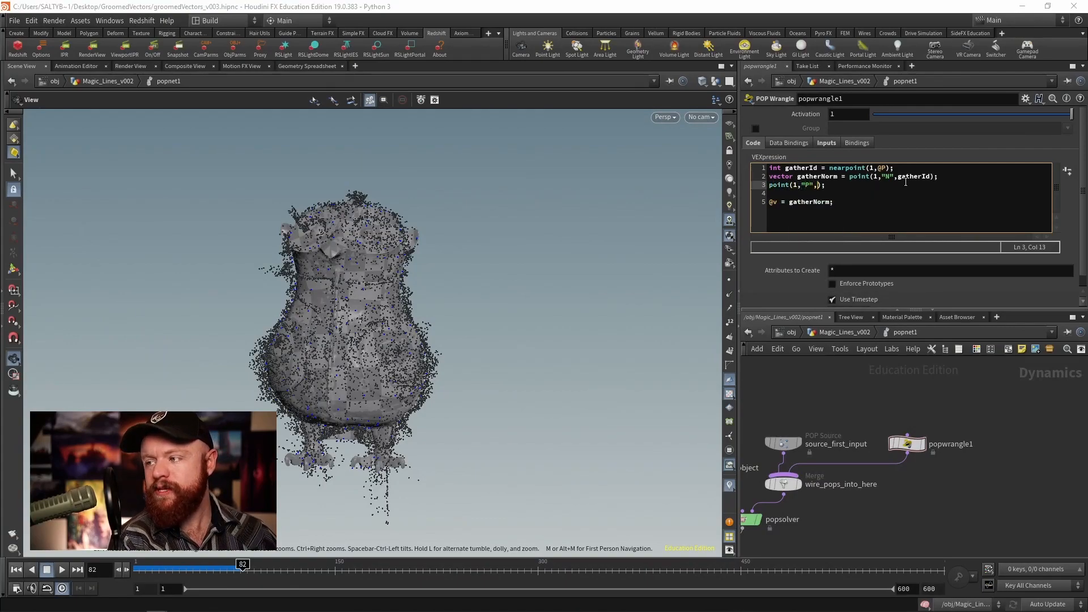
type("gatherId")
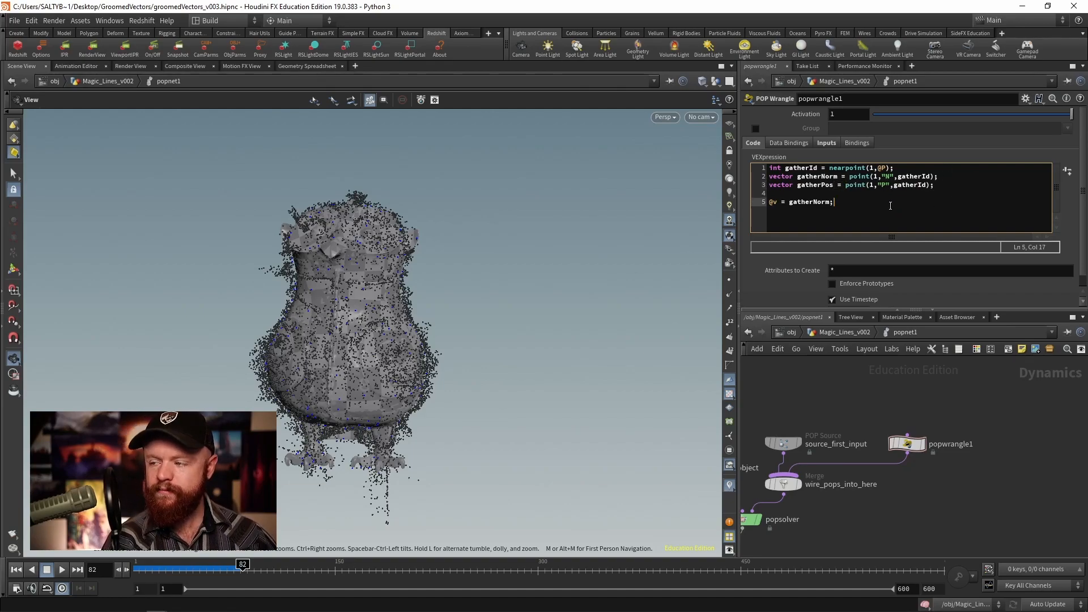
Step: Replace the velocity line with @v = gatherPos - @P;
key("Backspace")
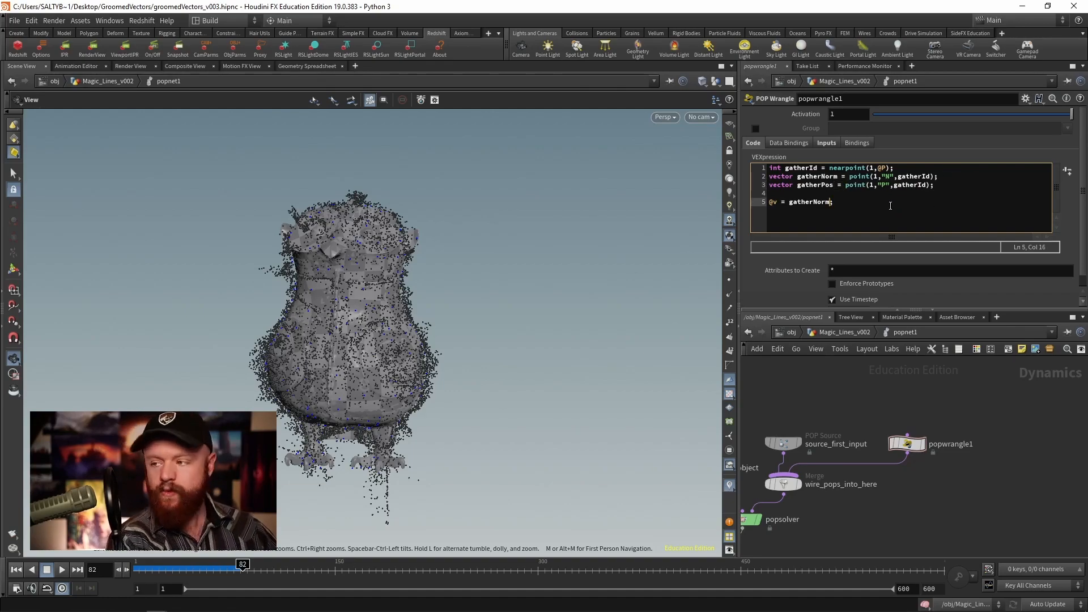
type("g")
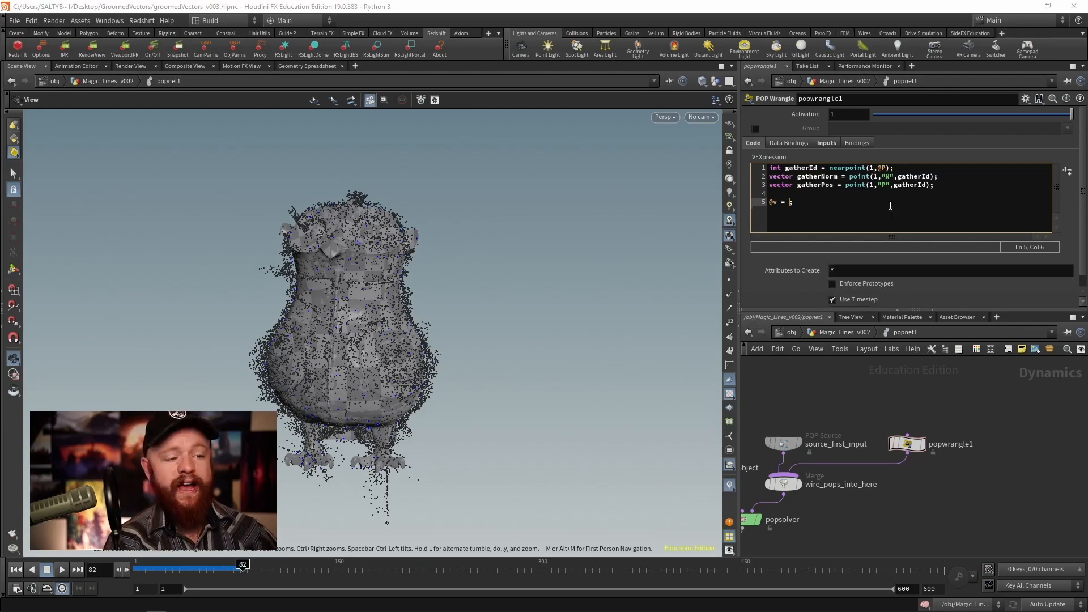
type("gatherPos")
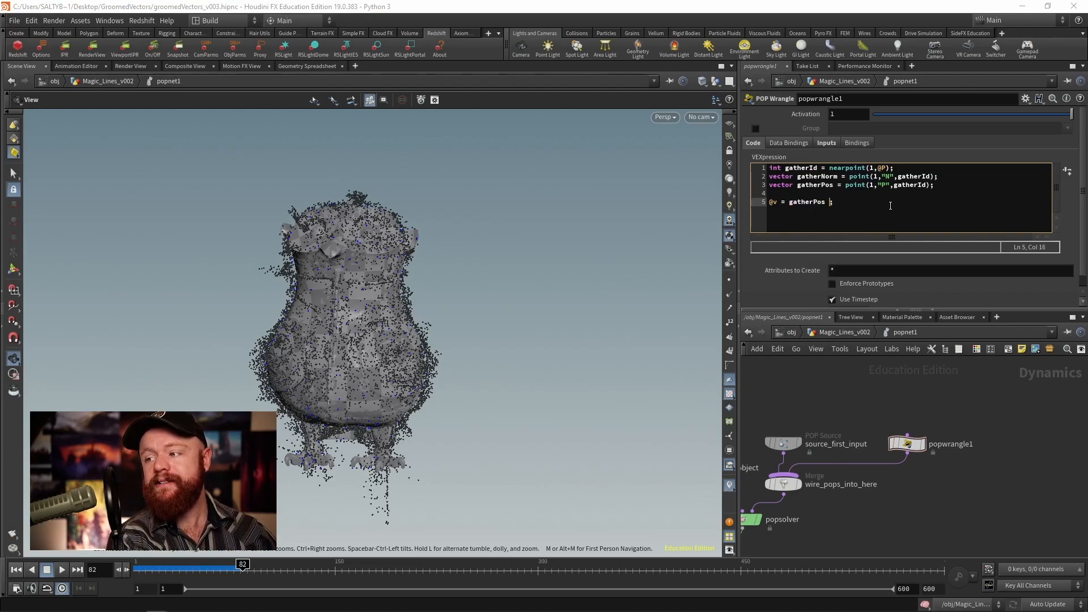
type("- @P)")
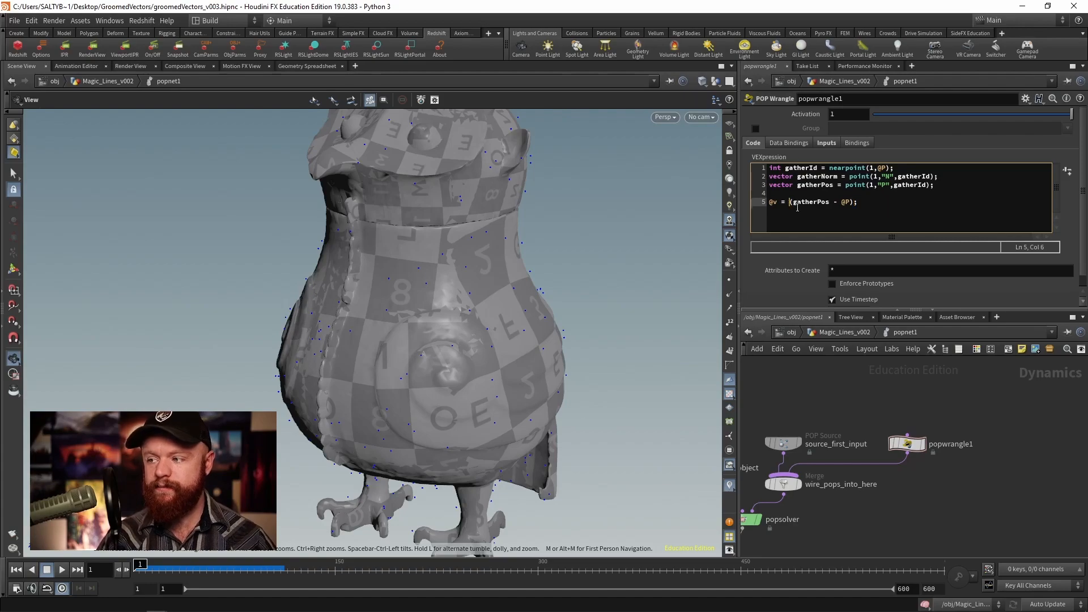
Step: Change the velocity line to @v = avg(gatherNorm, (gatherPos - @P));
type("avg(")
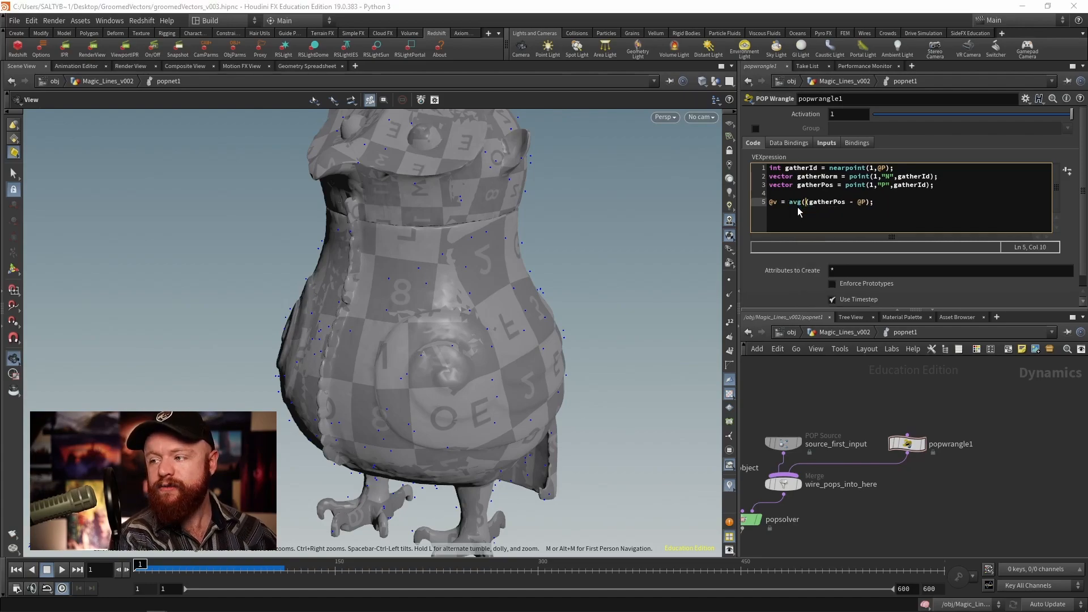
mouse_move(797, 202)
type("gatherNorm")
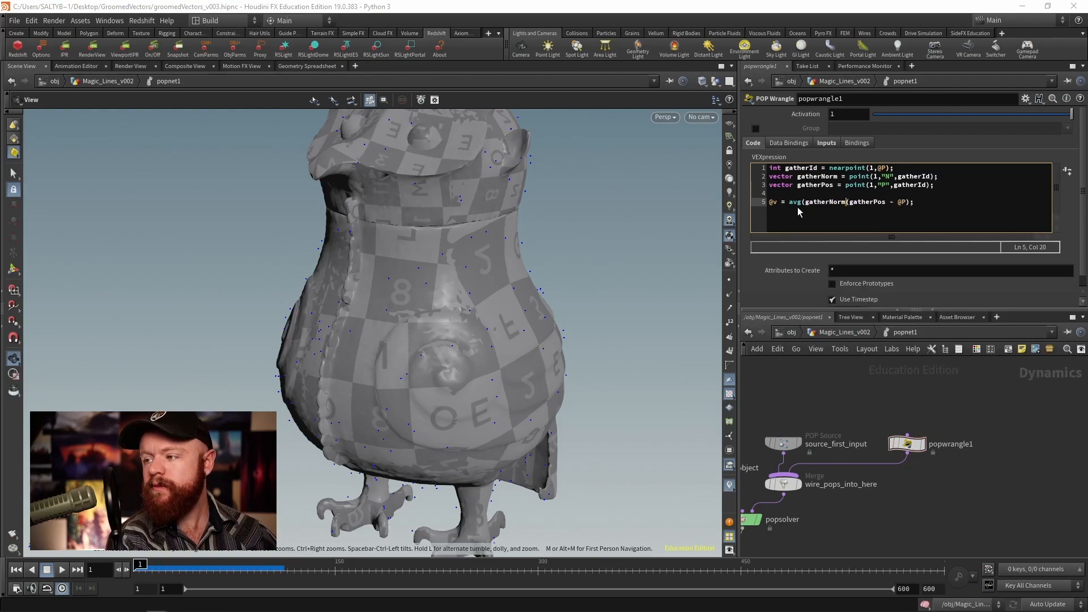
type(",(")
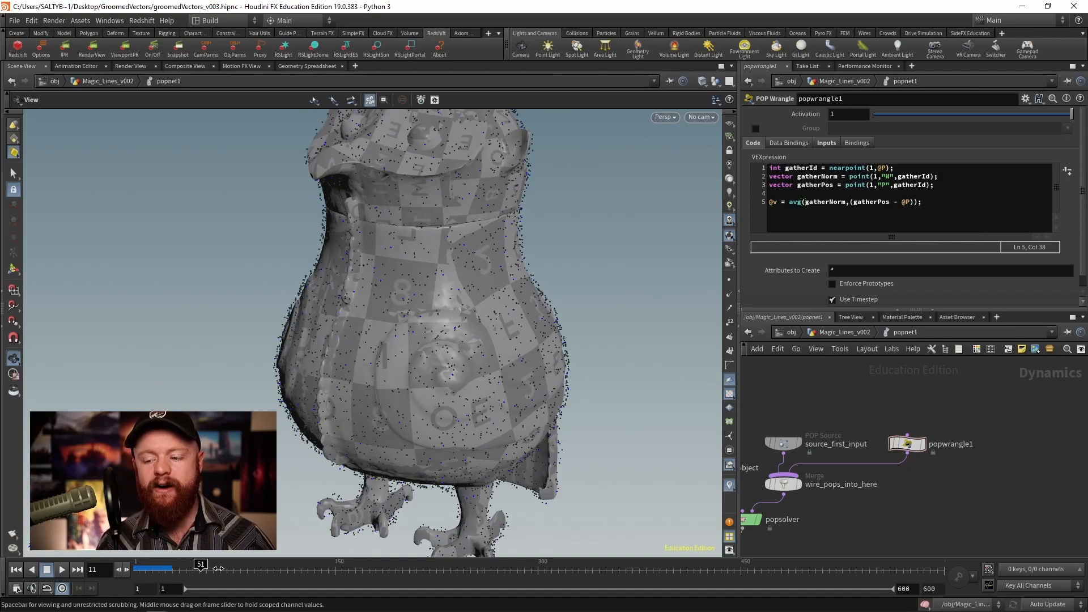
Step: Scrub the simulation back and forth through frame 100 to confirm particles cling to the owl's surface
left_click_drag(200, 567, 241, 568)
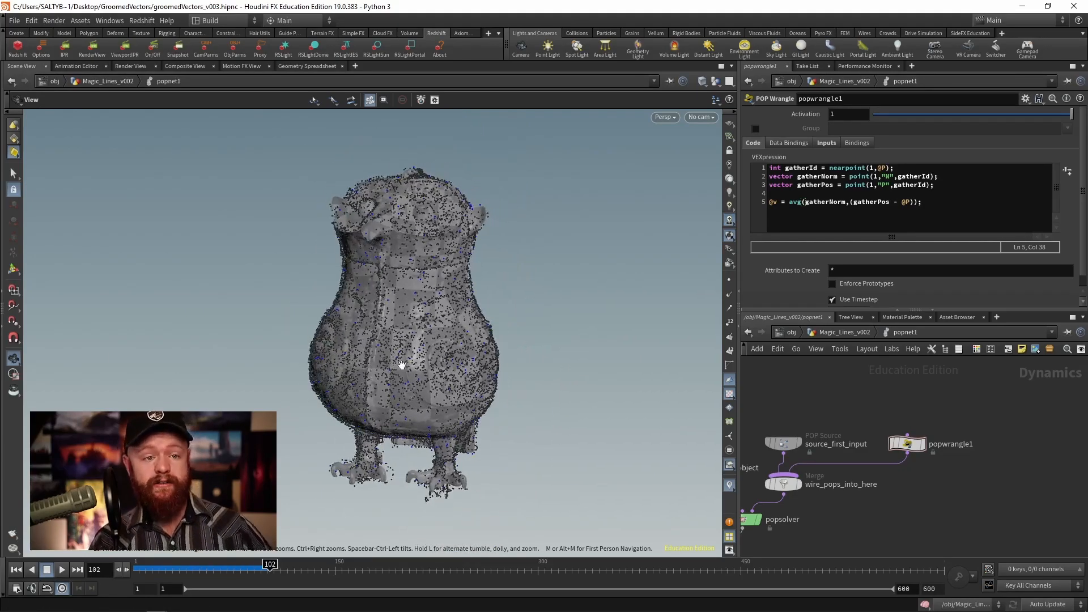
left_click_drag(270, 565, 157, 565)
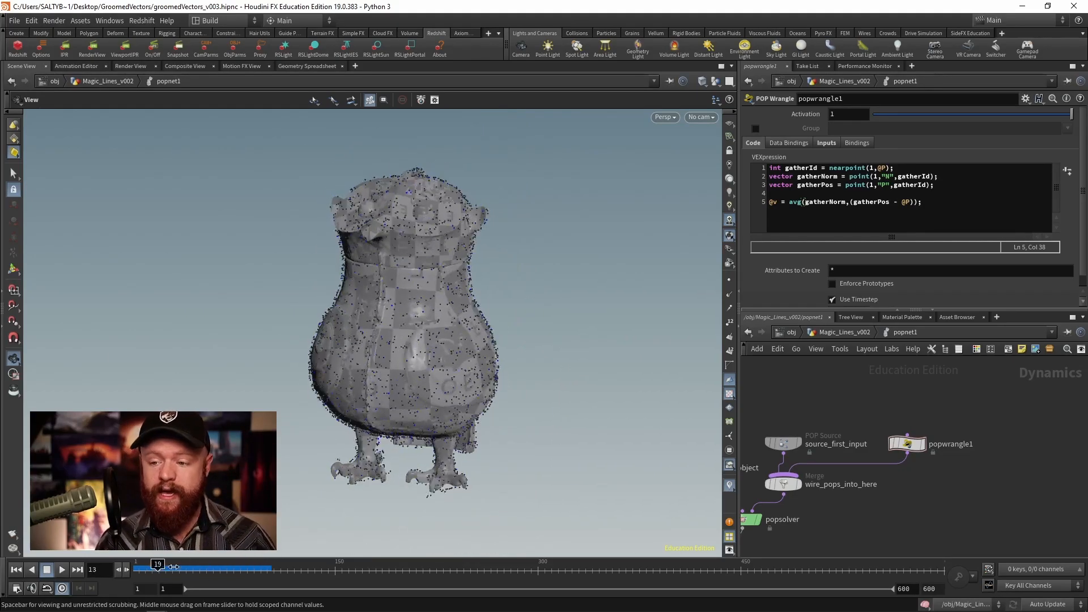
left_click_drag(156, 567, 262, 568)
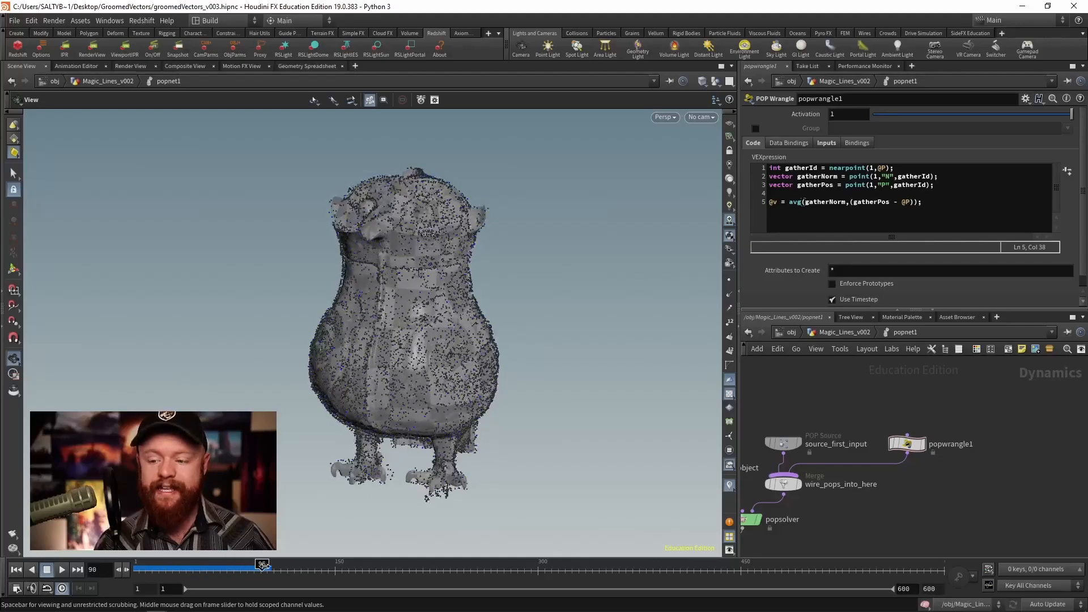
left_click_drag(262, 568, 187, 567)
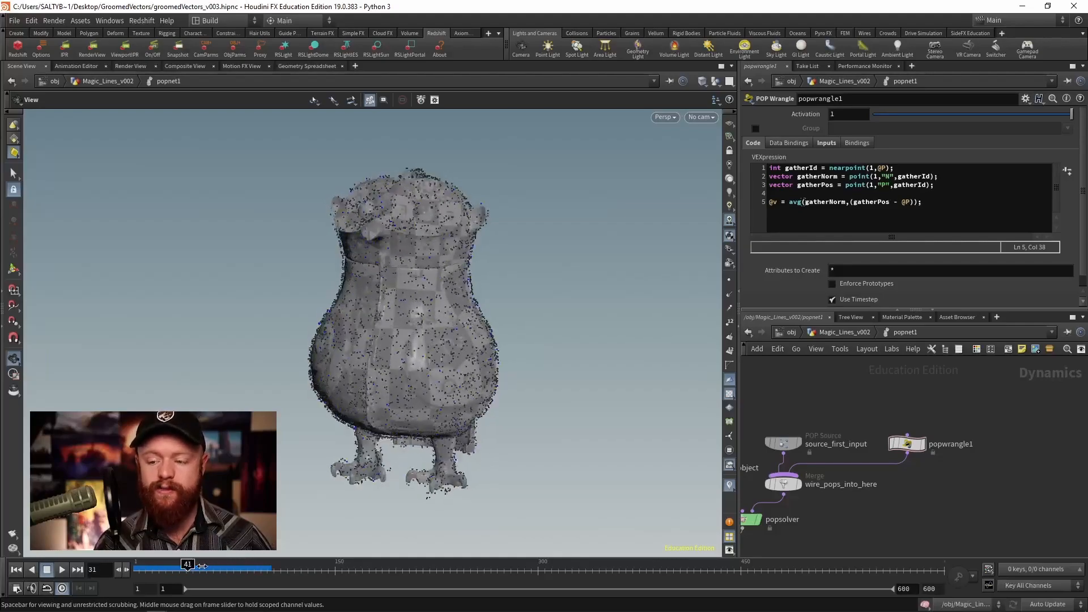
left_click_drag(187, 568, 251, 567)
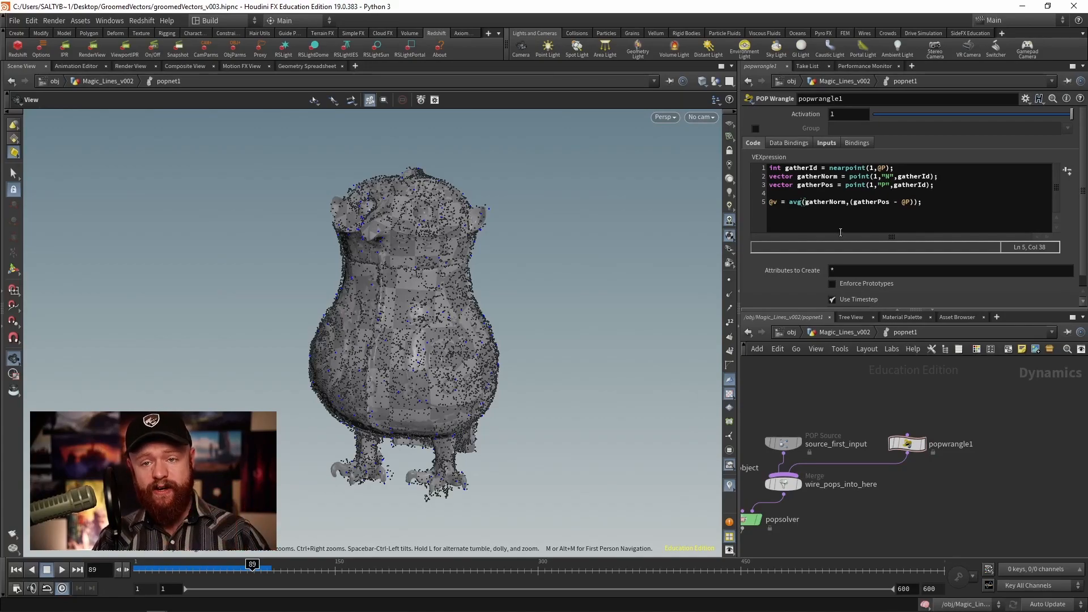
left_click_drag(252, 568, 159, 567)
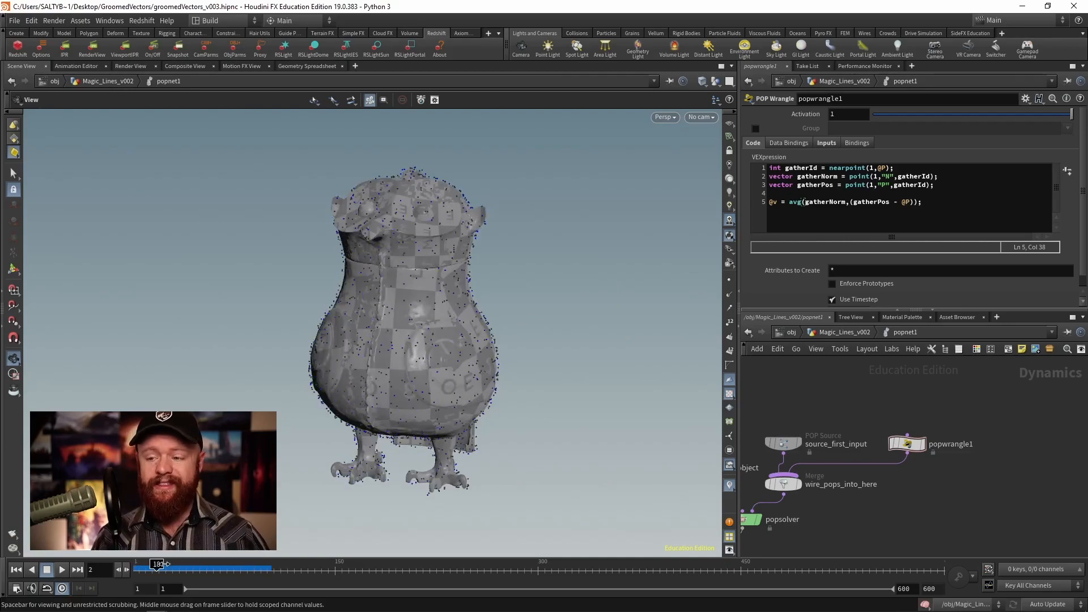
left_click_drag(159, 564, 230, 564)
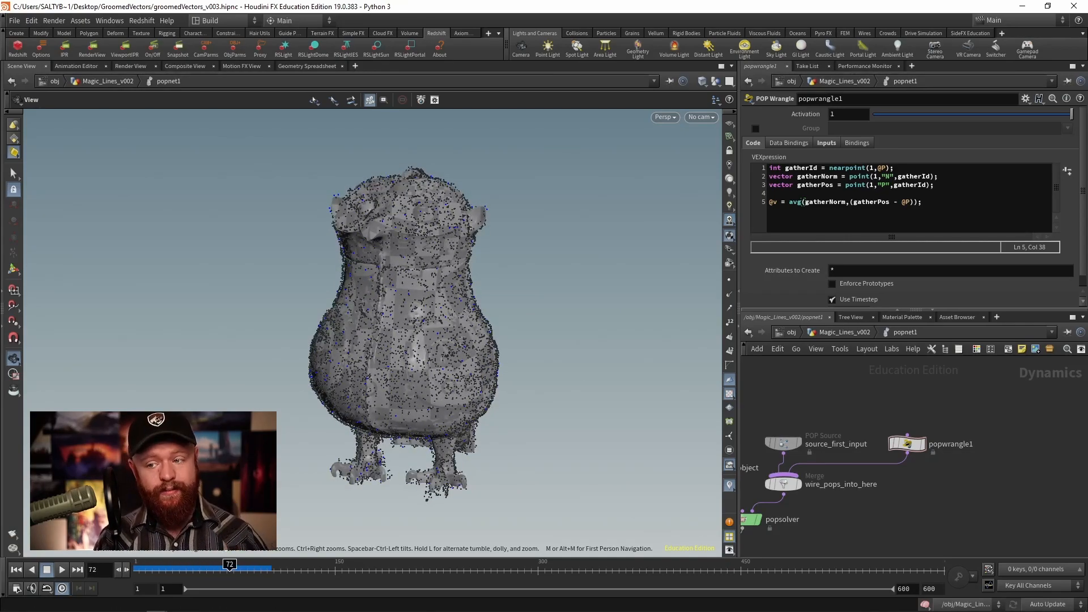